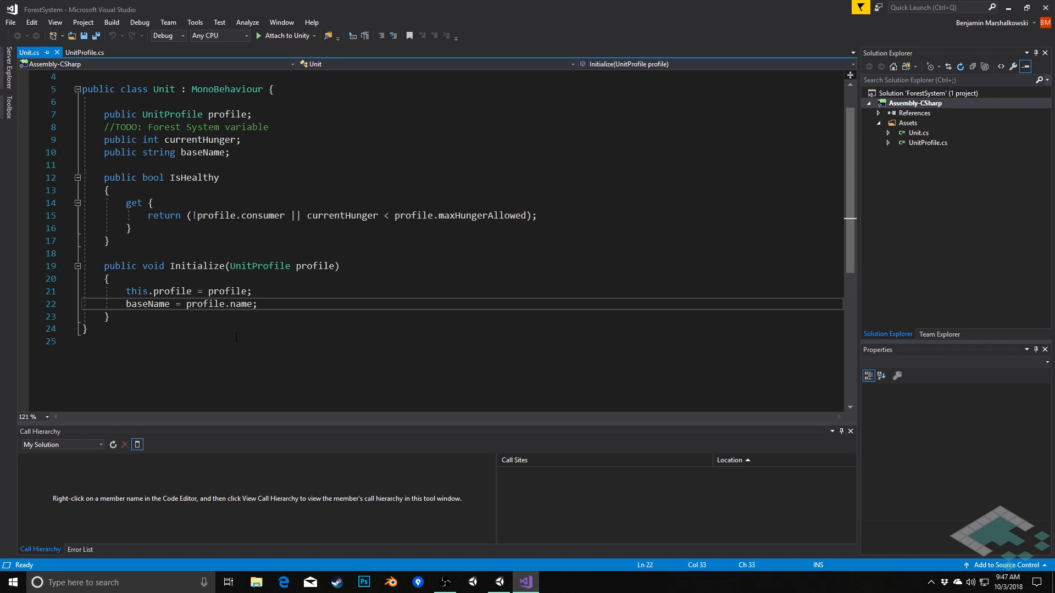
mouse_move(207, 305)
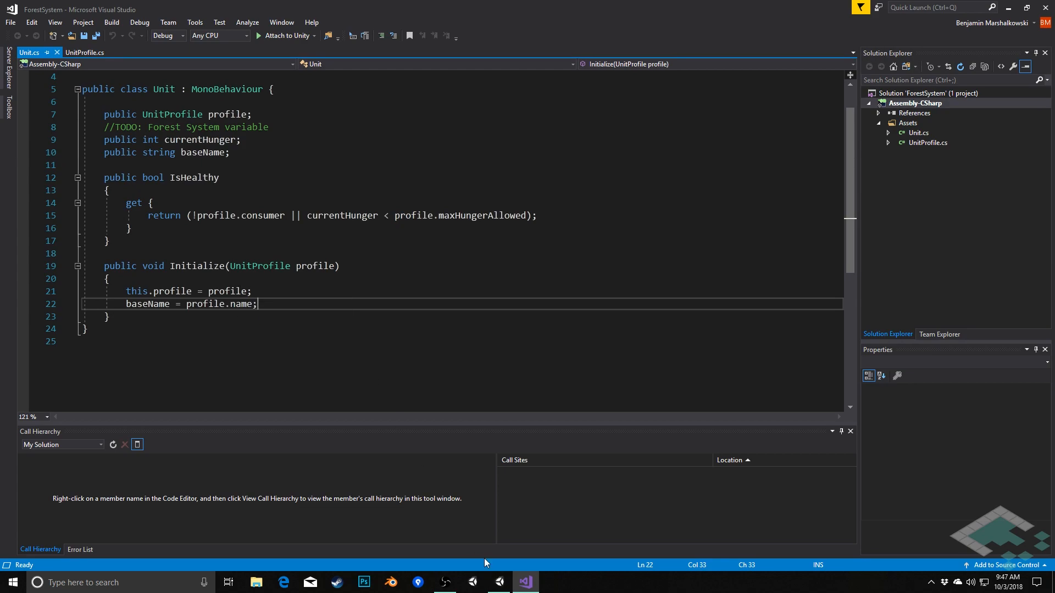
Step: Create a new C# script asset named ForestSystem in the Unity Assets folder
left_click(498, 582)
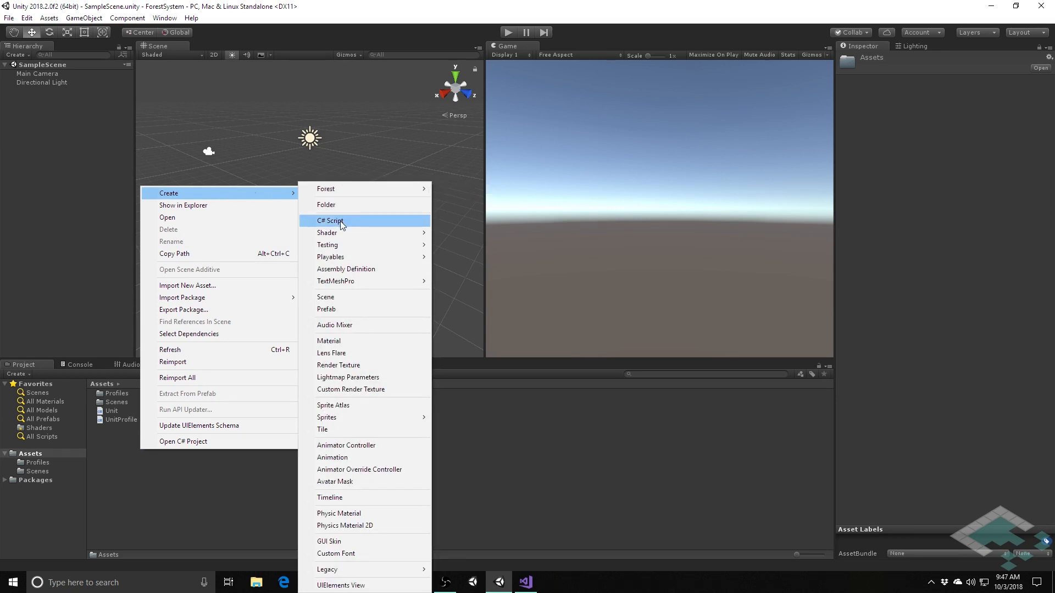
left_click(327, 204)
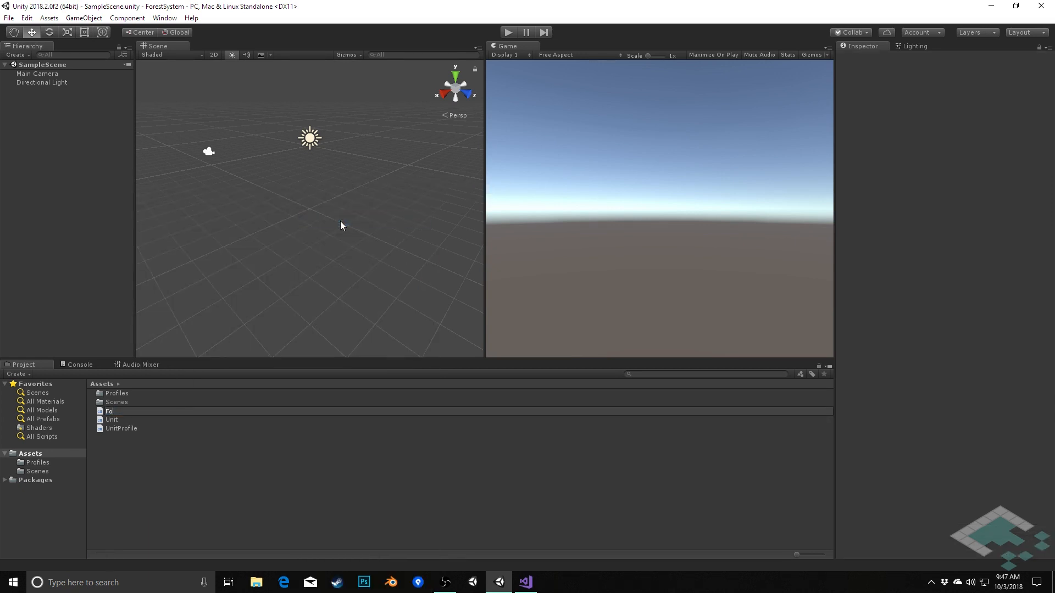
type("ForestSyu")
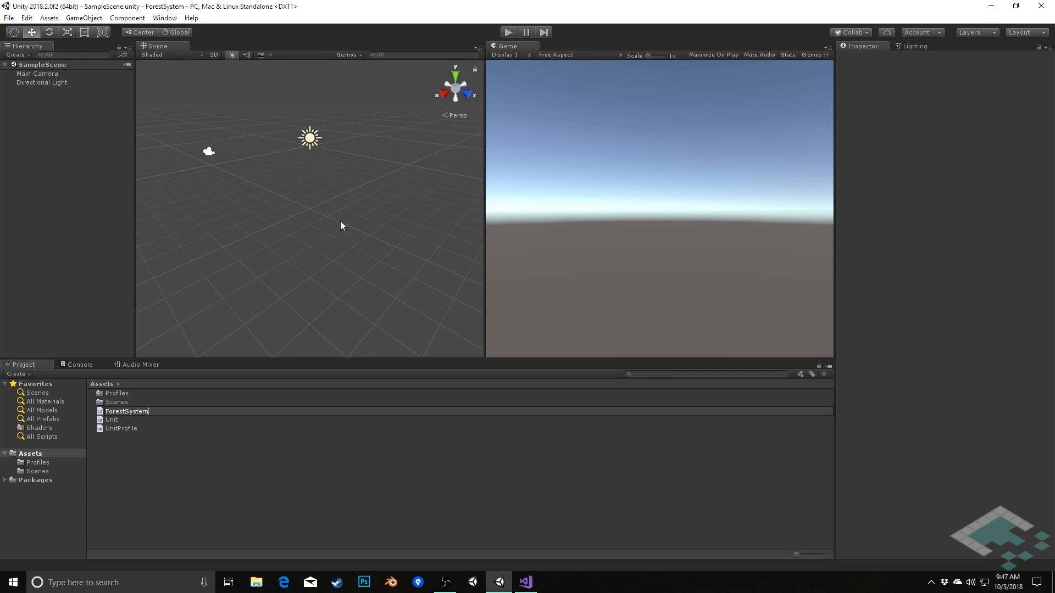
left_click(126, 411)
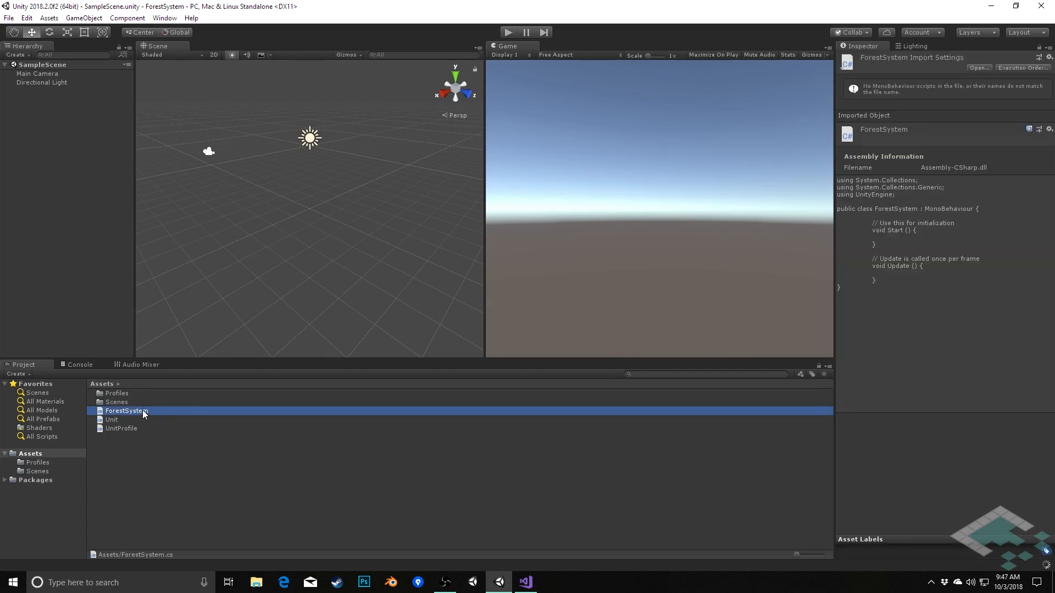
Step: Open ForestSystem.cs in Visual Studio and add blank lines inside the class body
double_click(126, 411)
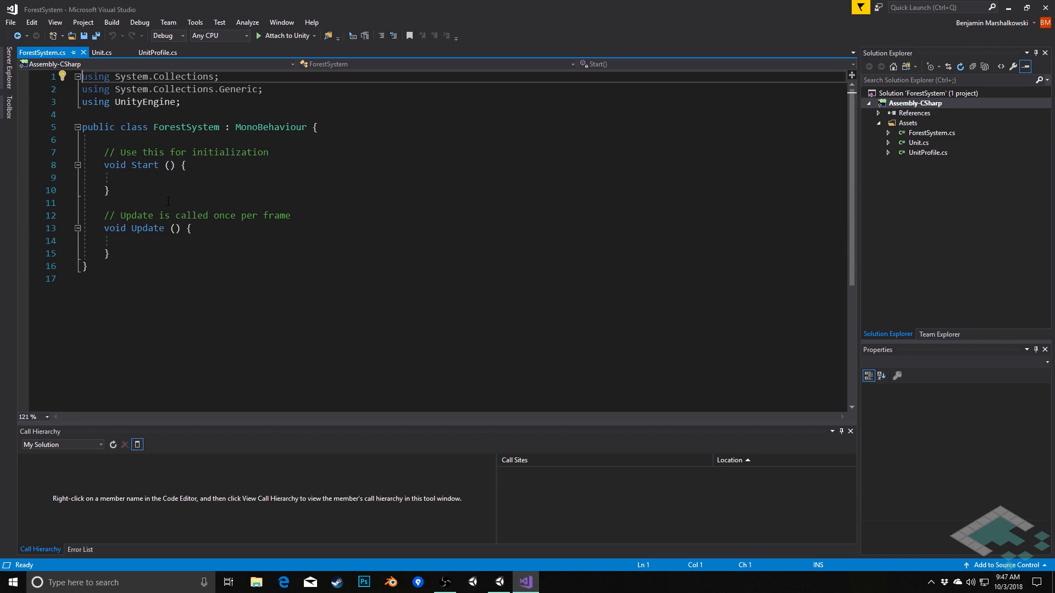
key("Enter")
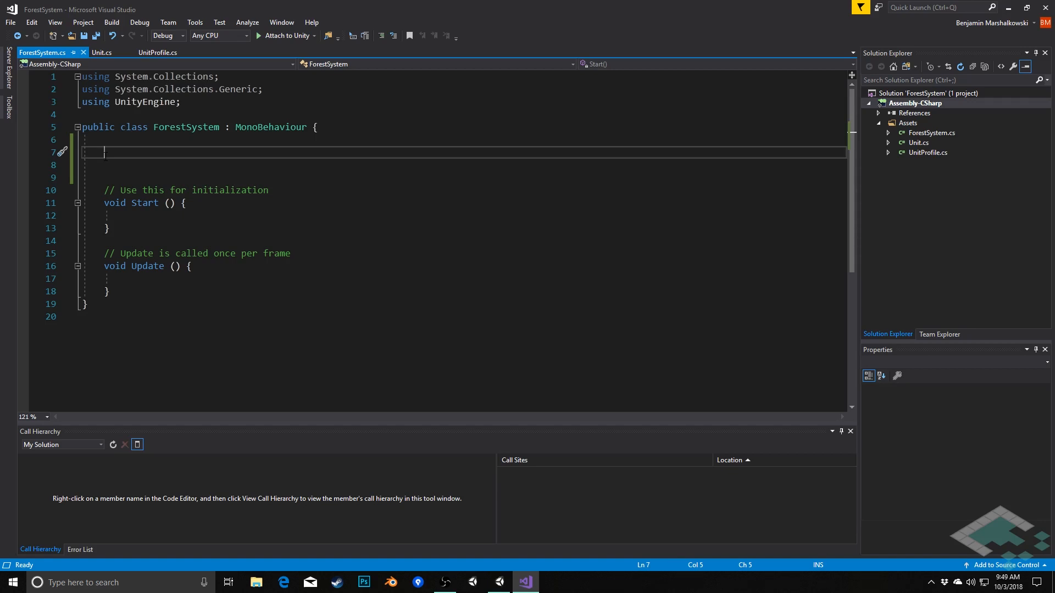
Step: Add [Header("System Settings")] and public float tickDurationInSeconds = 1.0f;
type("[Header]")
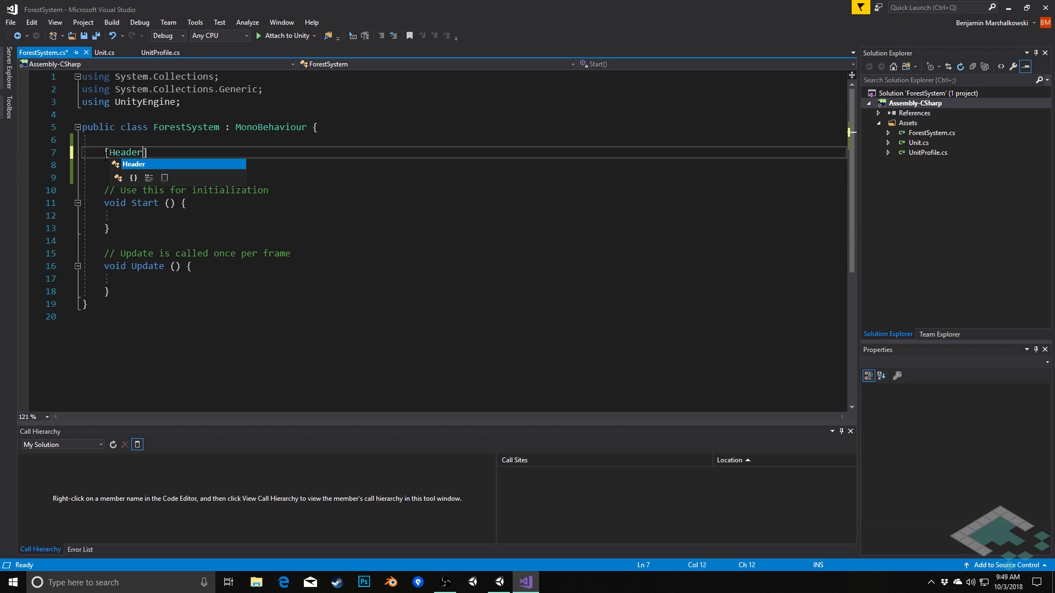
type("(\"Syst\"")
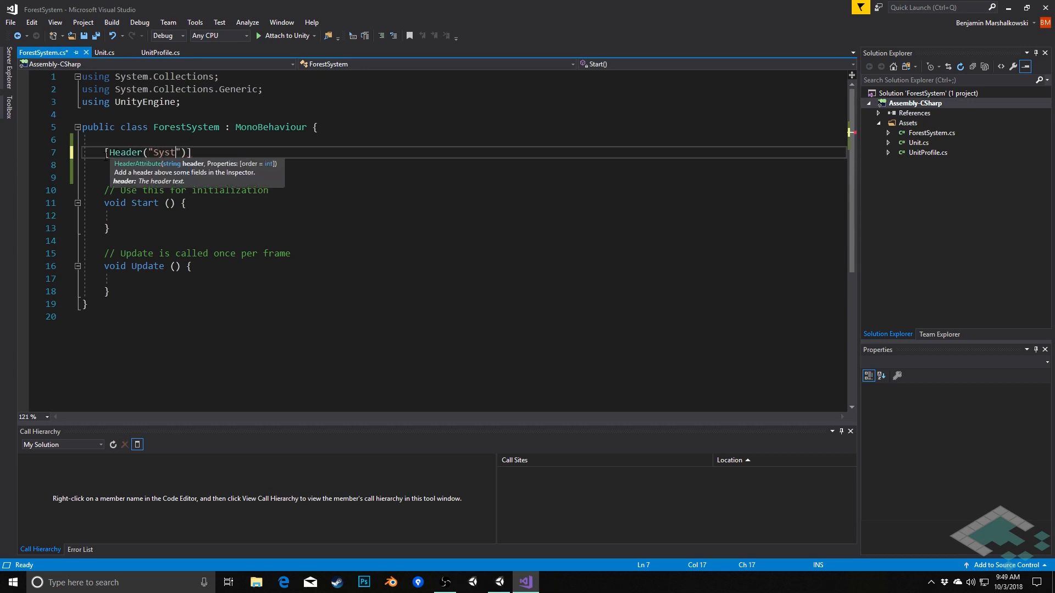
type("em Settings")
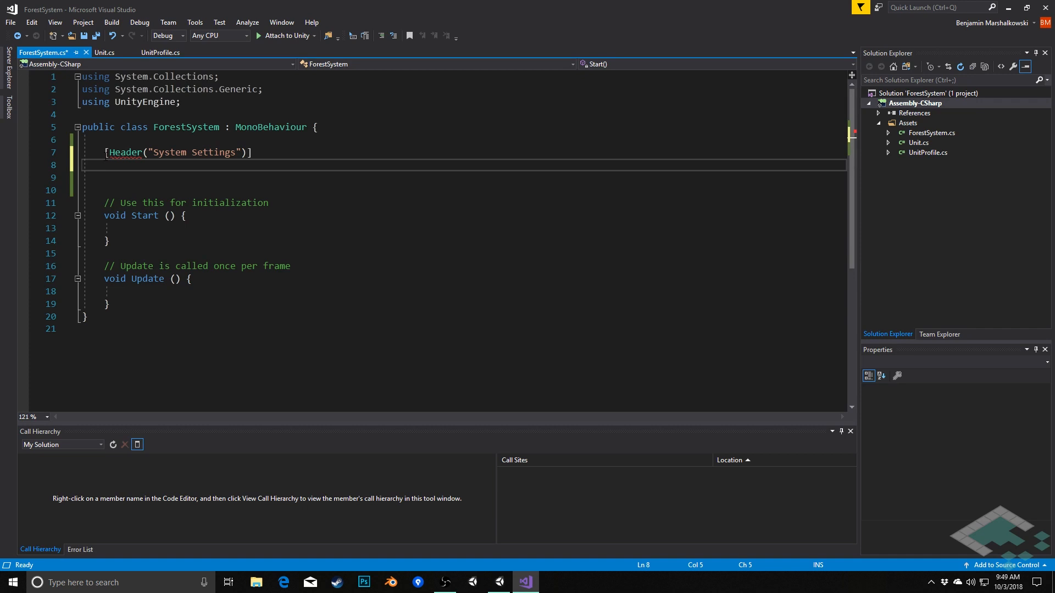
type("public floa")
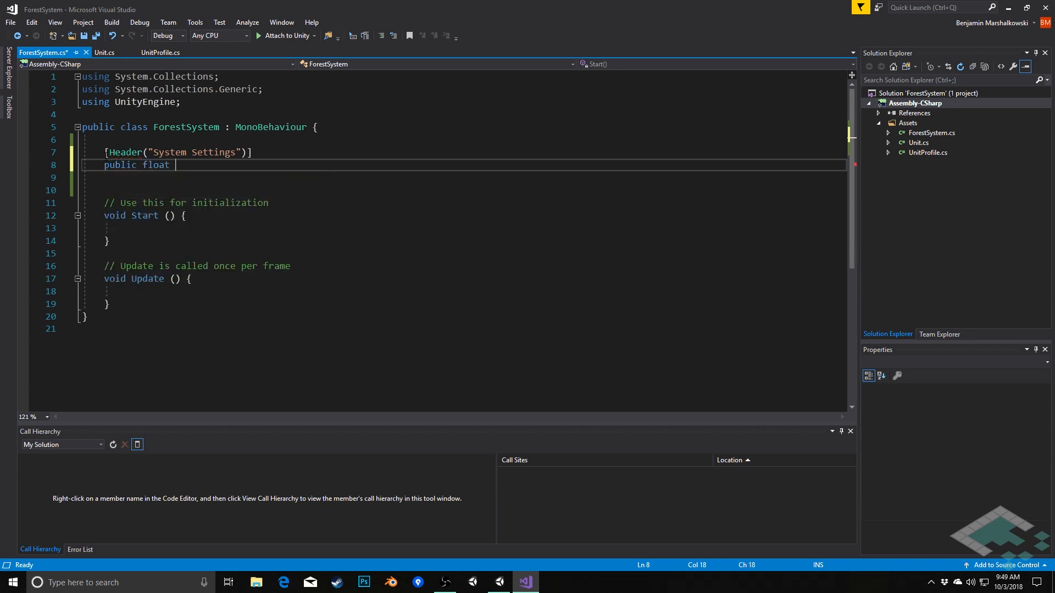
type("timeUn")
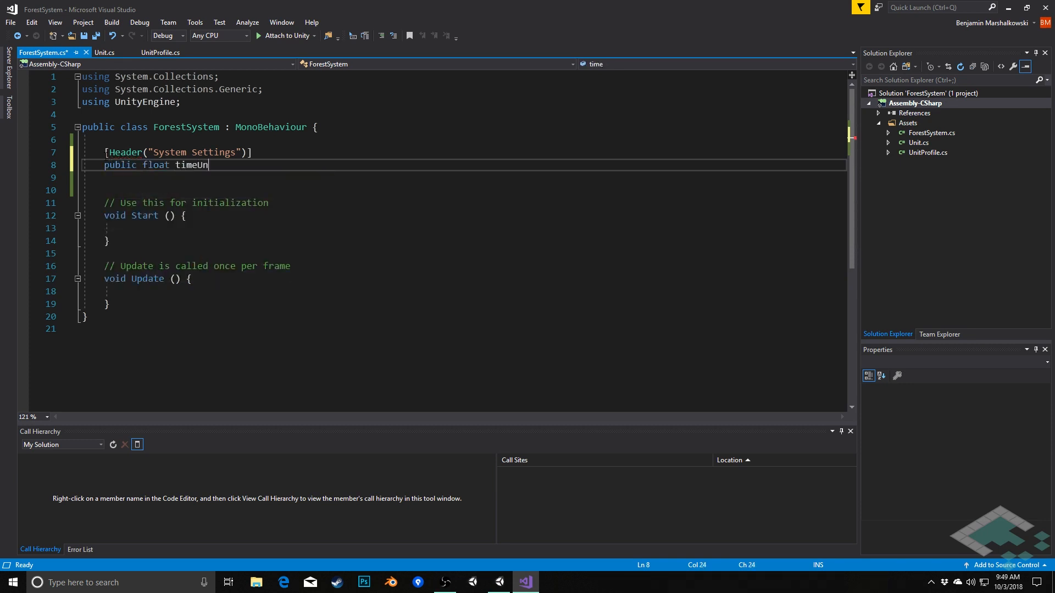
type("it")
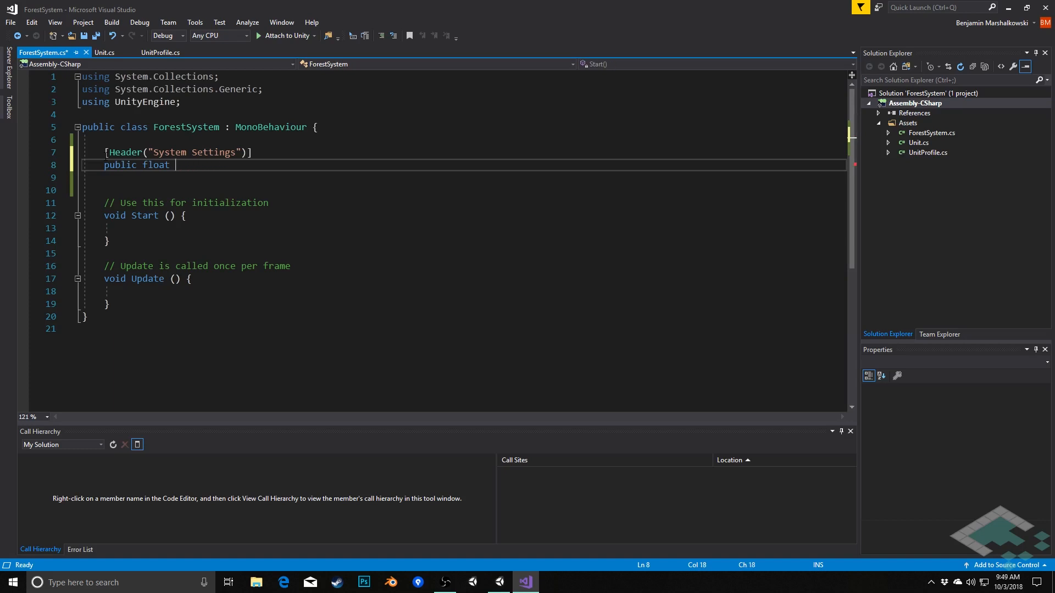
type("tickDuration")
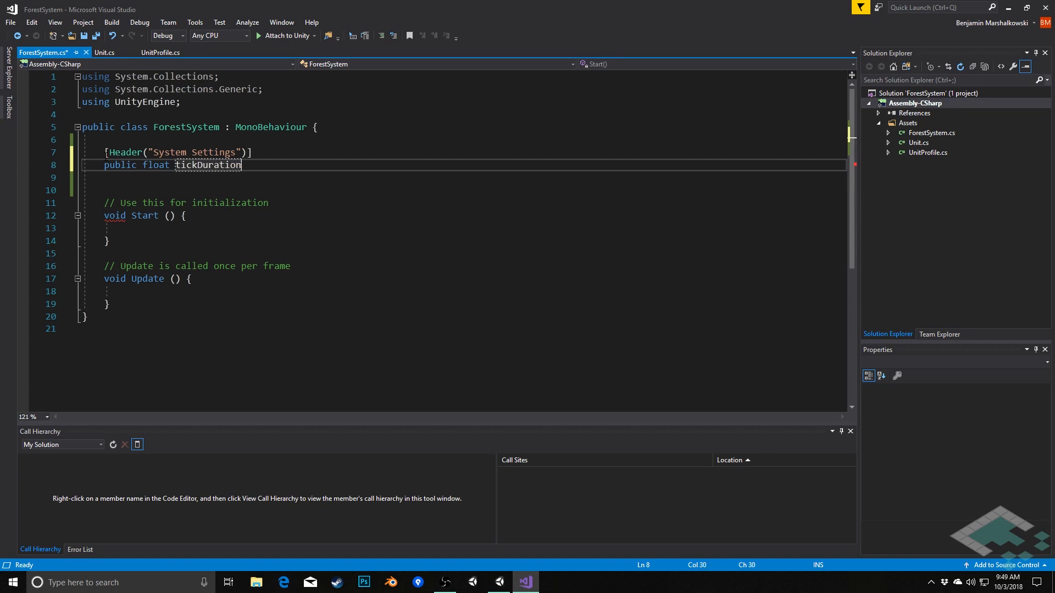
type("InSec")
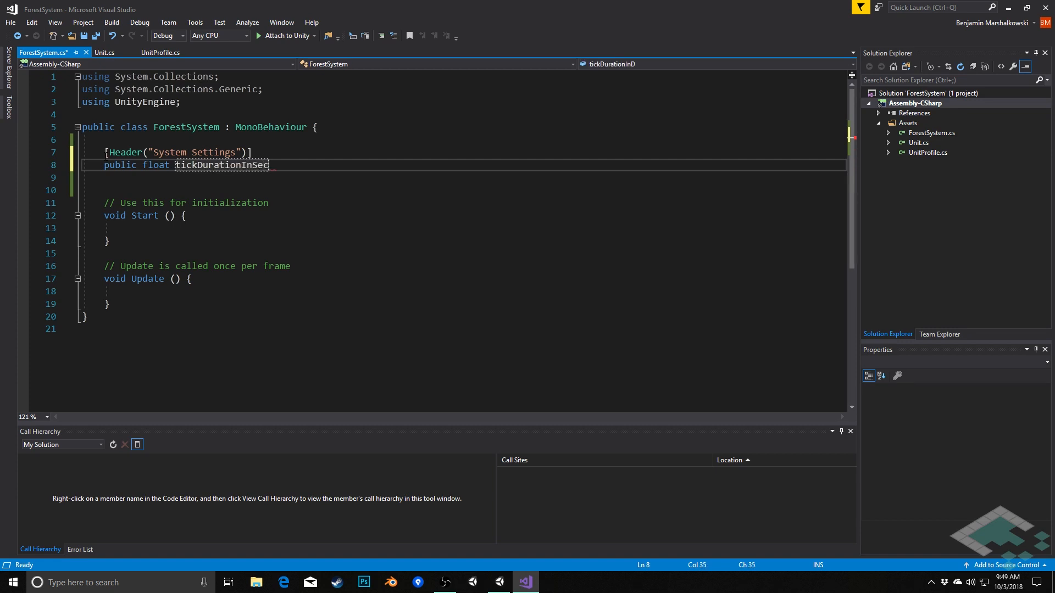
type("onds")
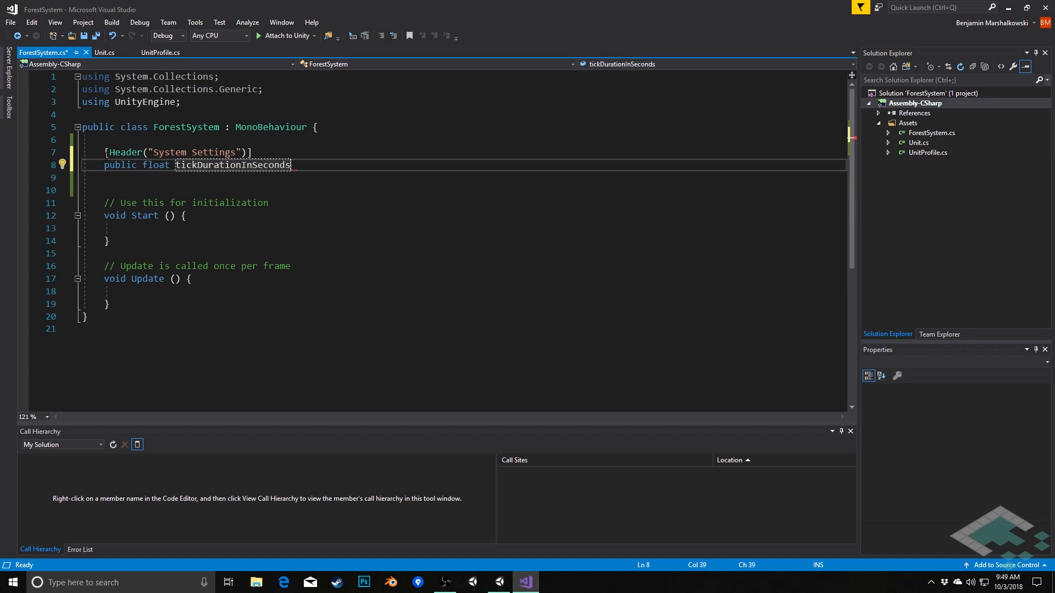
type("= 1")
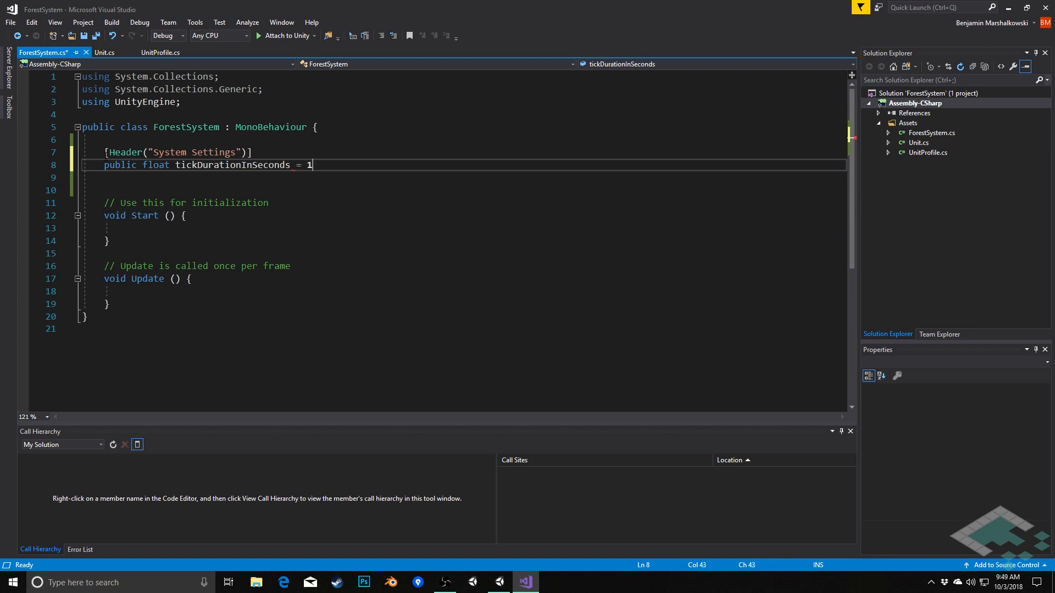
type(".0f;")
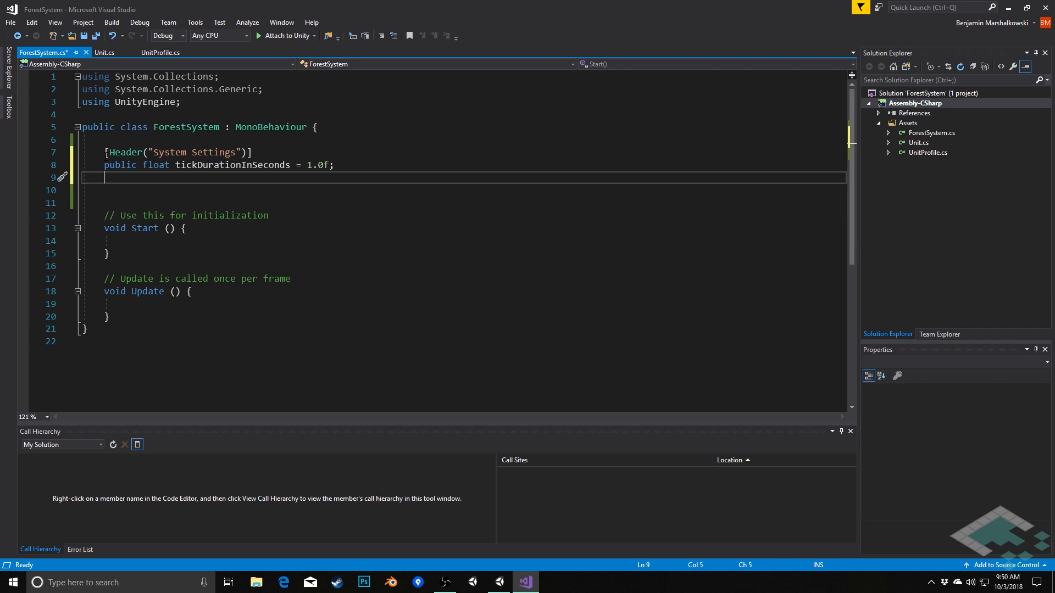
Step: Declare public UnitProfile grassProfile, rabbitProfile, wolfProfile; and start a new line
type("public UnitProfile")
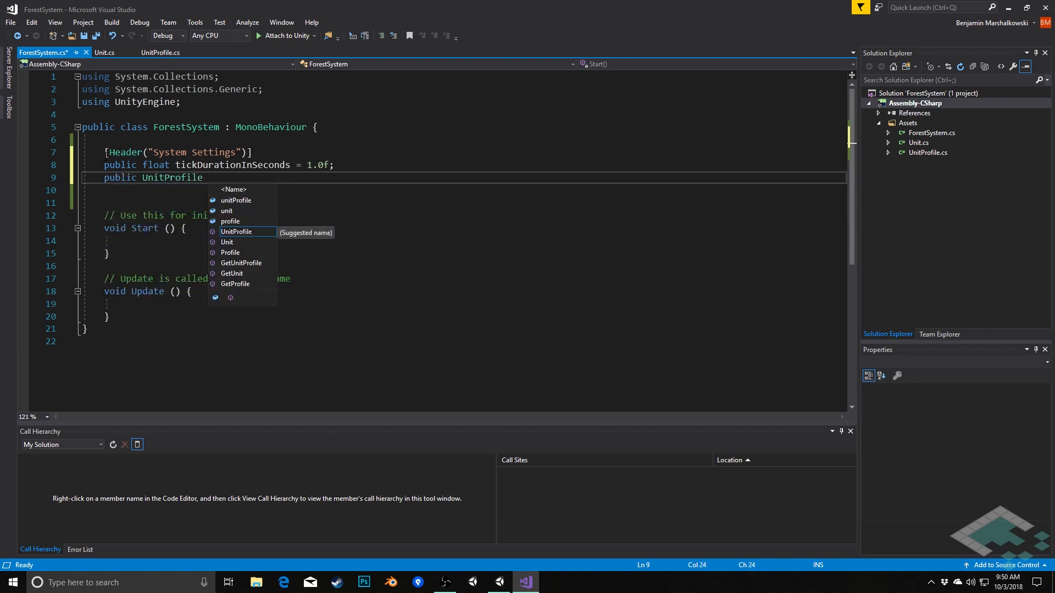
type("grassProfil")
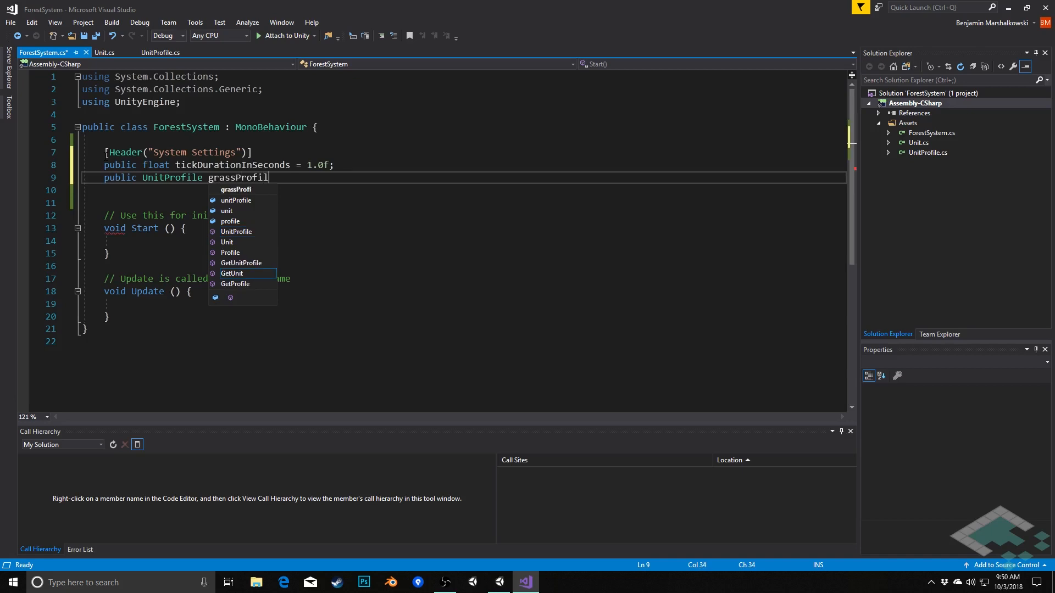
type("e, rab")
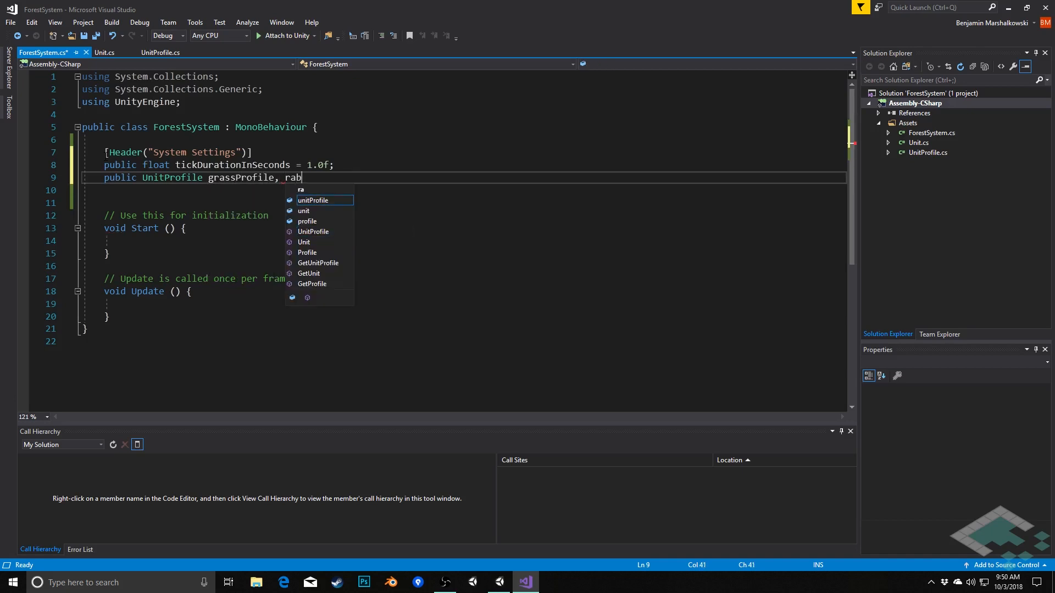
type("bitProfile,")
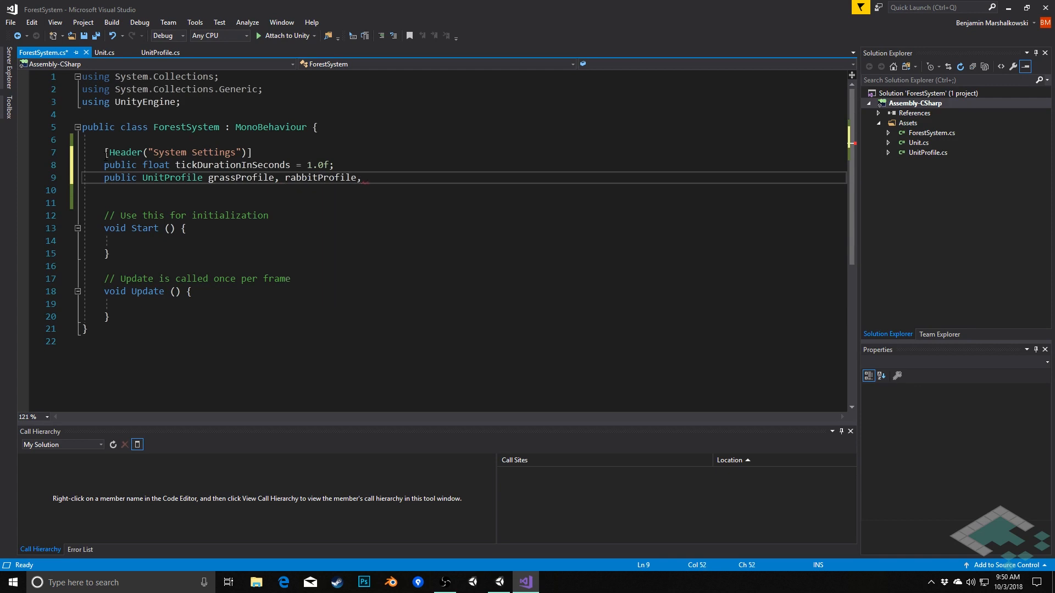
type("wolf")
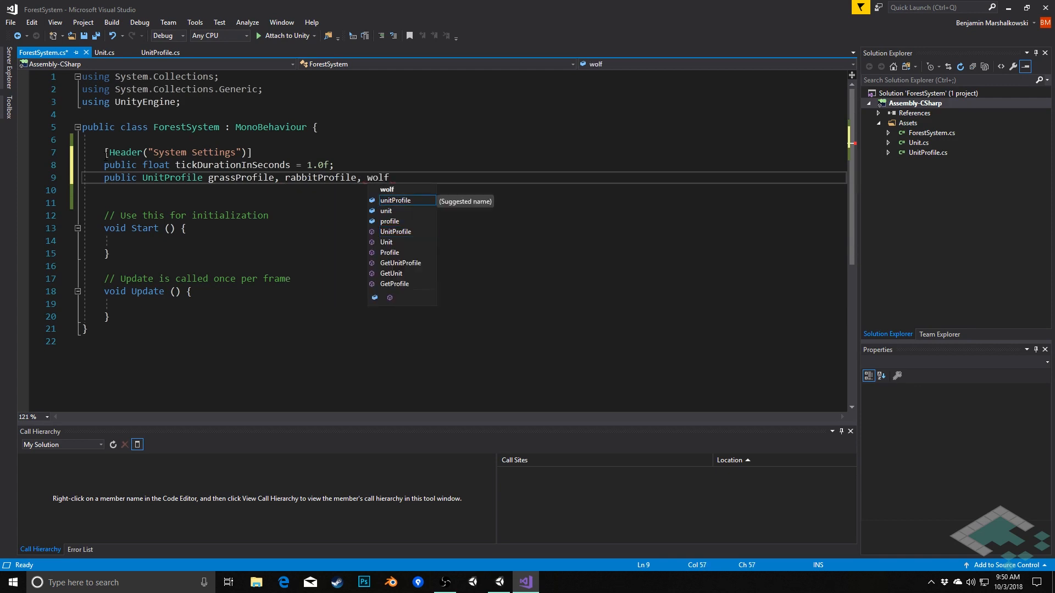
type("Profile;")
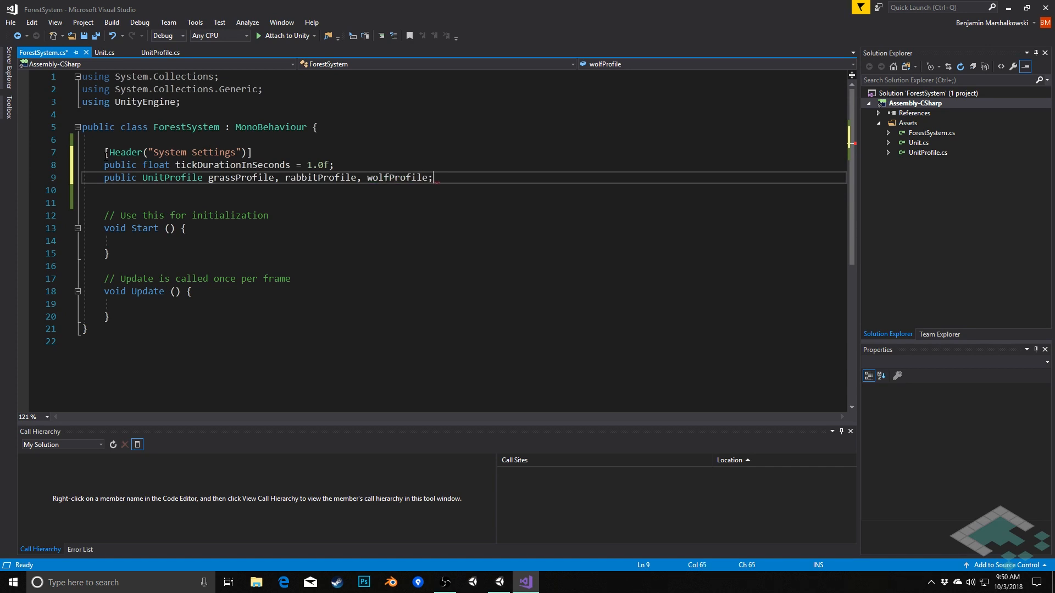
key("Return")
type("public Transform")
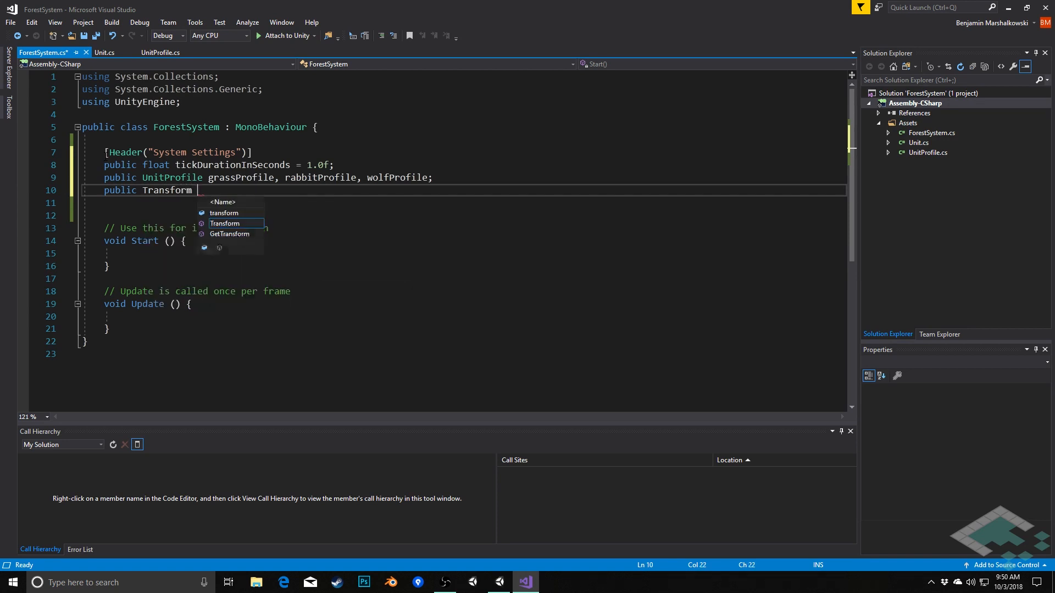
Step: Declare public Transform grassHolder, rabbitHolder, wolfHolder fields
type("grassHolder,")
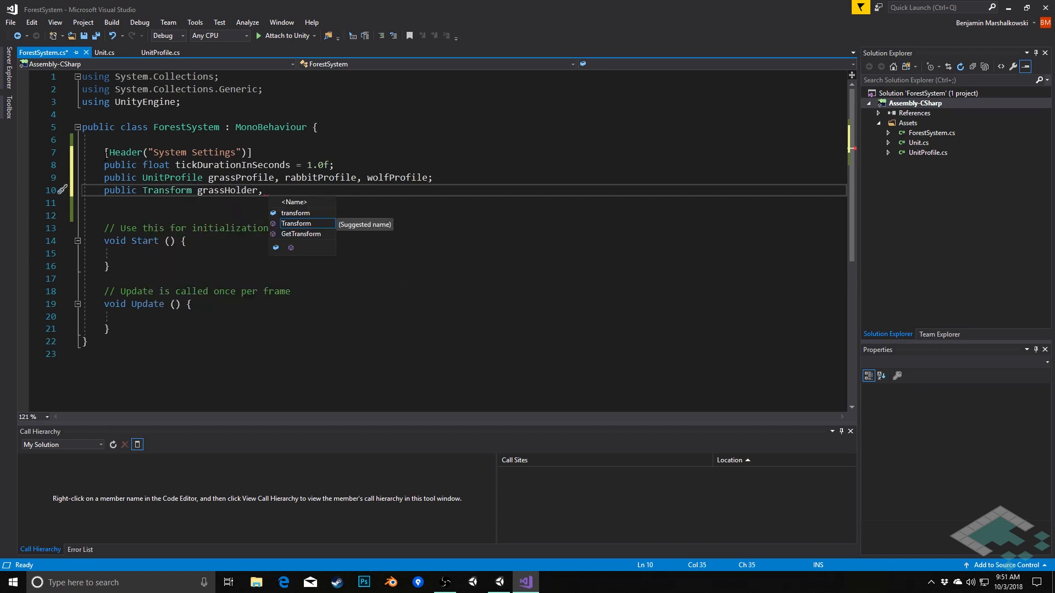
type("rabbitHolder")
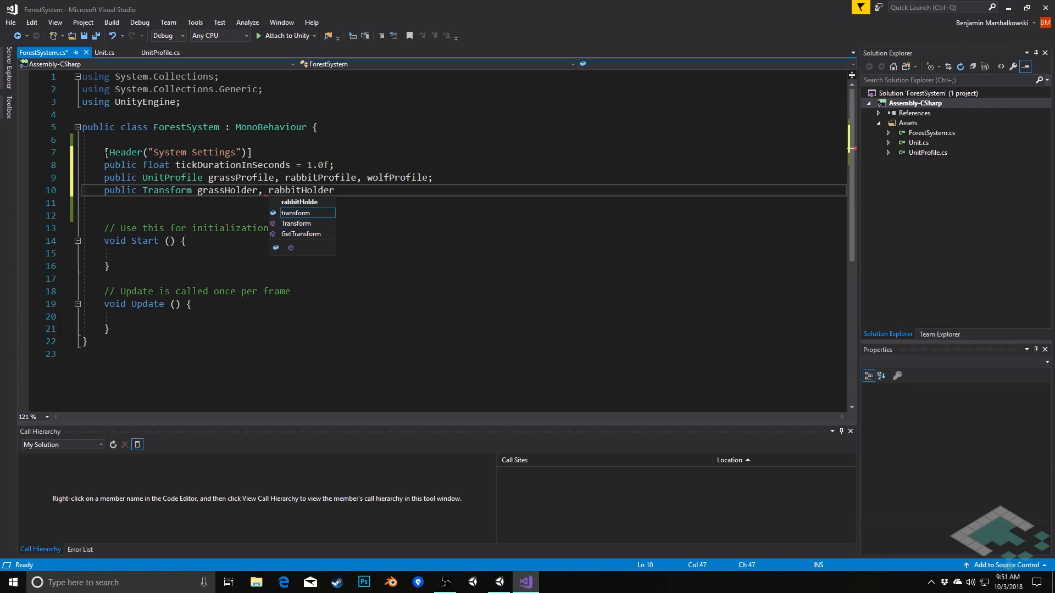
type(", wolfHolder;")
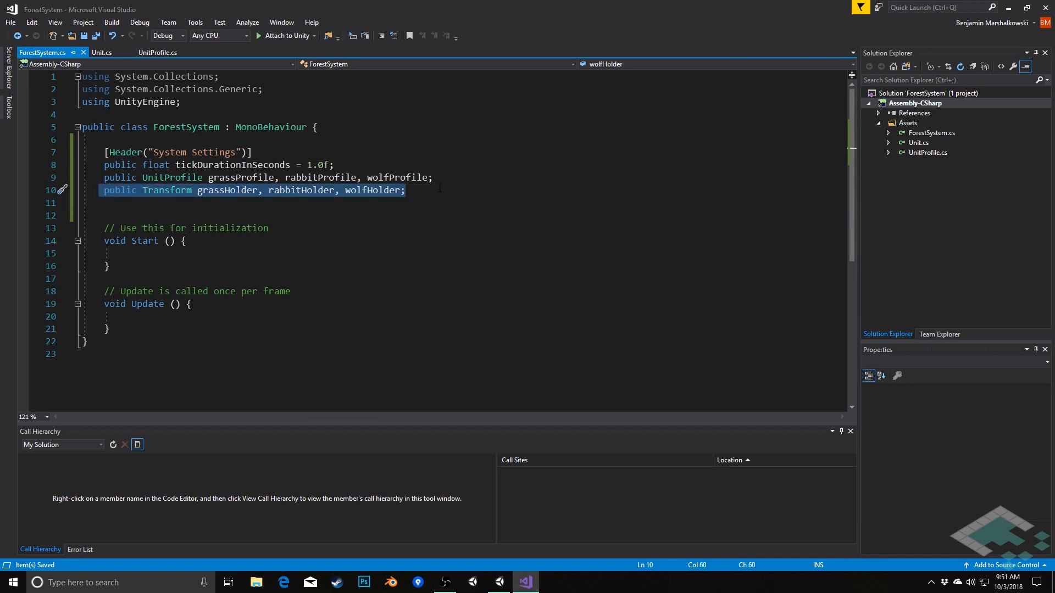
Step: Mark the holder Transform fields with the [HideInInspector] attribute
left_click(434, 178)
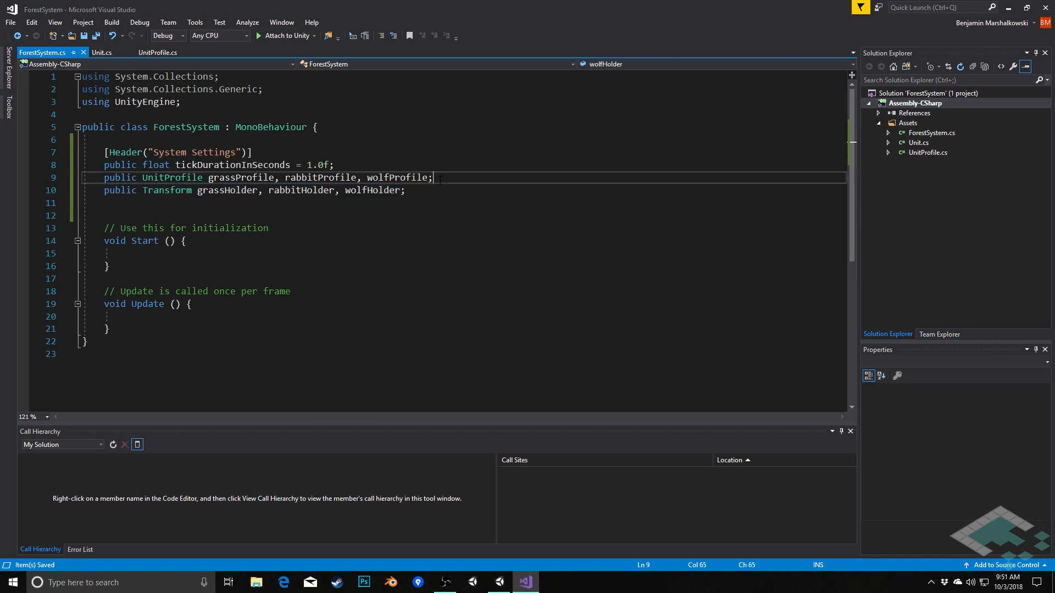
key("Enter")
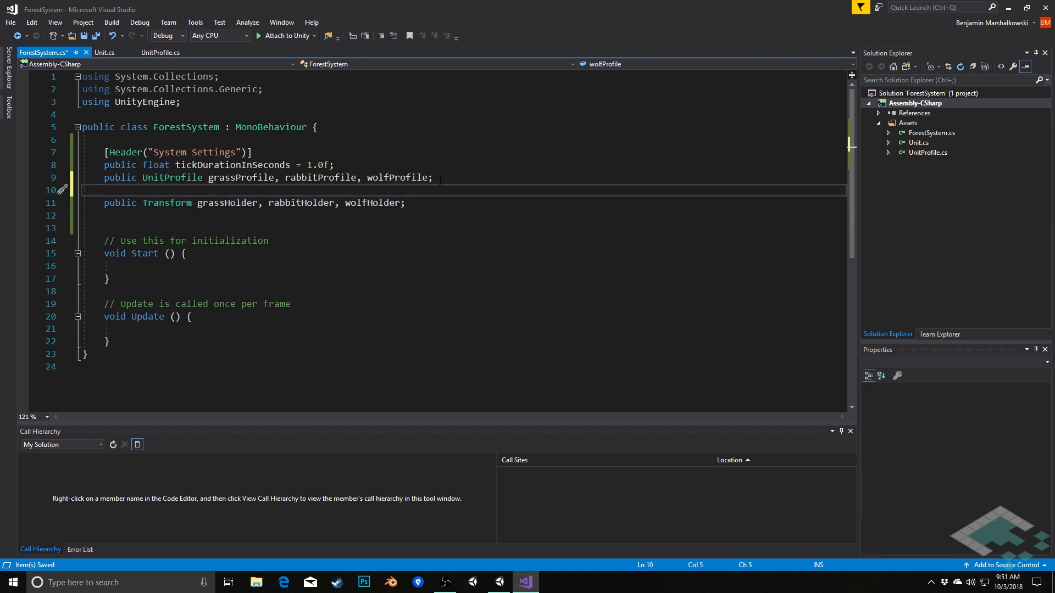
type("[Hide]")
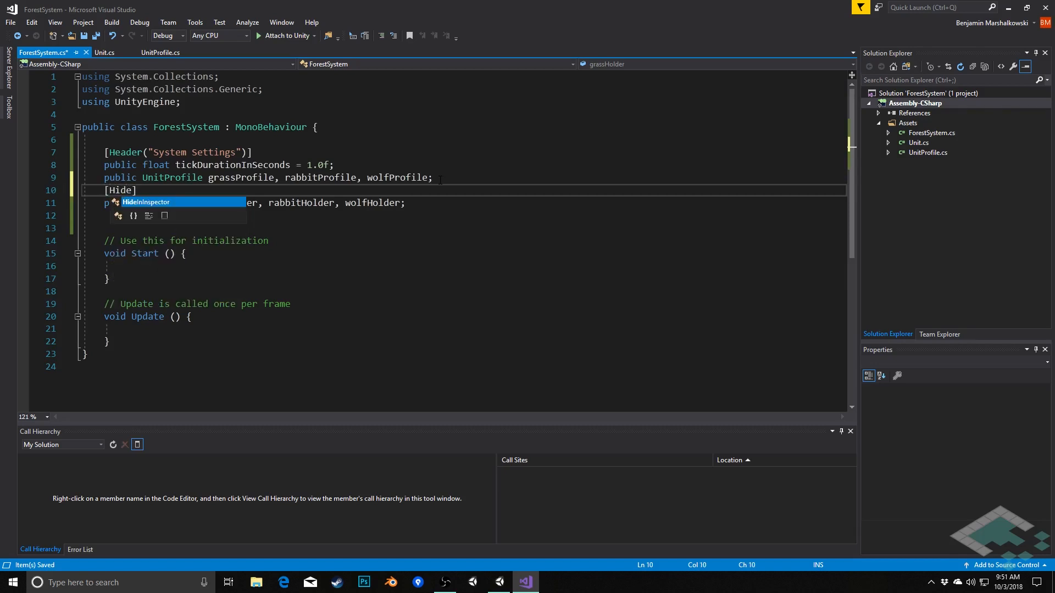
type("InInspector")
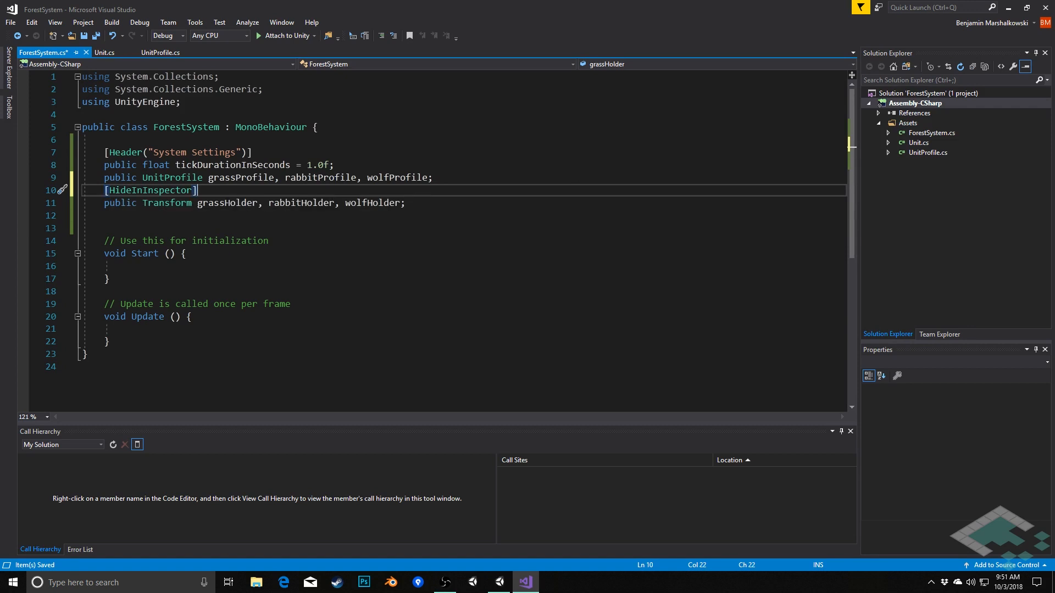
double_click(150, 190)
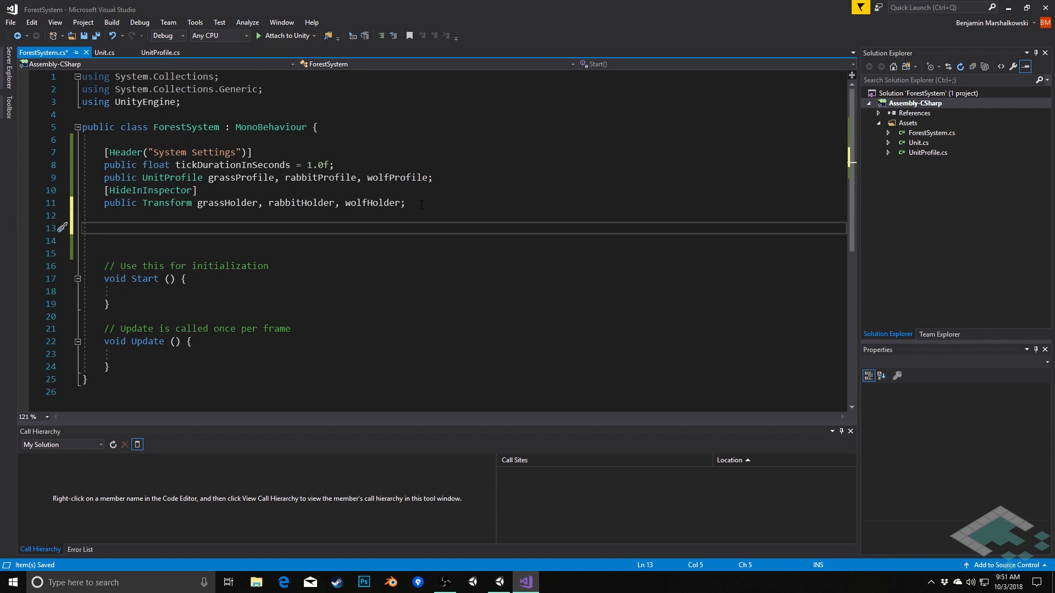
Step: Add [Header("Session Settings")] with public int startingGrass, startingRabbits, startingWolves
left_click(103, 228)
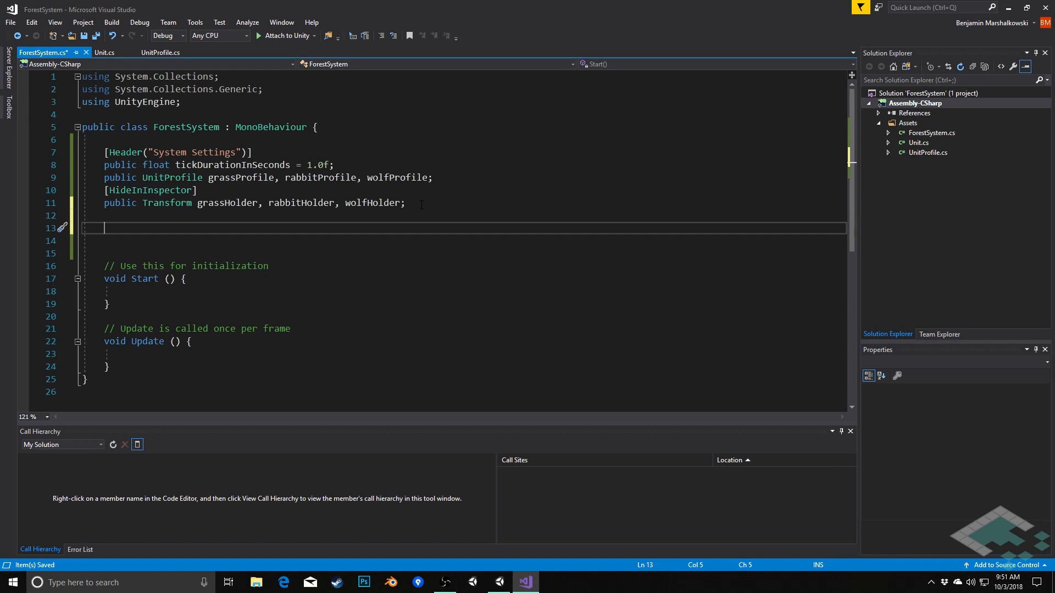
type("[Header(\"SessionSet")
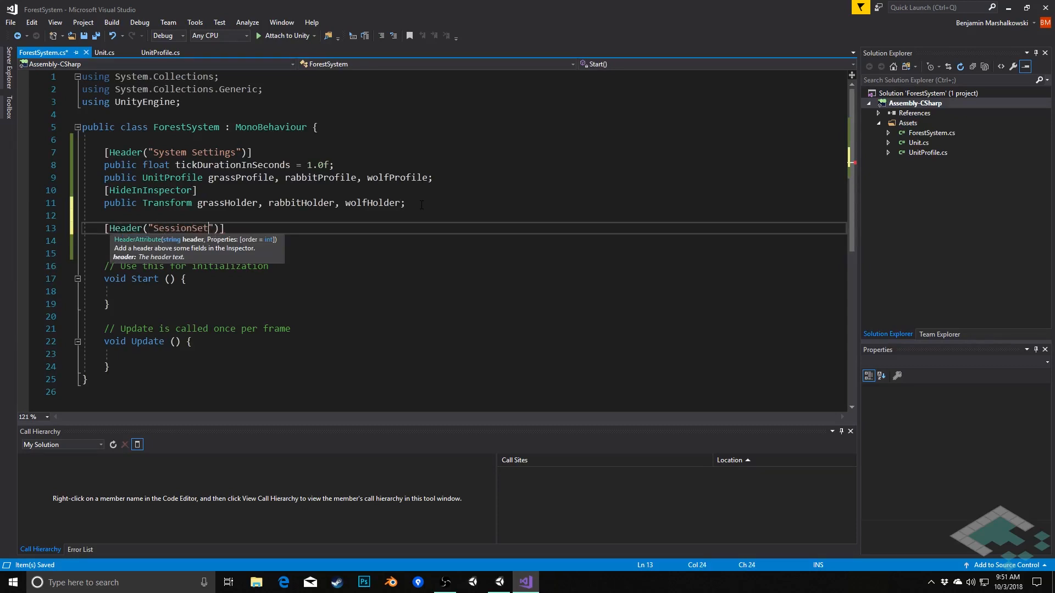
key("Backspace")
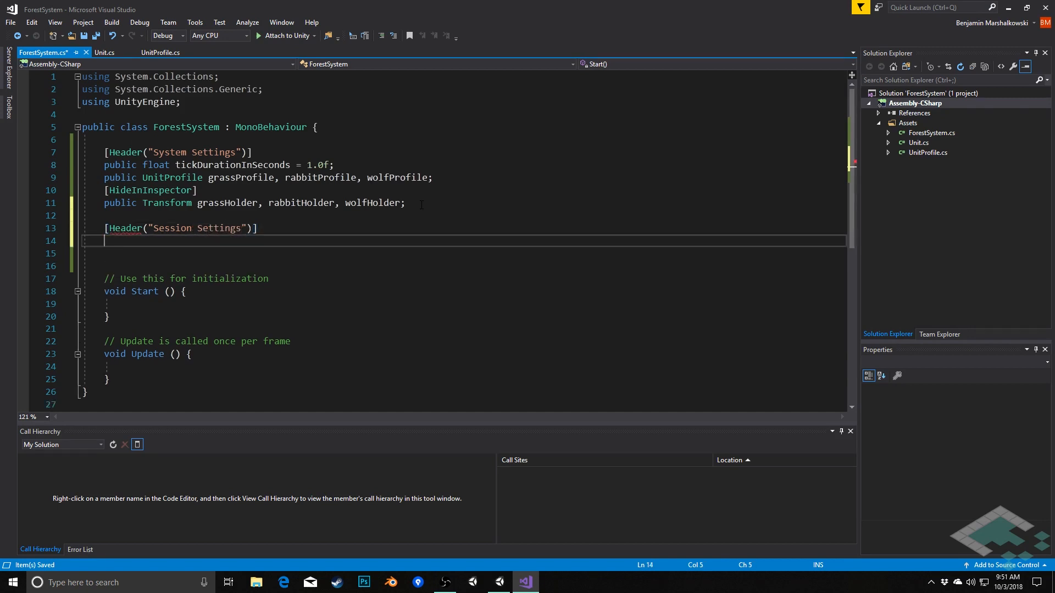
type("public")
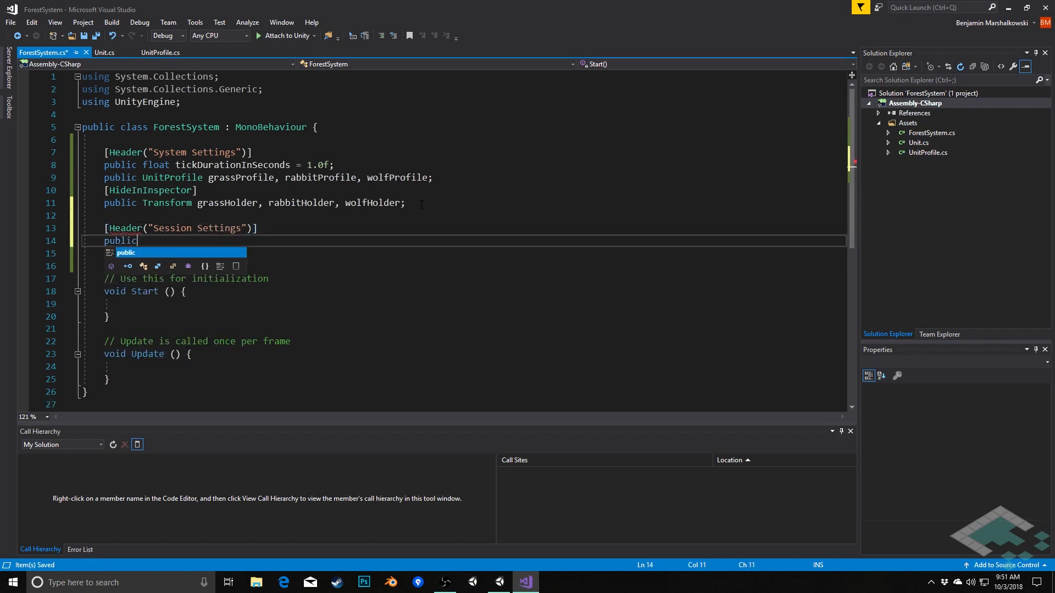
type("int start")
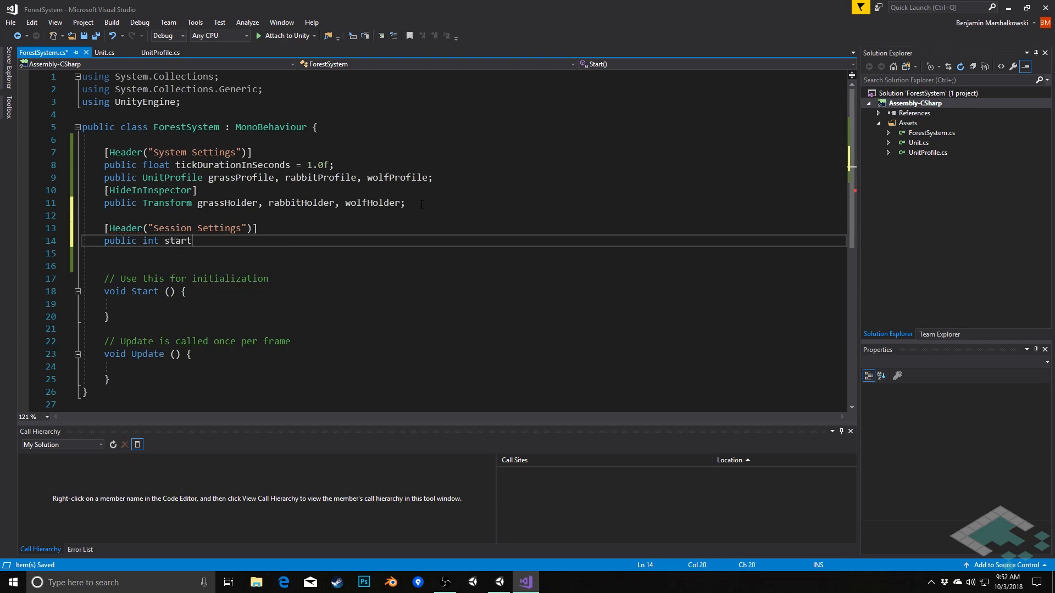
type("ingGrass")
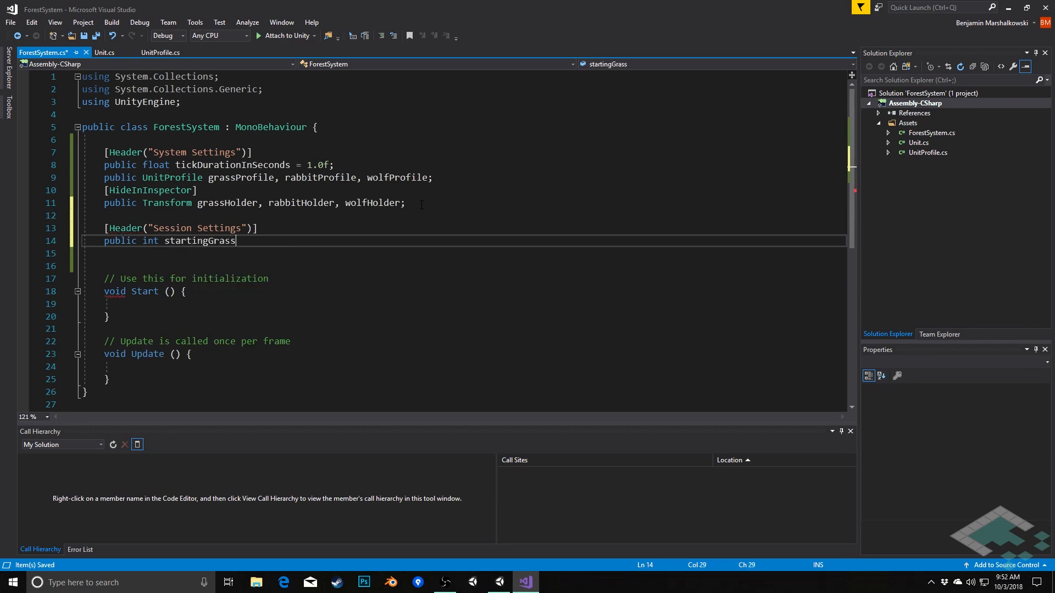
type(";")
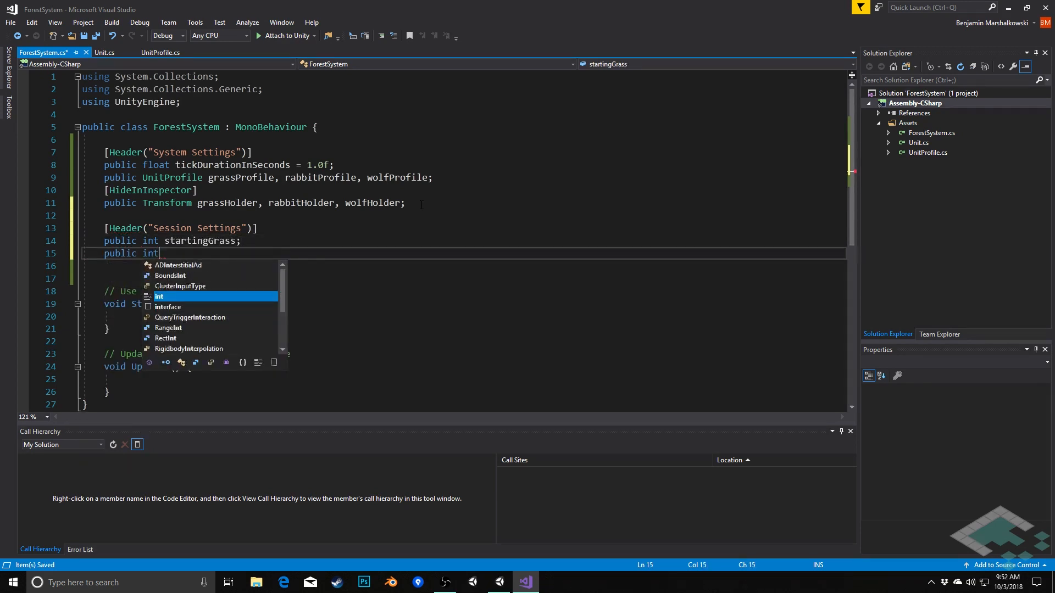
type("startingRabb")
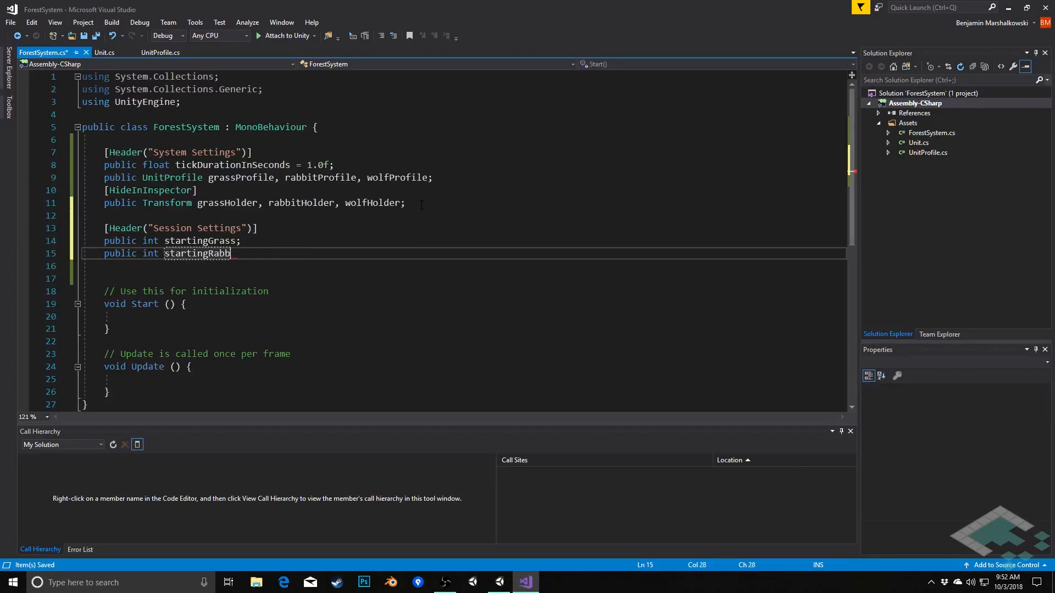
type("its, starti")
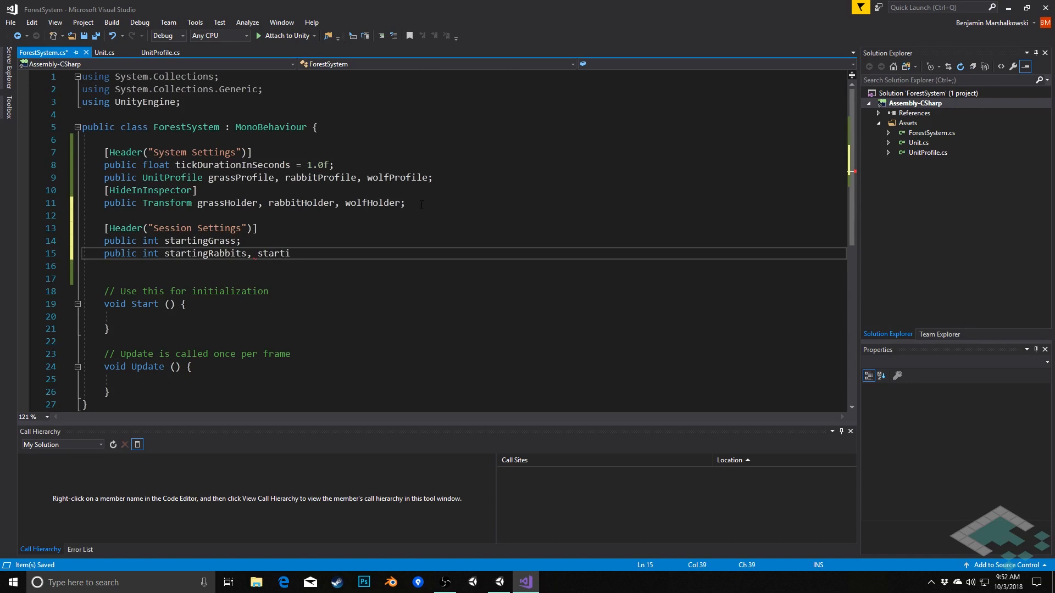
type("ngWolves;")
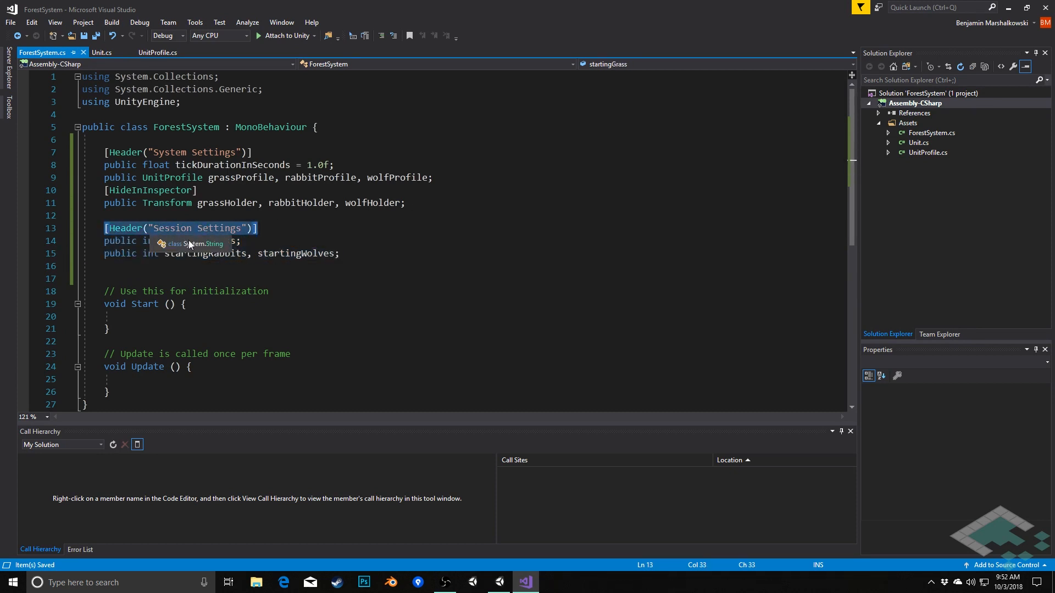
mouse_move(204, 252)
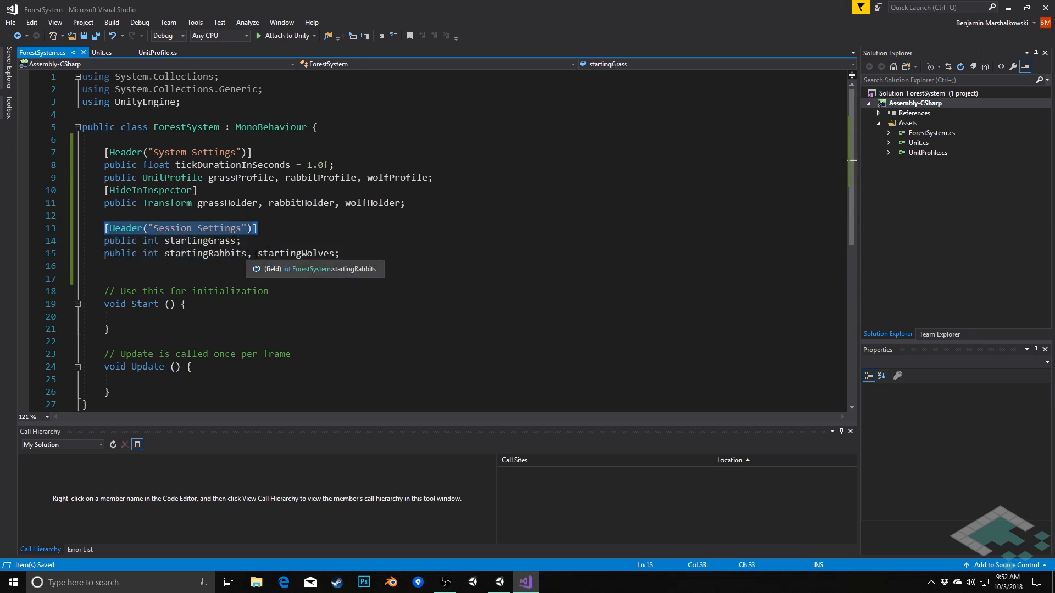
mouse_move(148, 191)
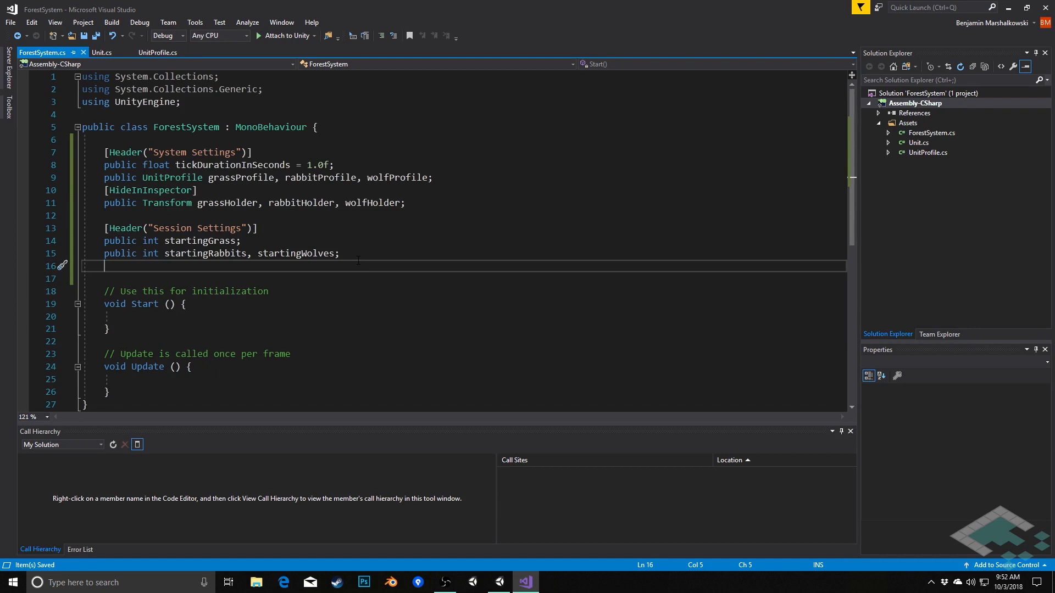
mouse_move(209, 250)
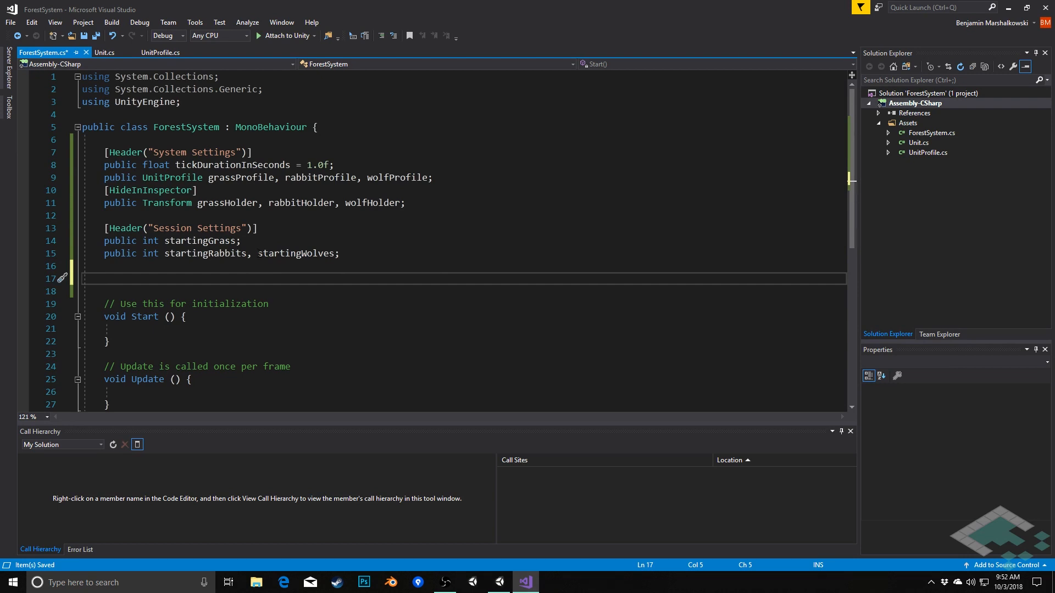
Step: Put startingWolves on its own public int line below the other starting counts
key("Enter")
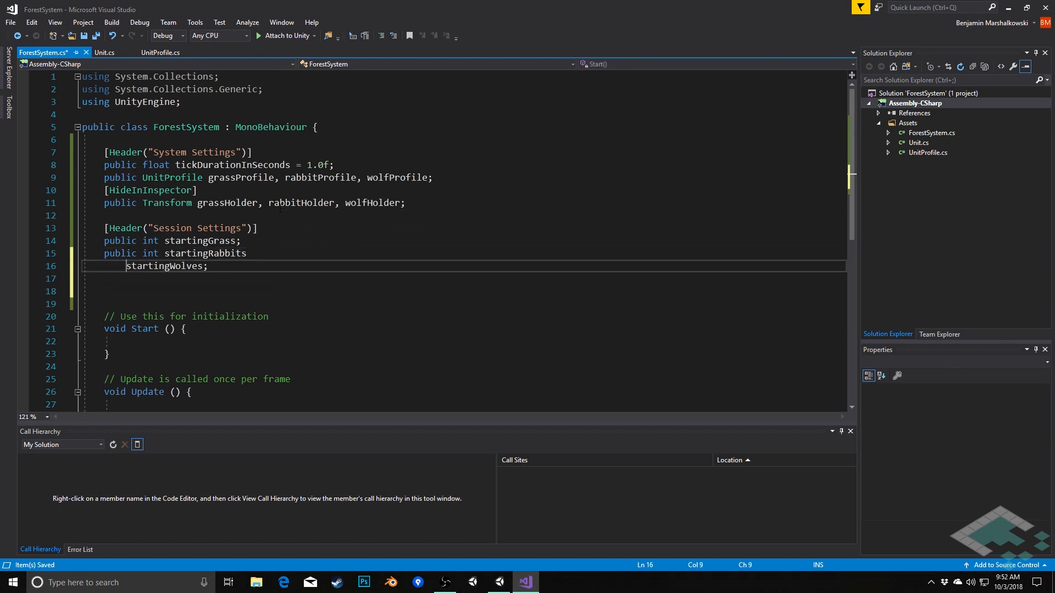
type("public int")
left_click(463, 253)
type(";")
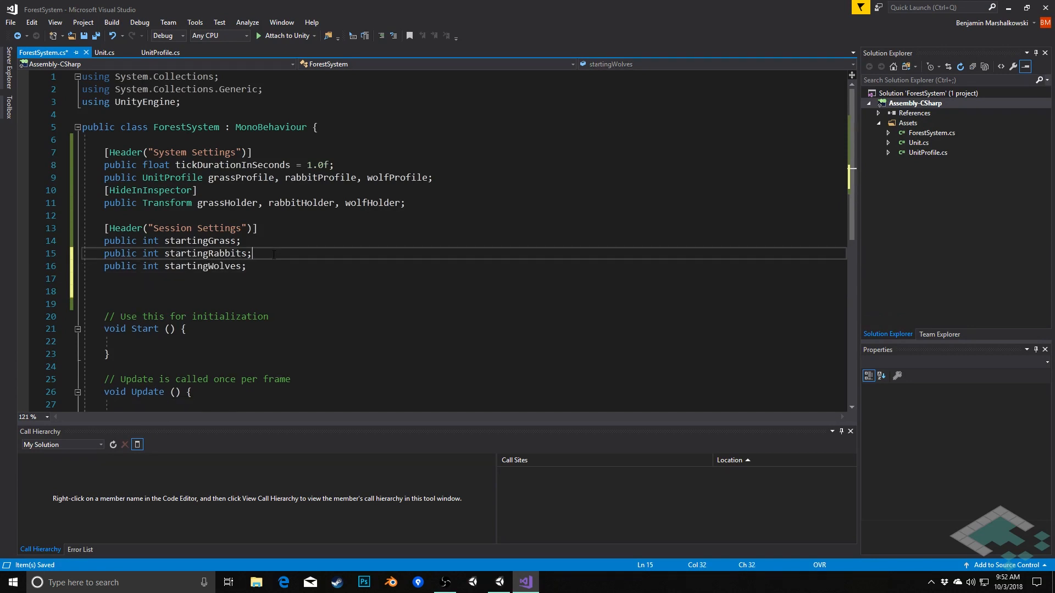
left_click(257, 229)
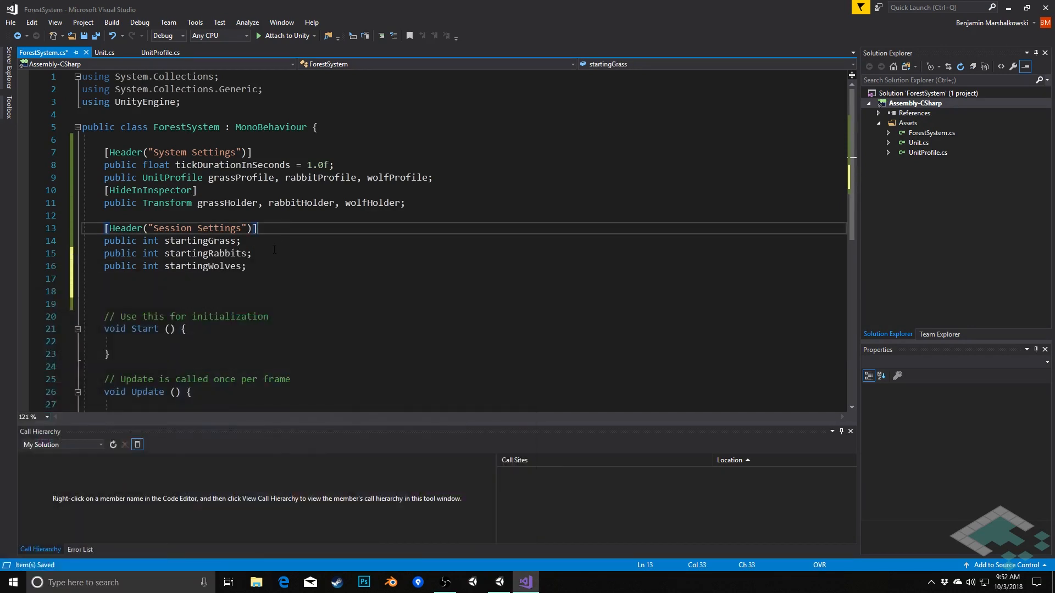
left_click(266, 266)
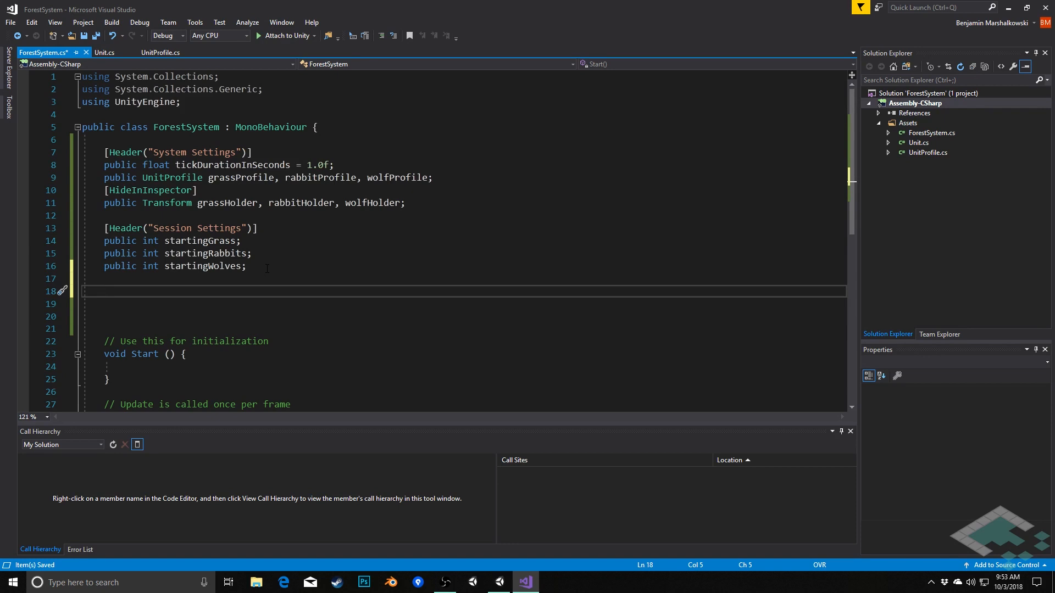
Step: Add [Header("Session Data")] and the public int numberOfTicksInSession field
left_click(102, 290)
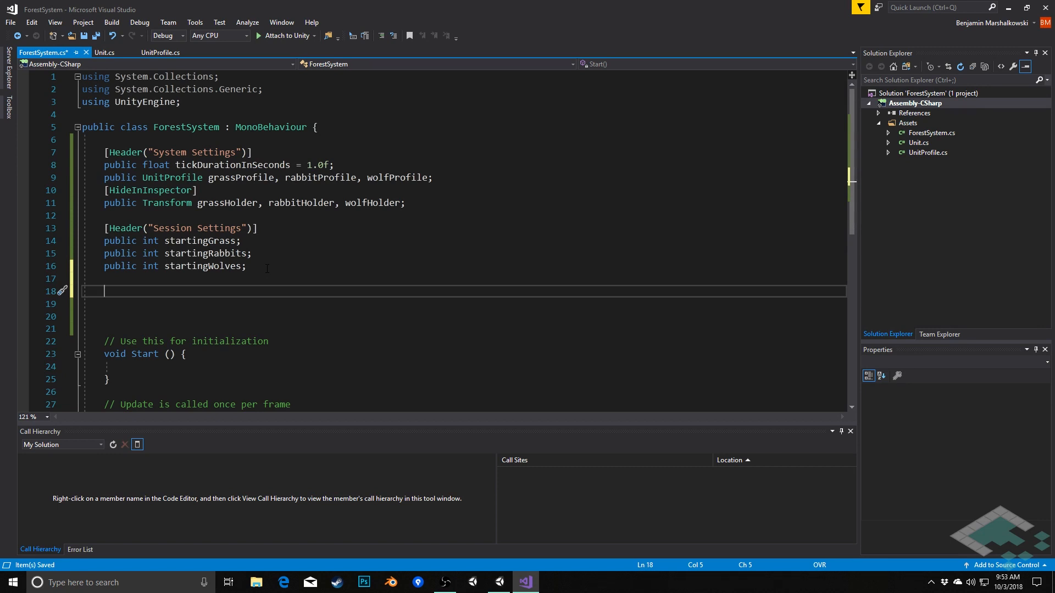
type("[Header(\"S")
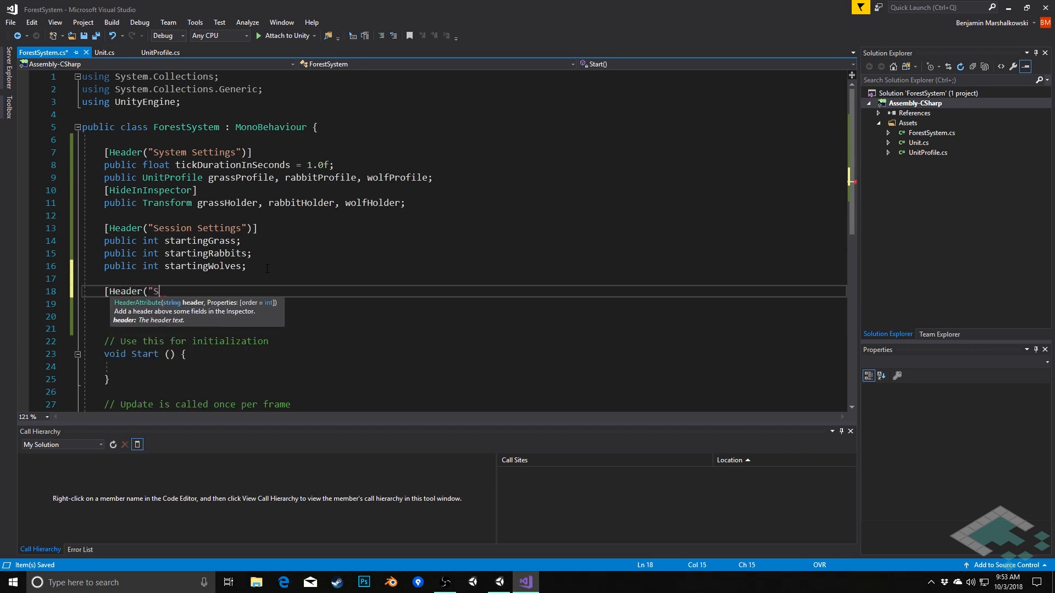
type("essio")
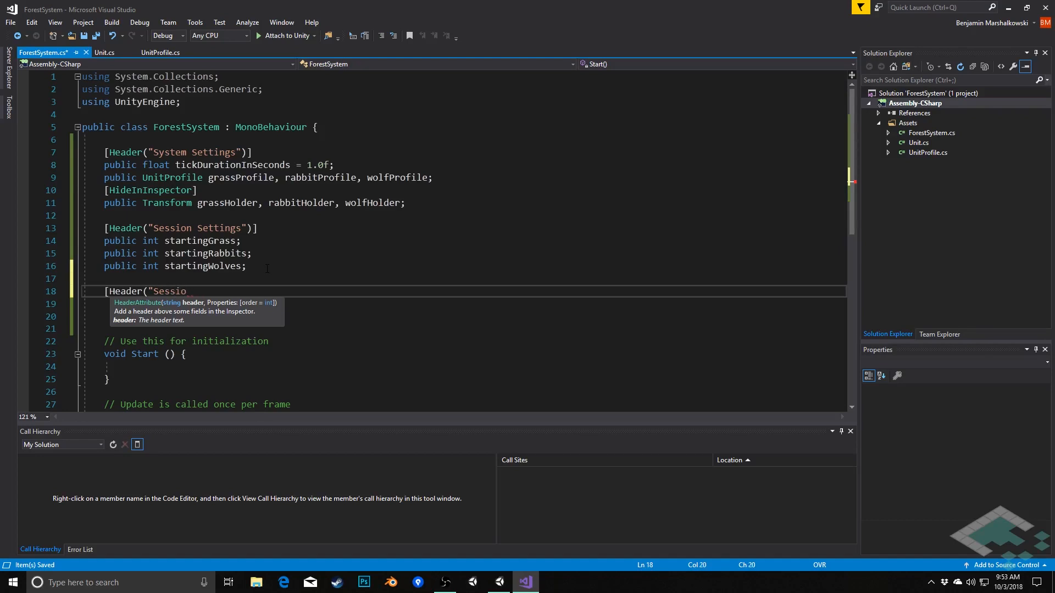
type("n Data\"")
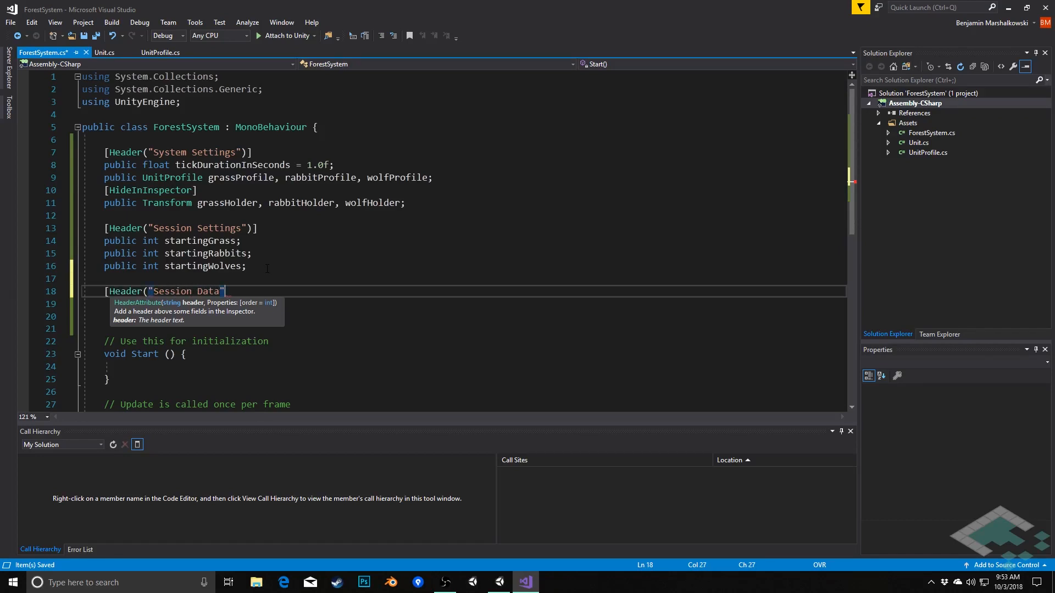
key("enter")
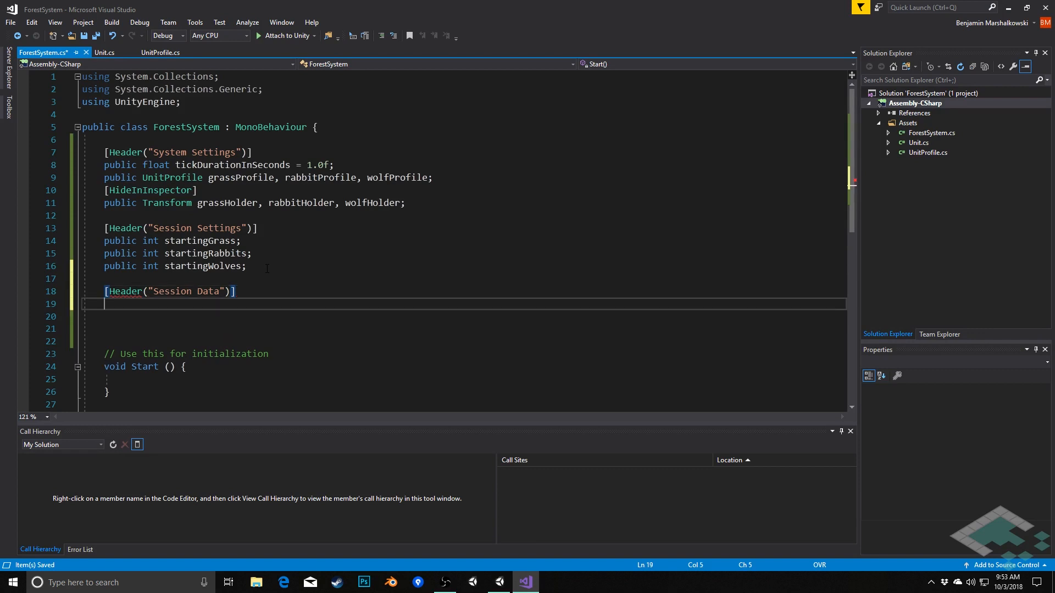
type("public int")
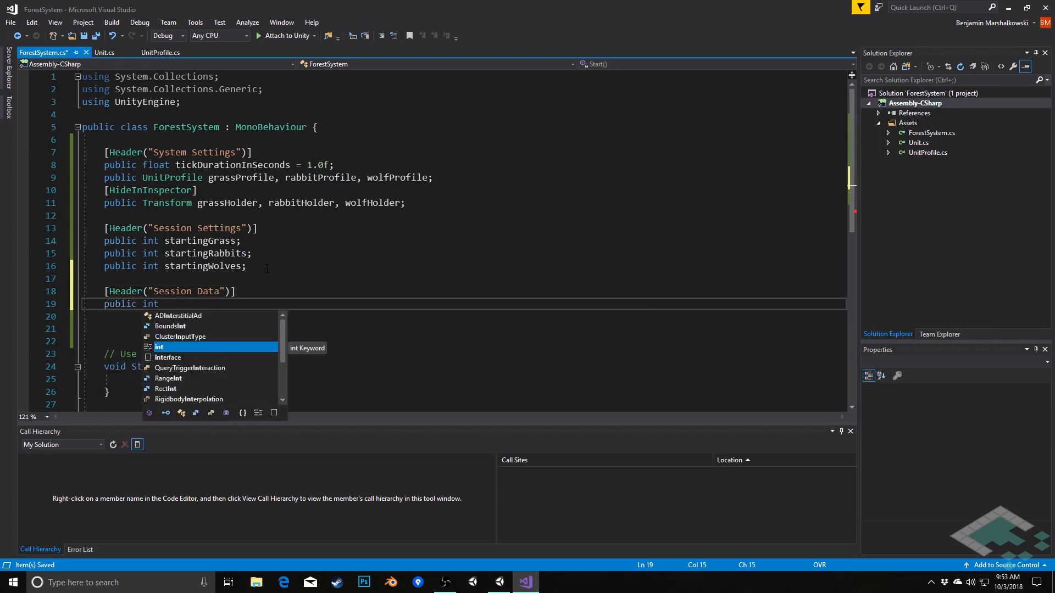
type("number")
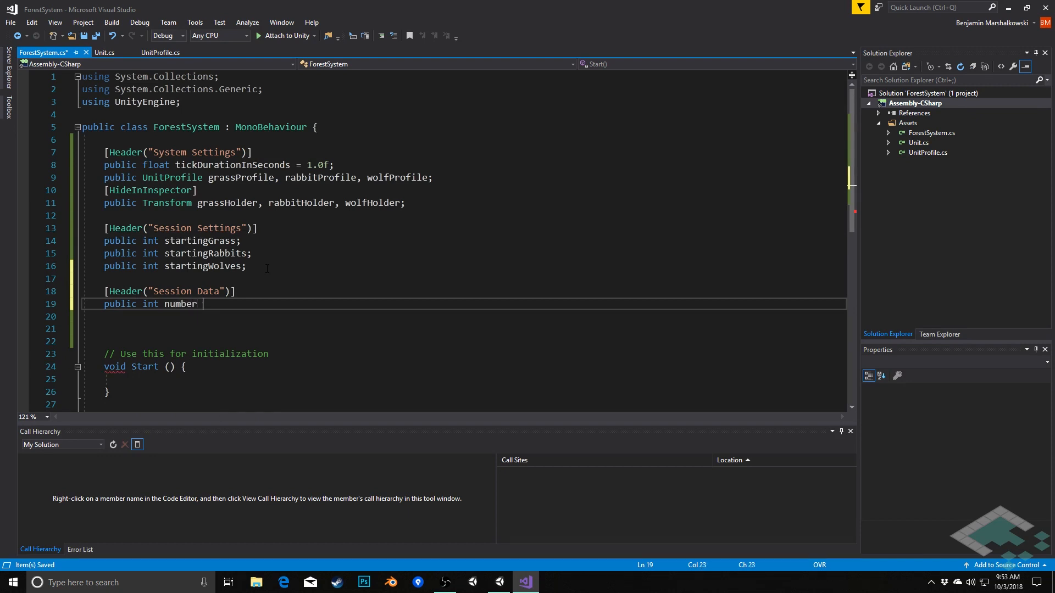
type("Of")
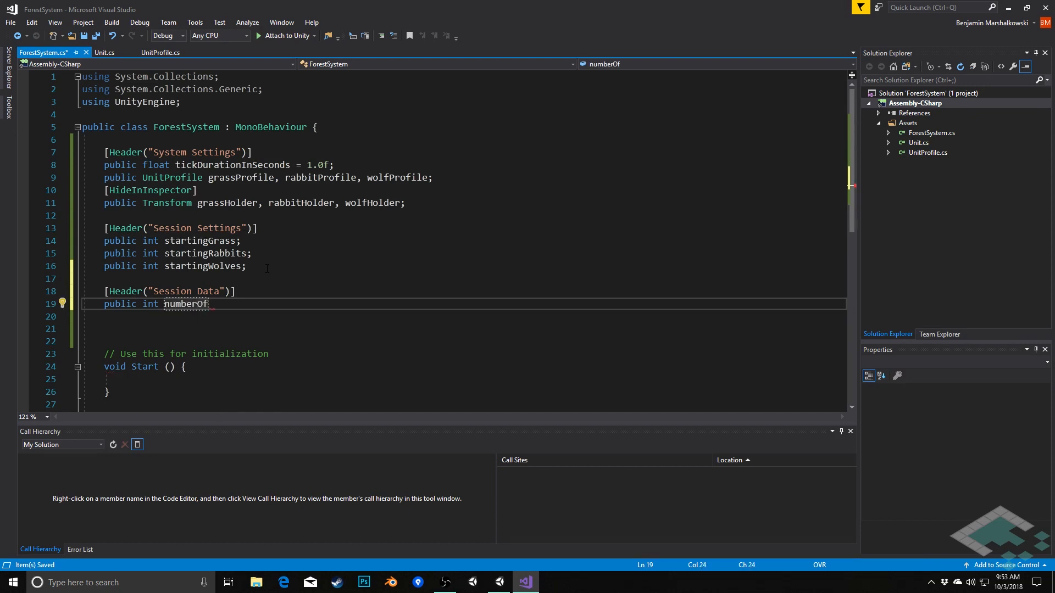
type("Ticks")
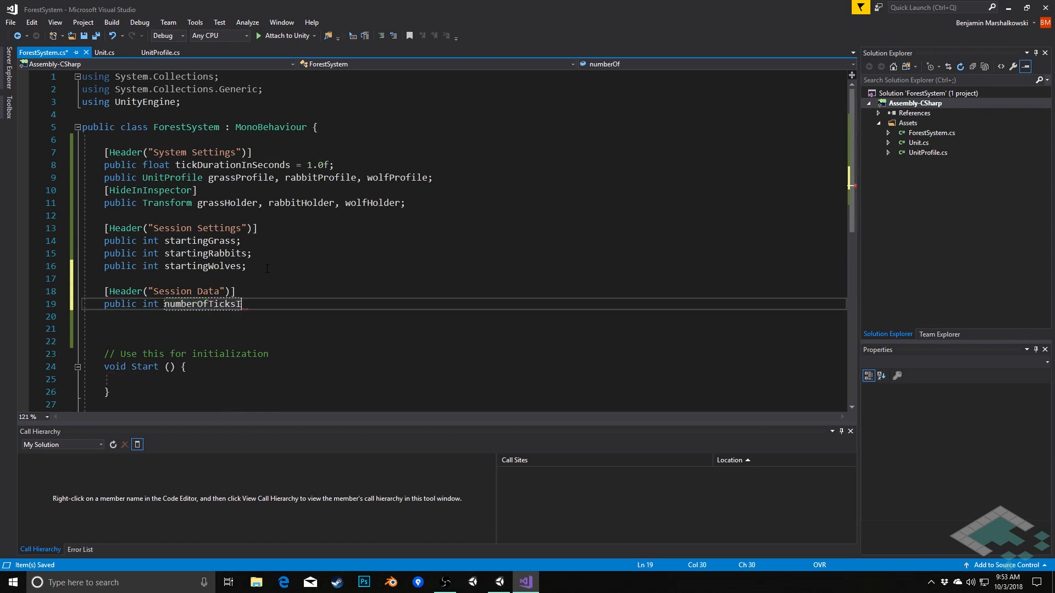
type("InSession = 0;")
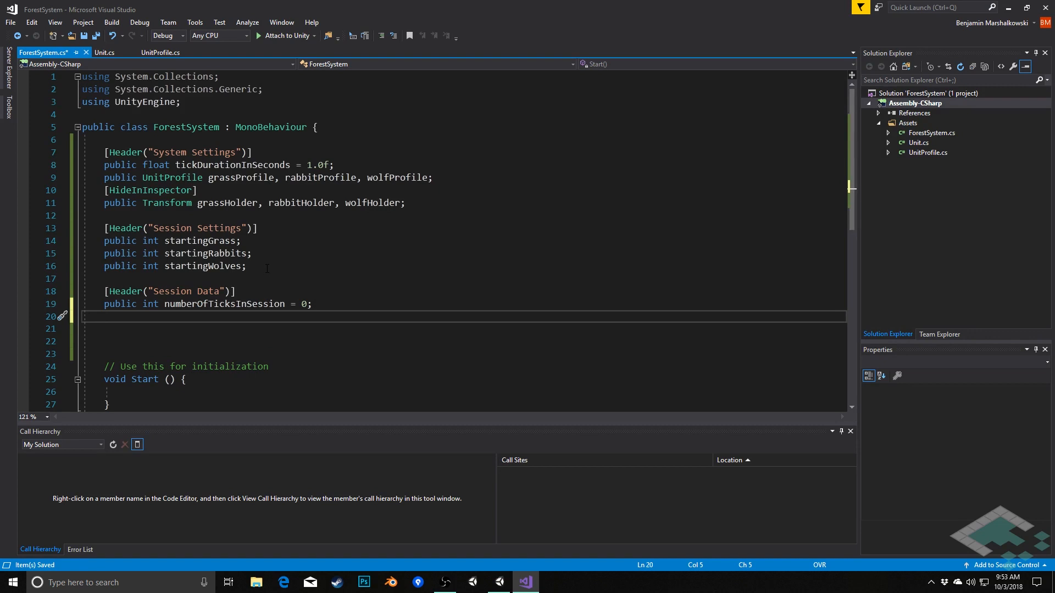
Step: Declare public int grassCount, rabbitCount, wolfCount;
type("p")
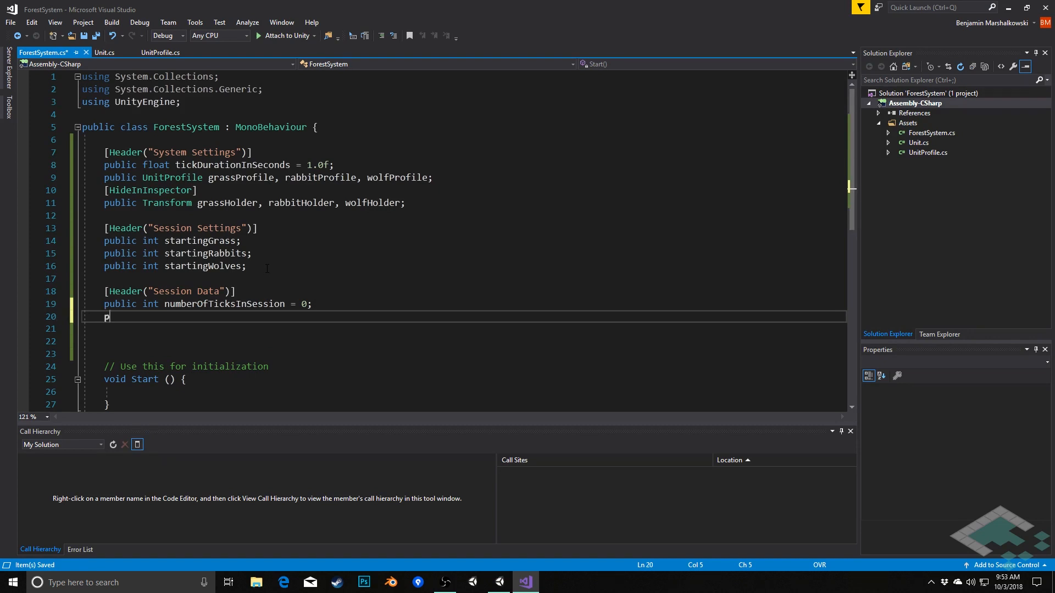
type("ublic int gras")
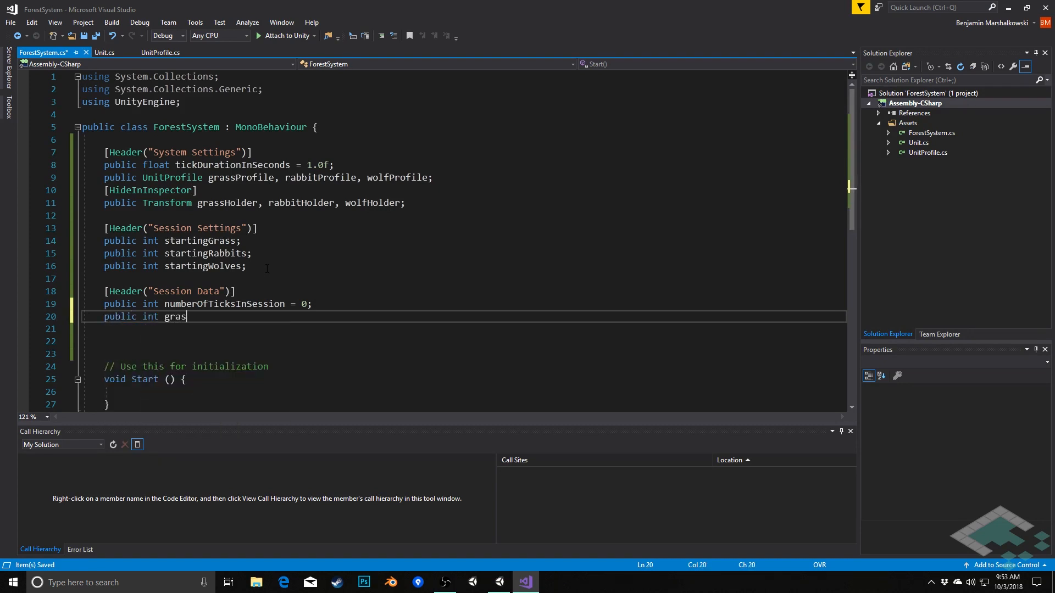
type("sCount, rabbi")
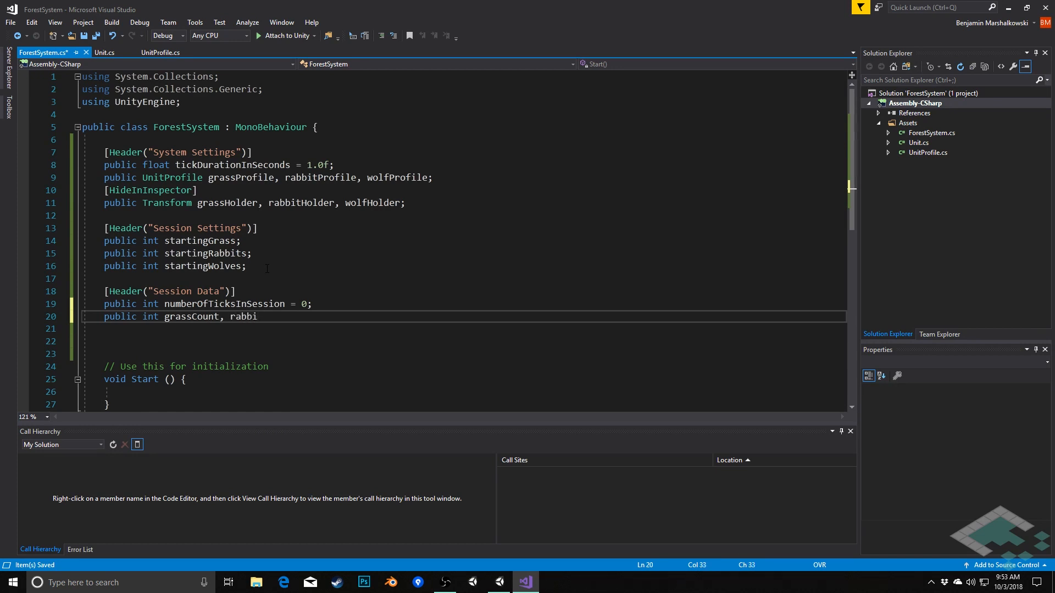
type("tCount, wol")
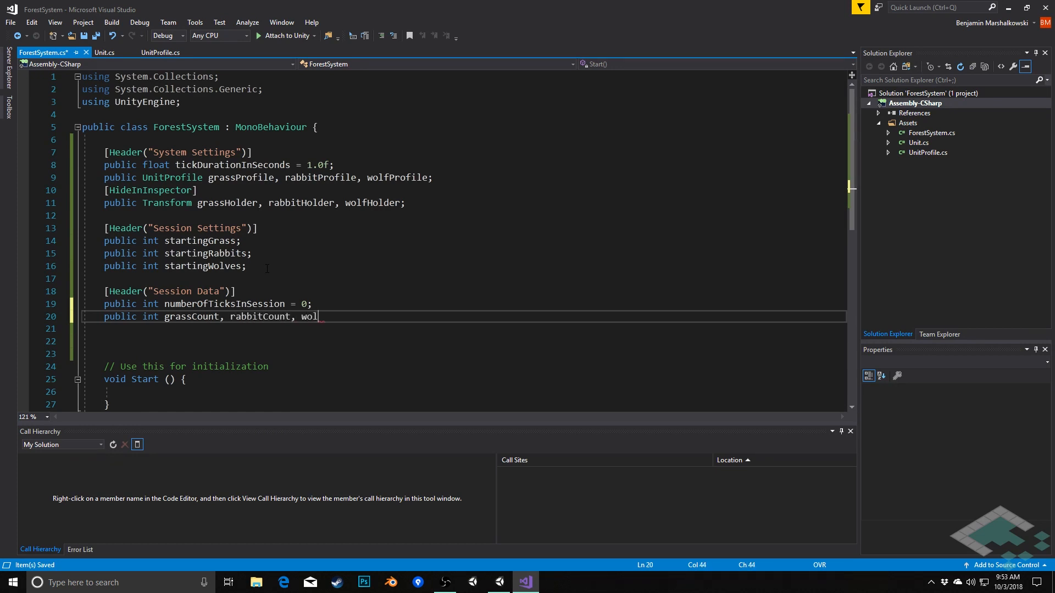
type("fCount;")
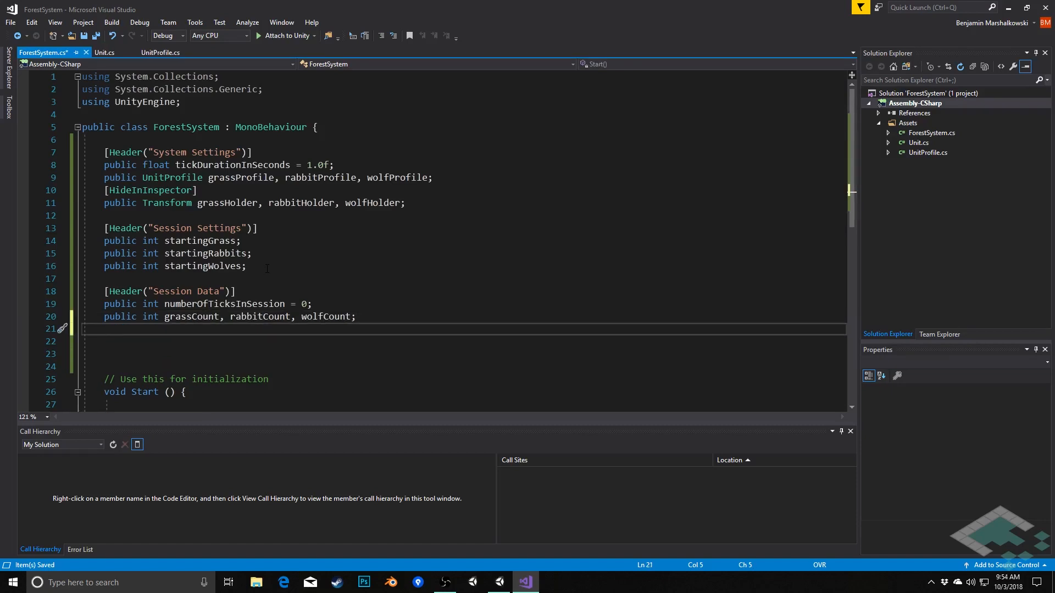
Step: Add [HideInInspector] int grassCreated, rabbitsCreated, wolvesCreated; fields
type("[HideInInspector")
left_click(464, 341)
type("public int grass")
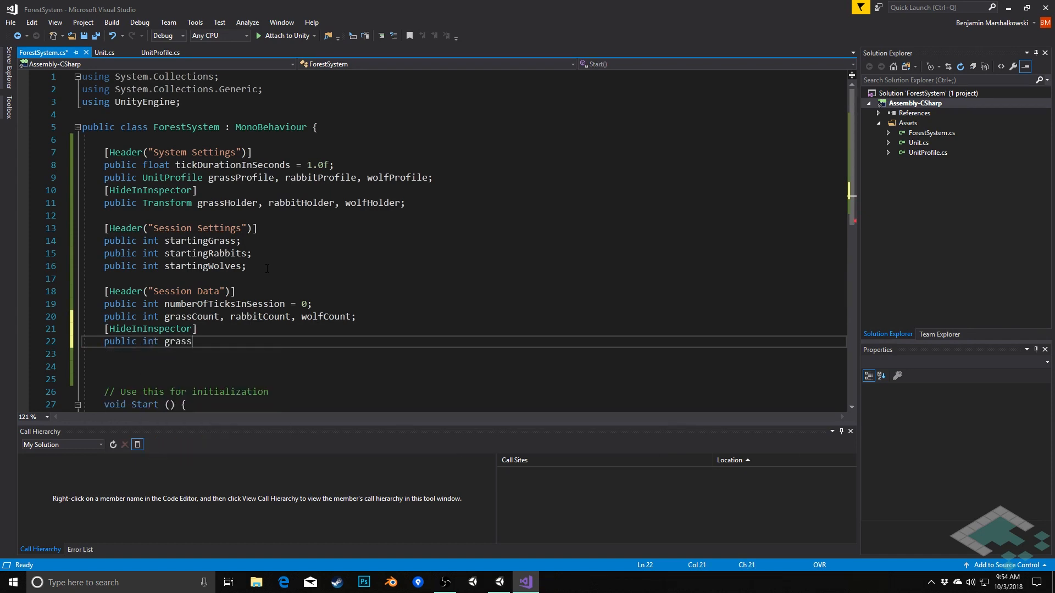
type("Created, g")
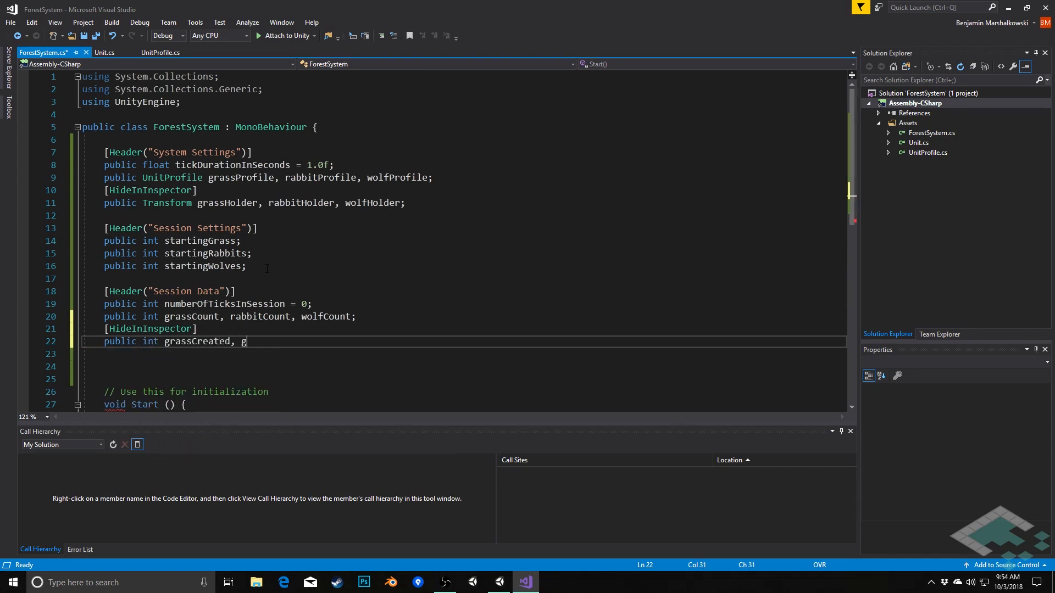
type("abbit")
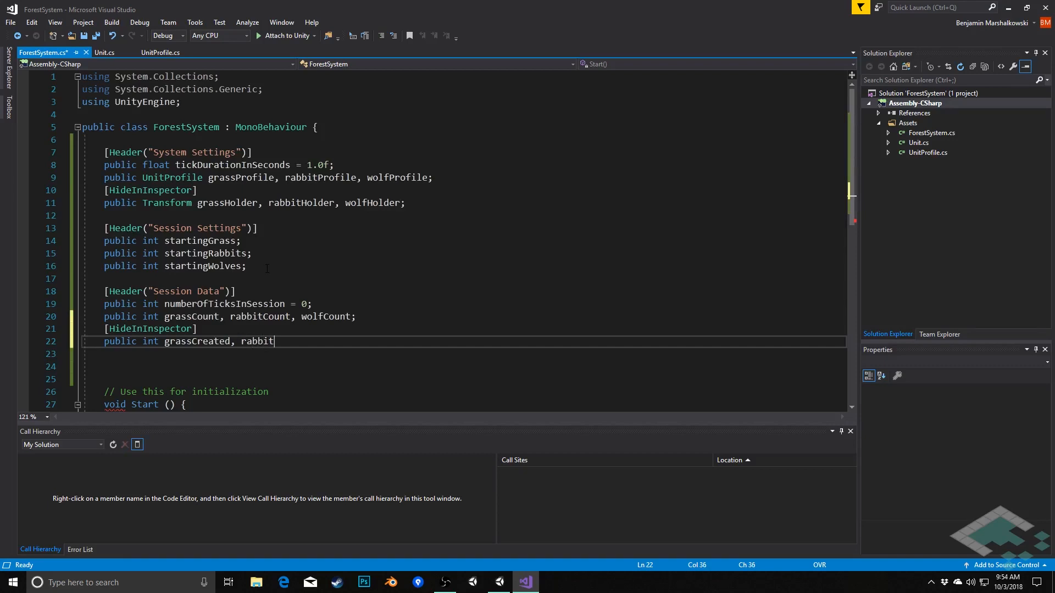
type("sCreated,")
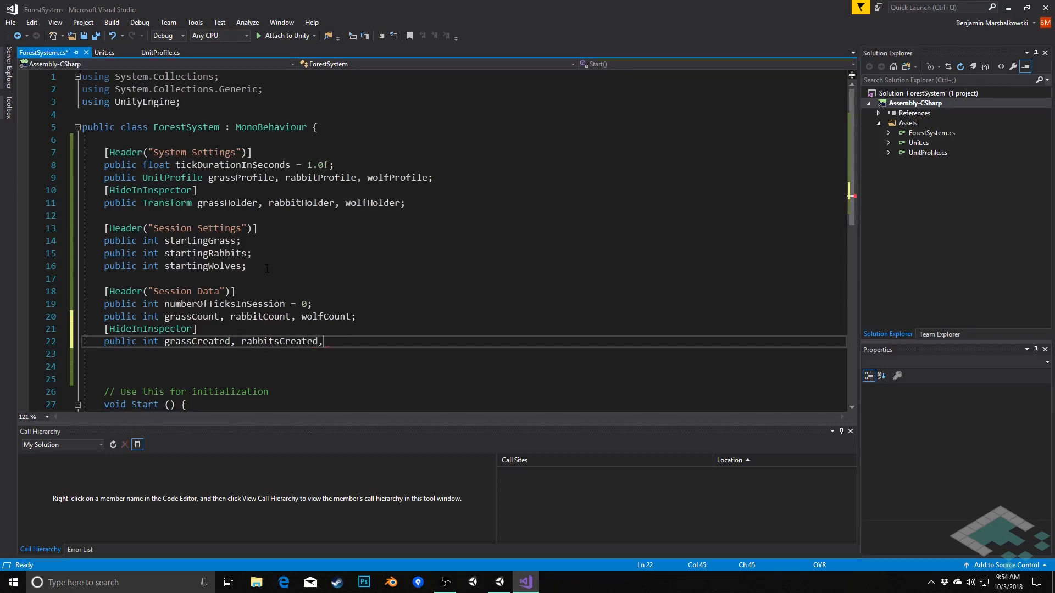
type("wolves")
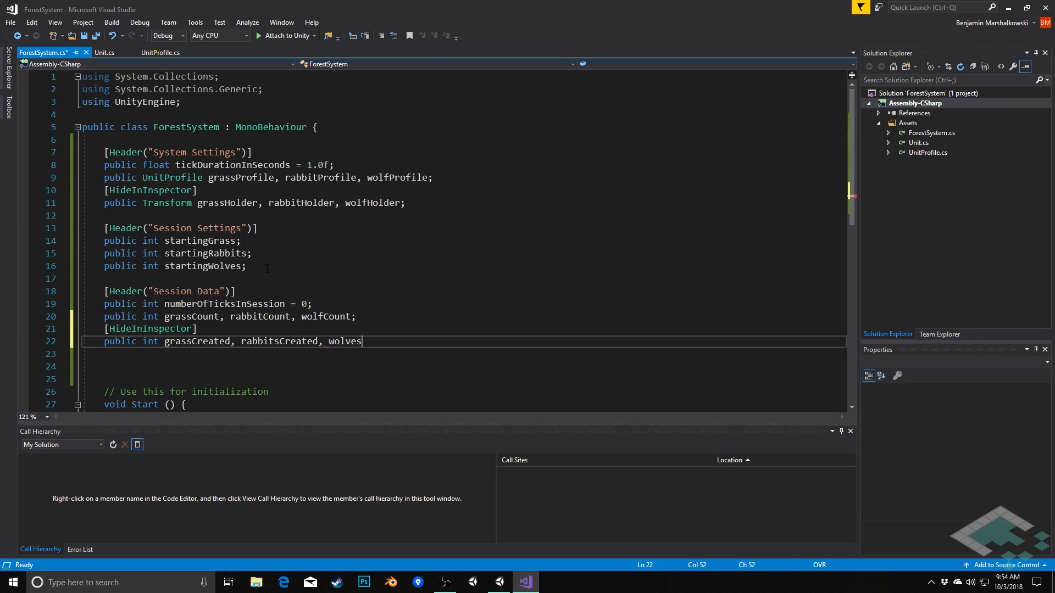
type("Create")
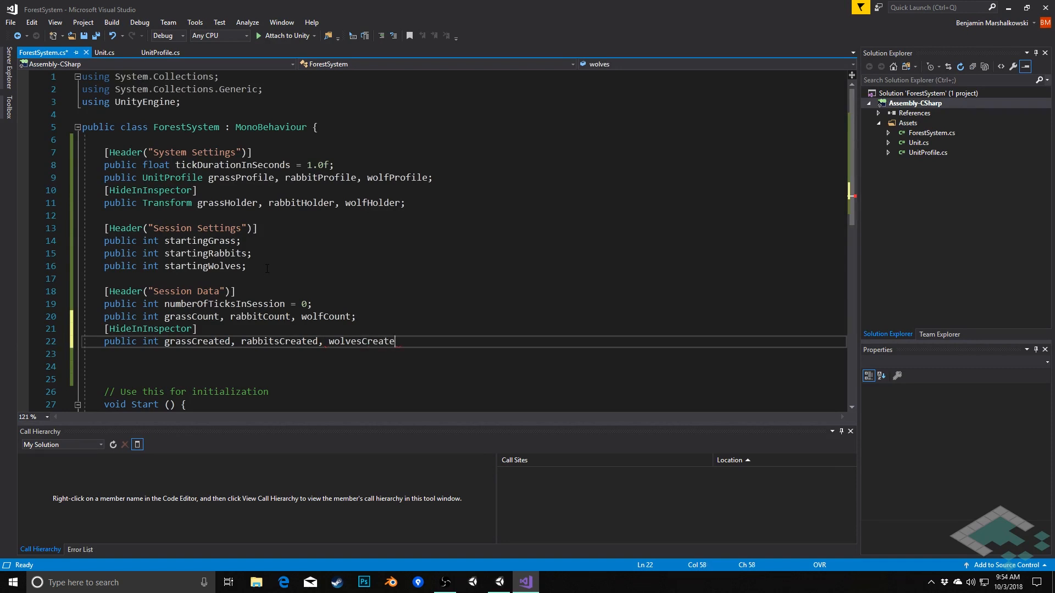
type("d;")
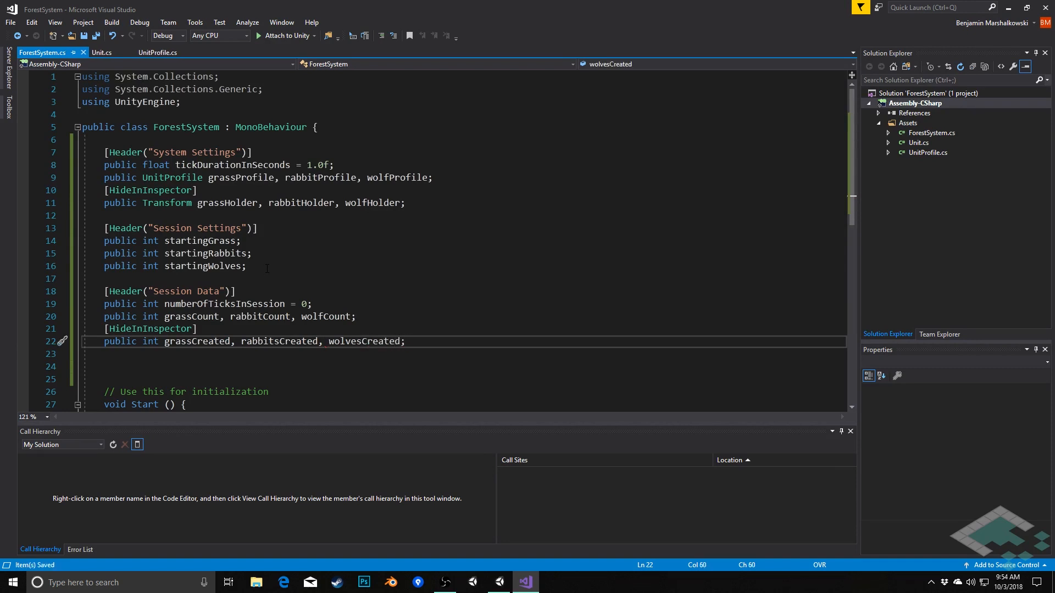
scroll("down", 3)
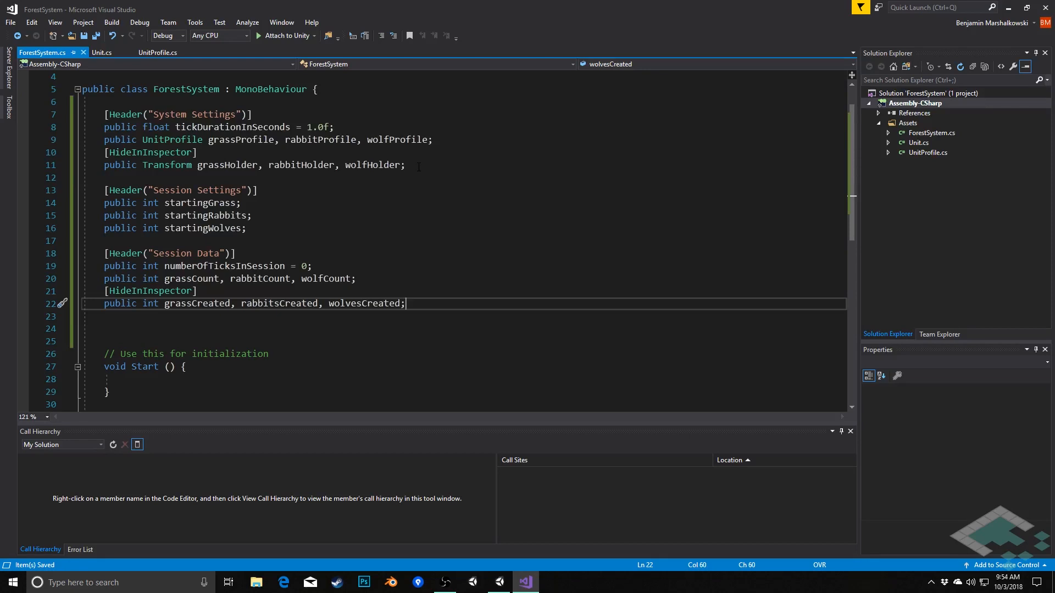
scroll("down", 3)
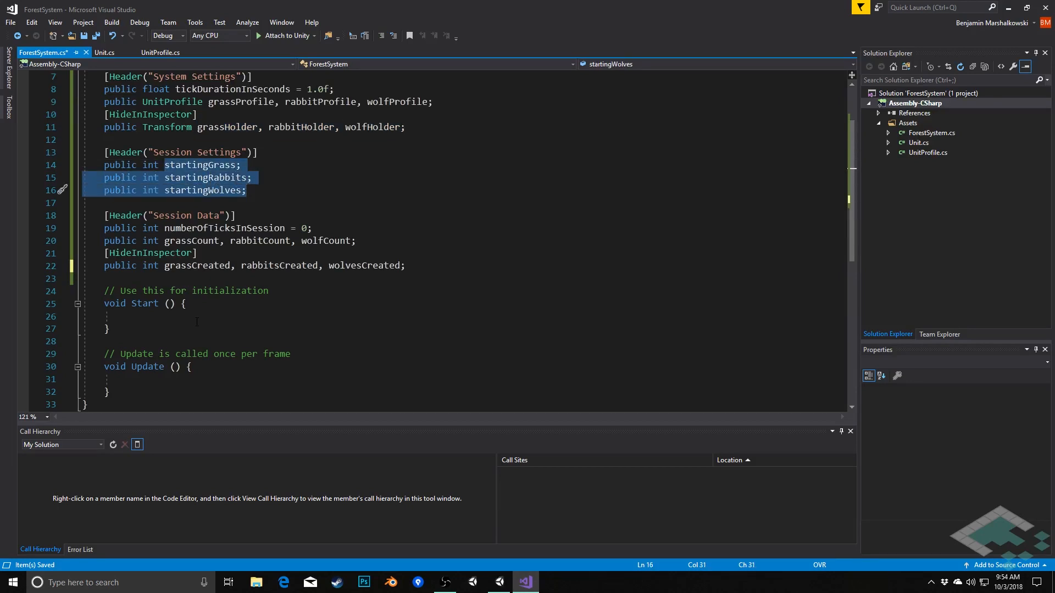
left_click(125, 316)
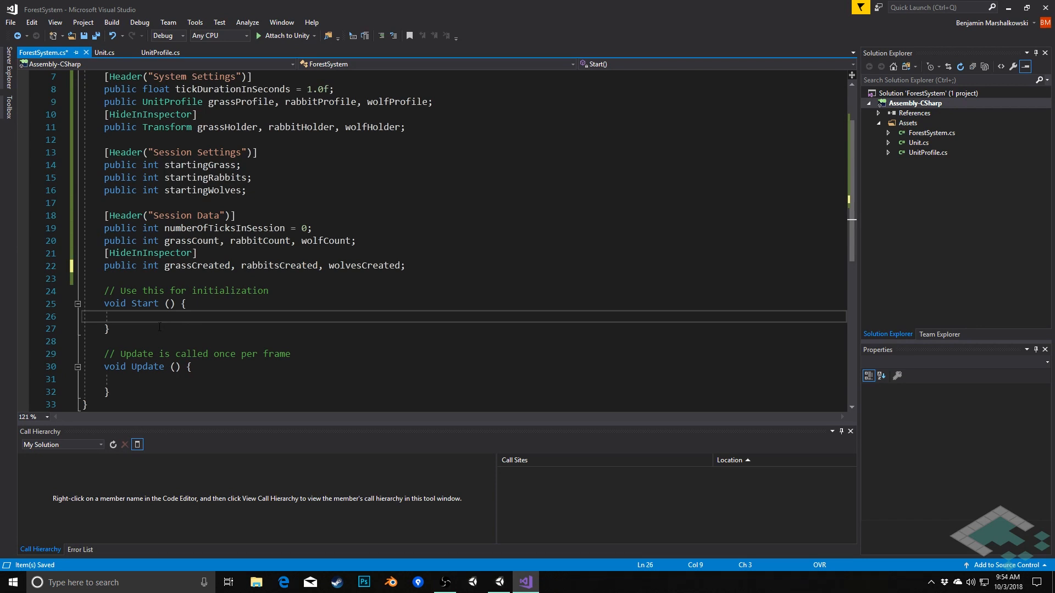
left_click(108, 329)
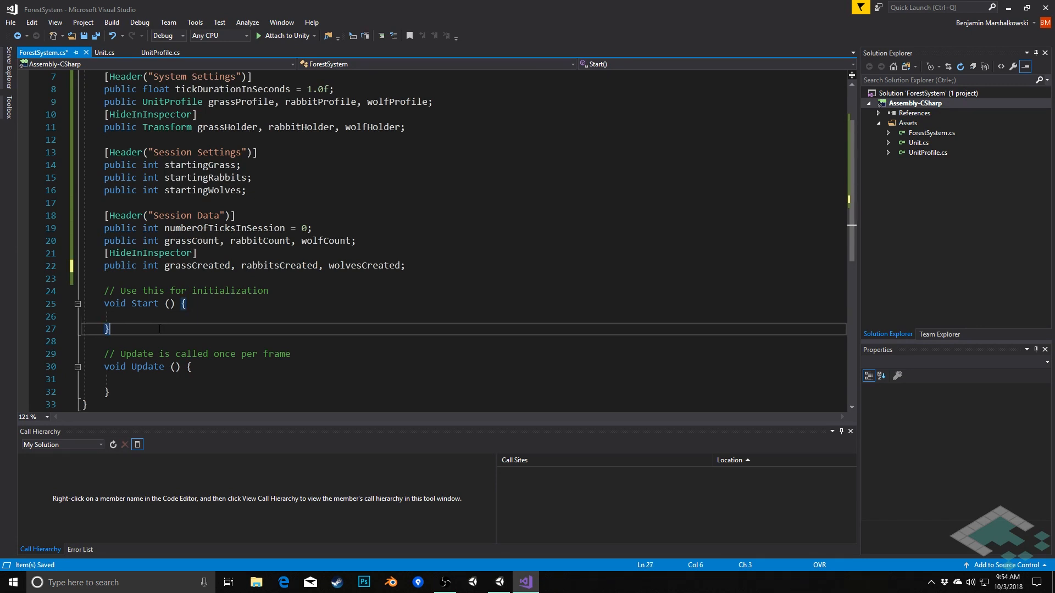
Step: Add void SetUpForest() creating a "Grass" GameObject holder parented via SetParent(transform)
type("void")
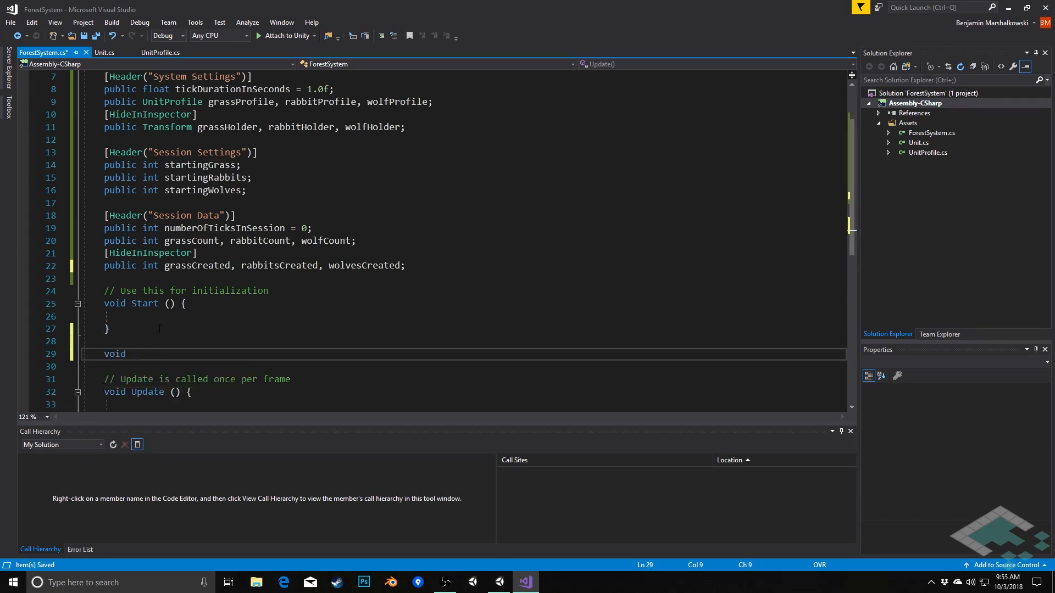
type("SetUp")
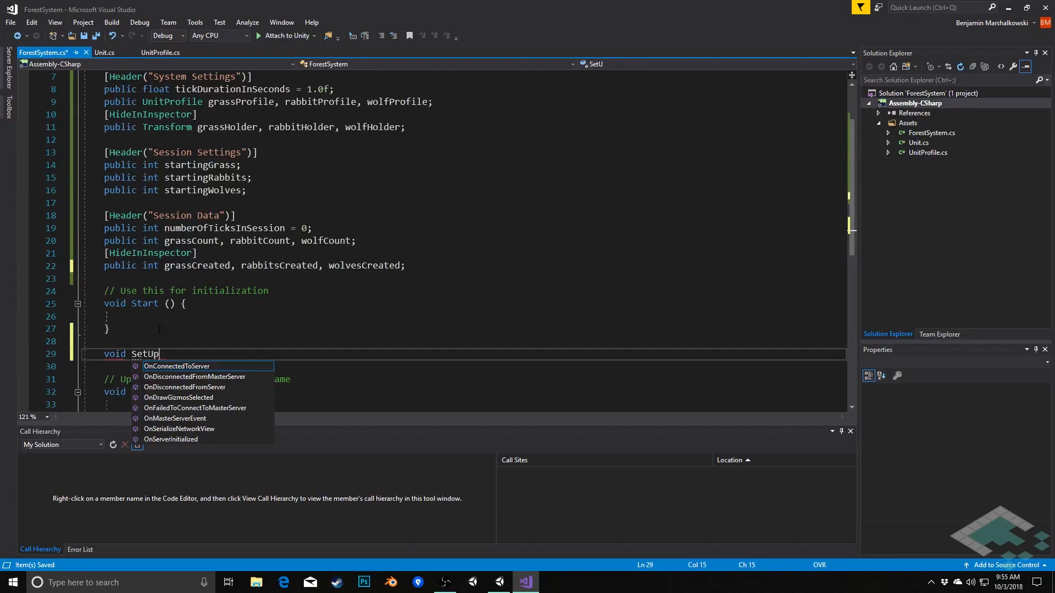
type("Forest() {")
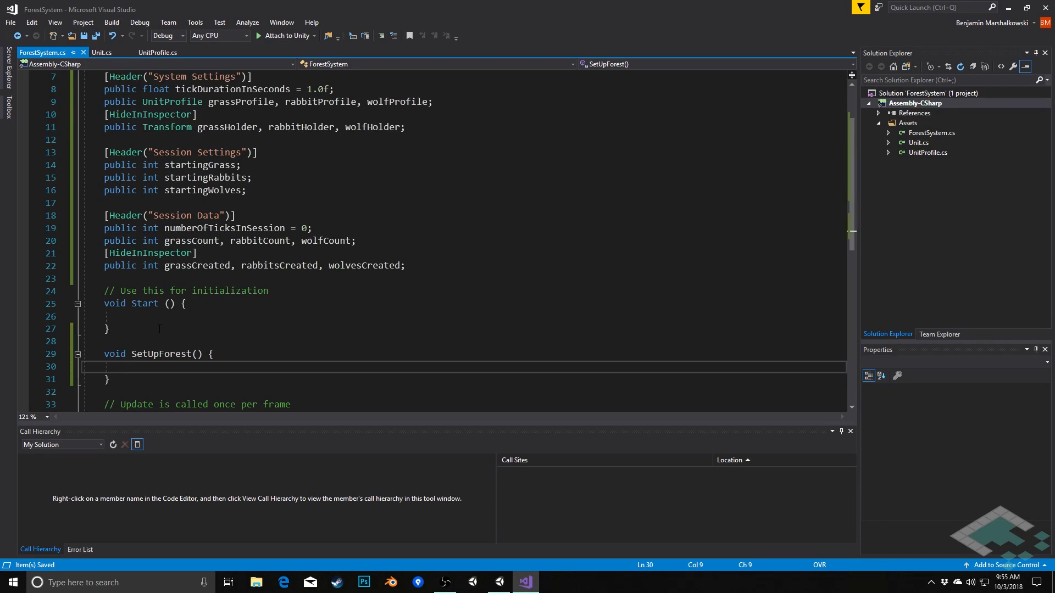
left_click(124, 367)
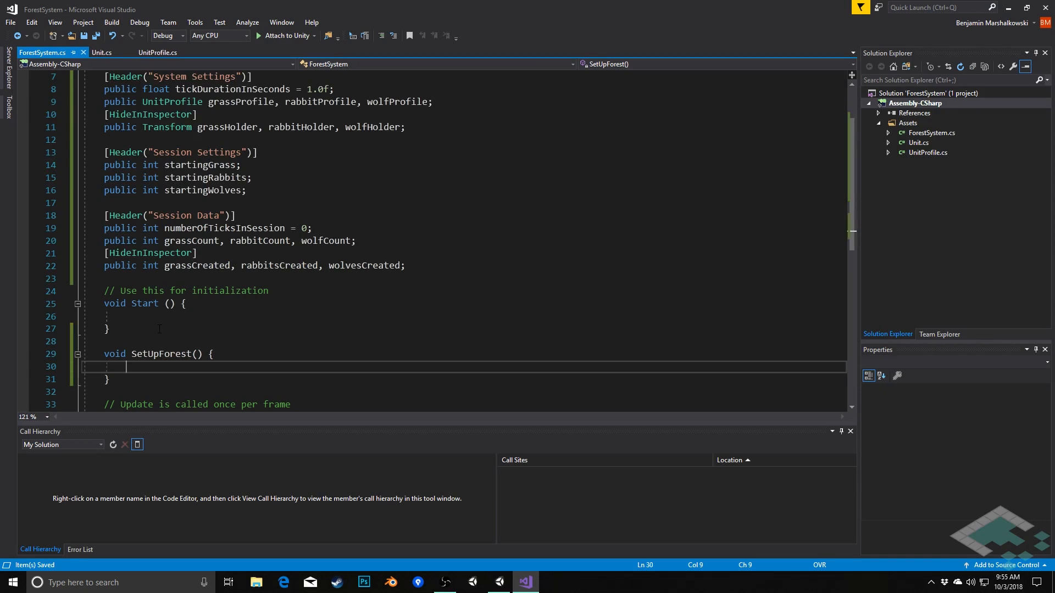
type("grassHolder")
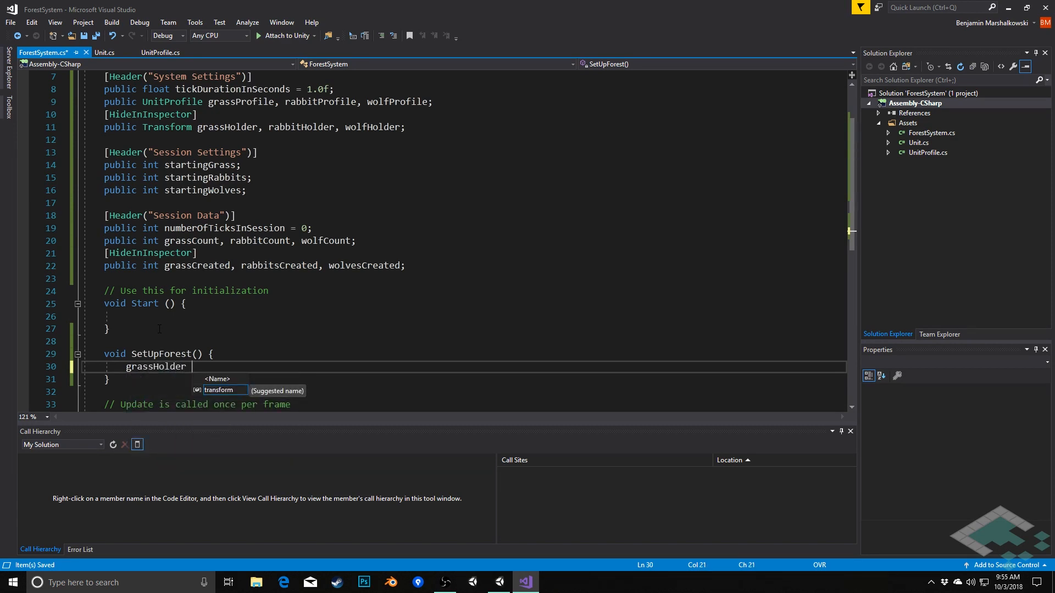
type("= new GameObject(\"")
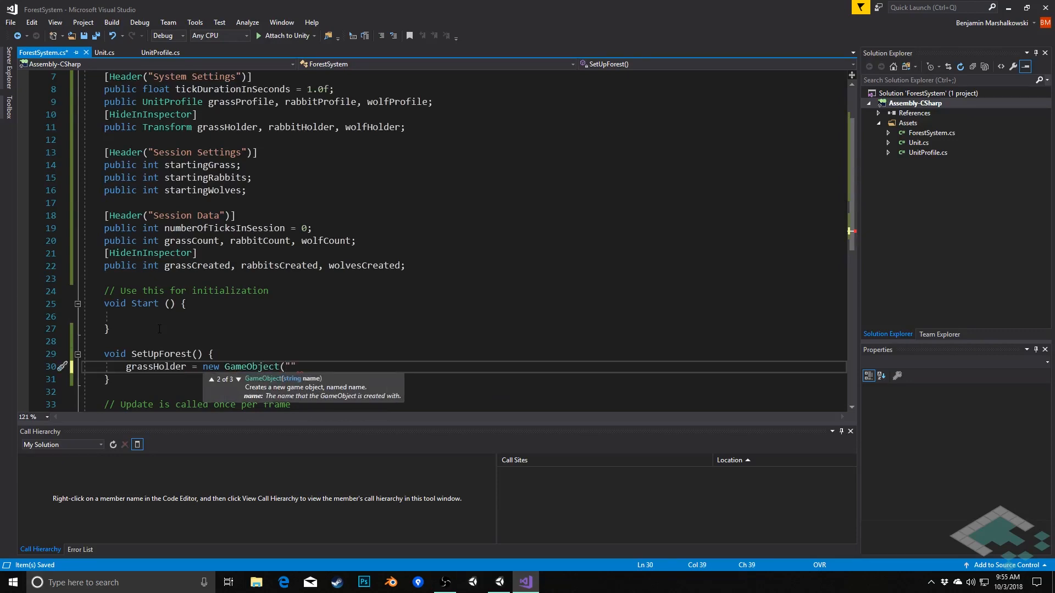
type("Grass")
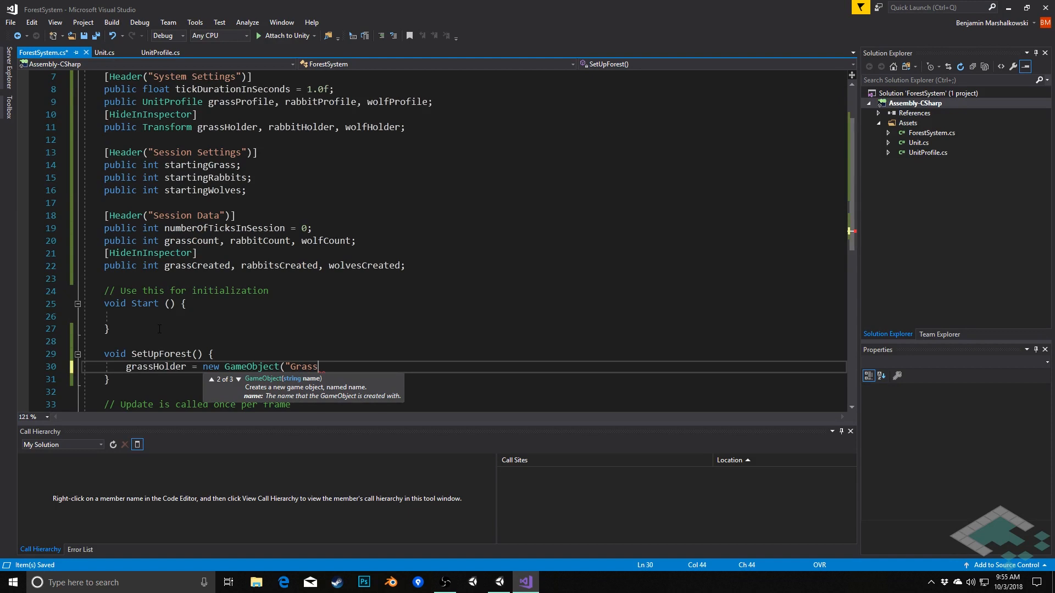
type("\"")
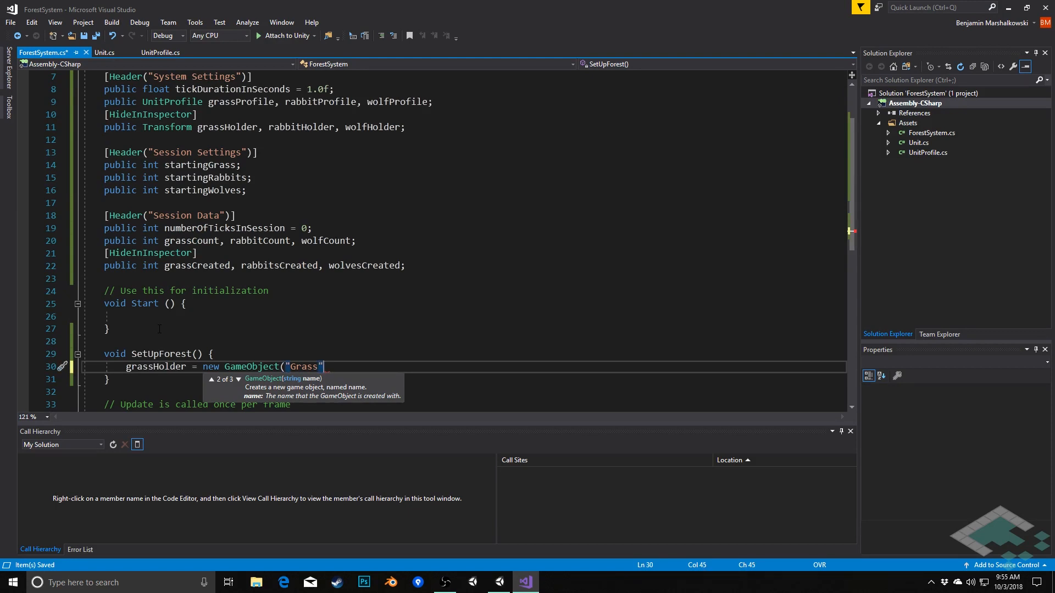
type(").transform;")
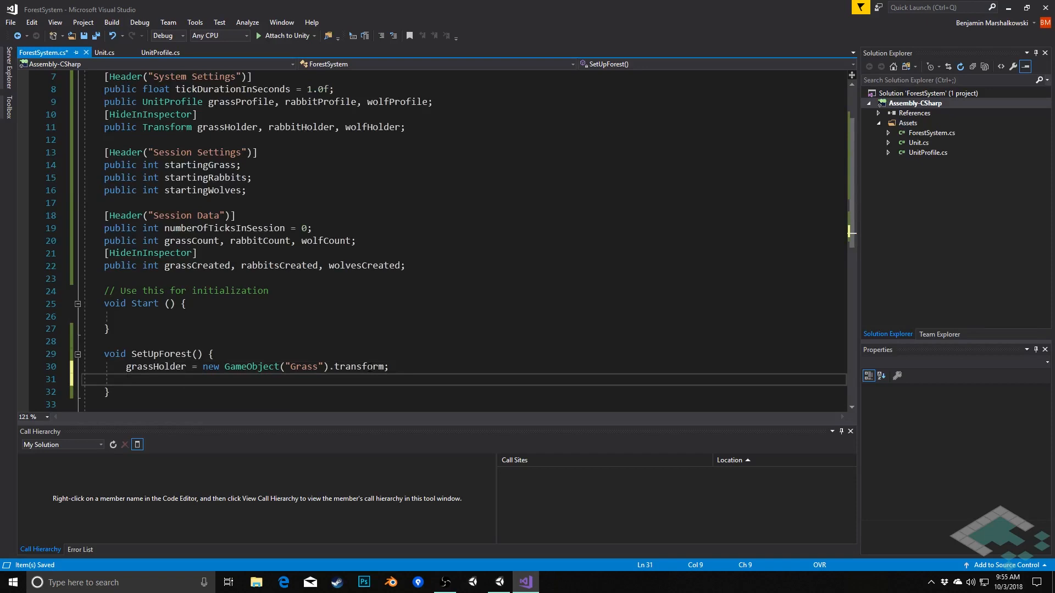
type("grassG")
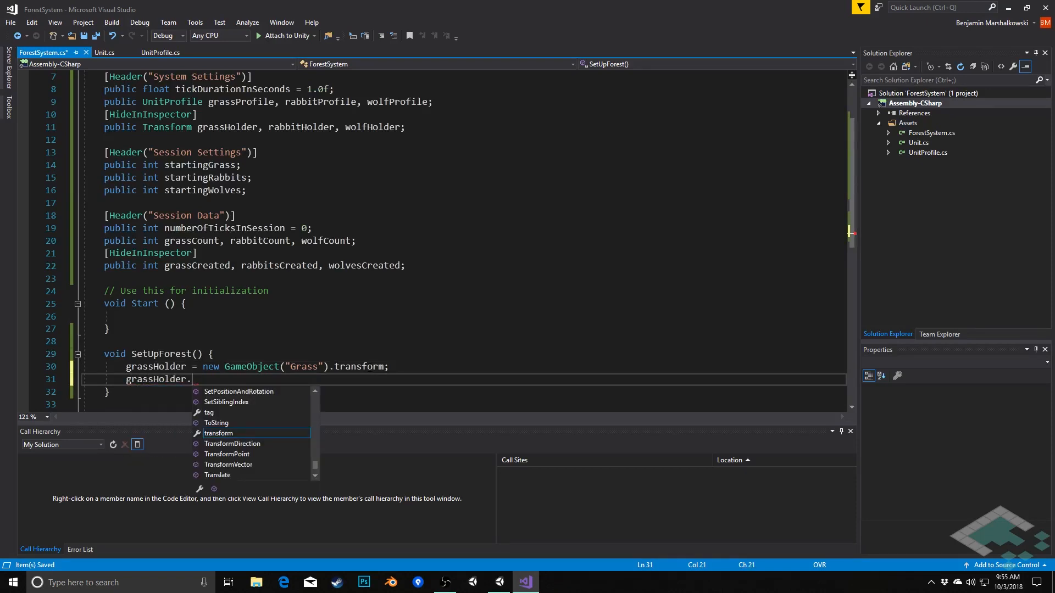
type("SetParent(transform)")
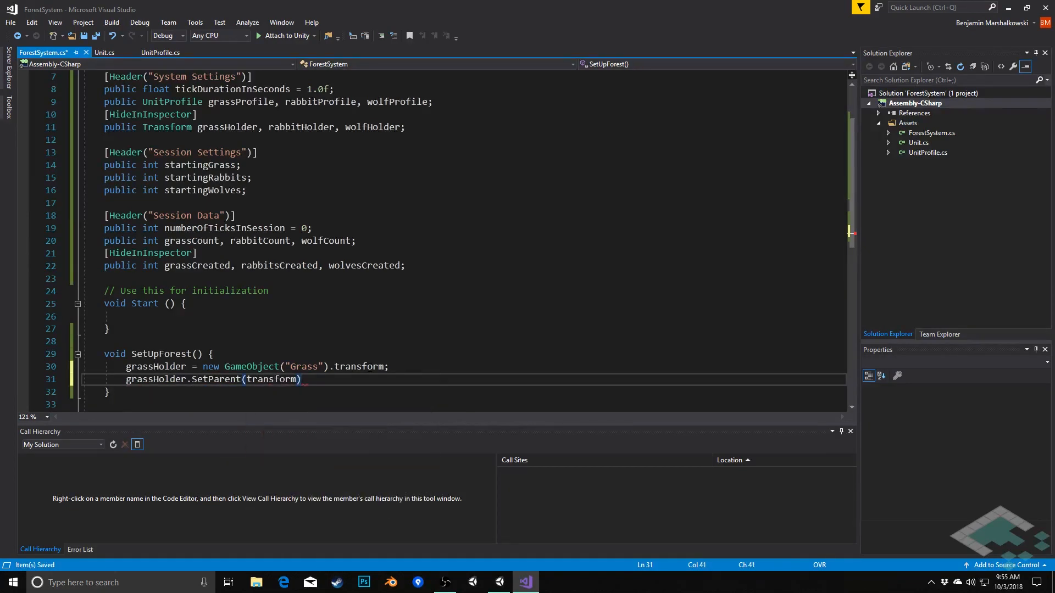
type(";")
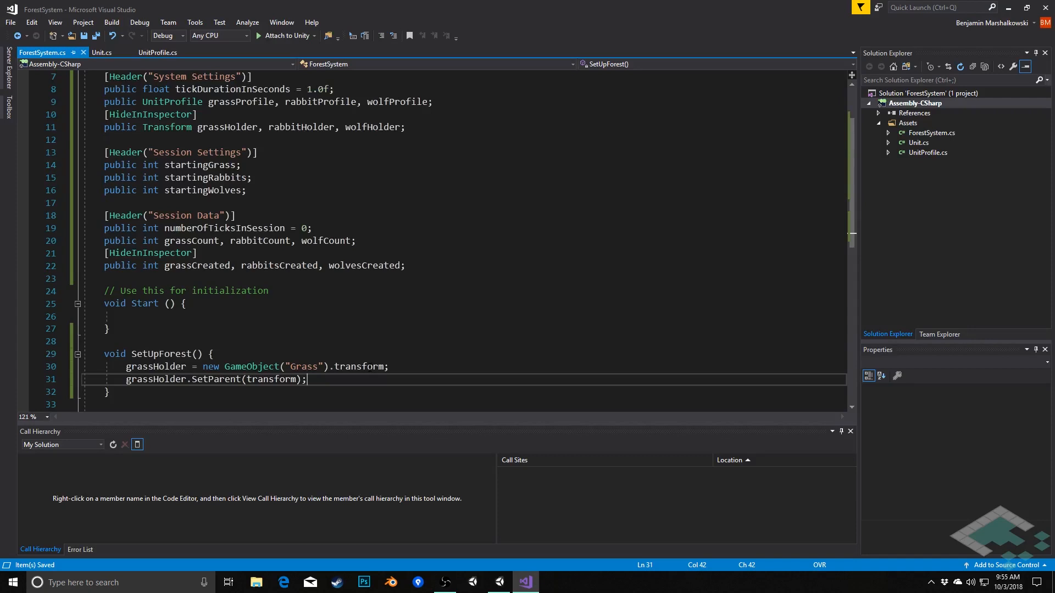
Step: Create the "Rabbits" holder GameObject and parent it to the transform, reusing the SetParent line
key("Return")
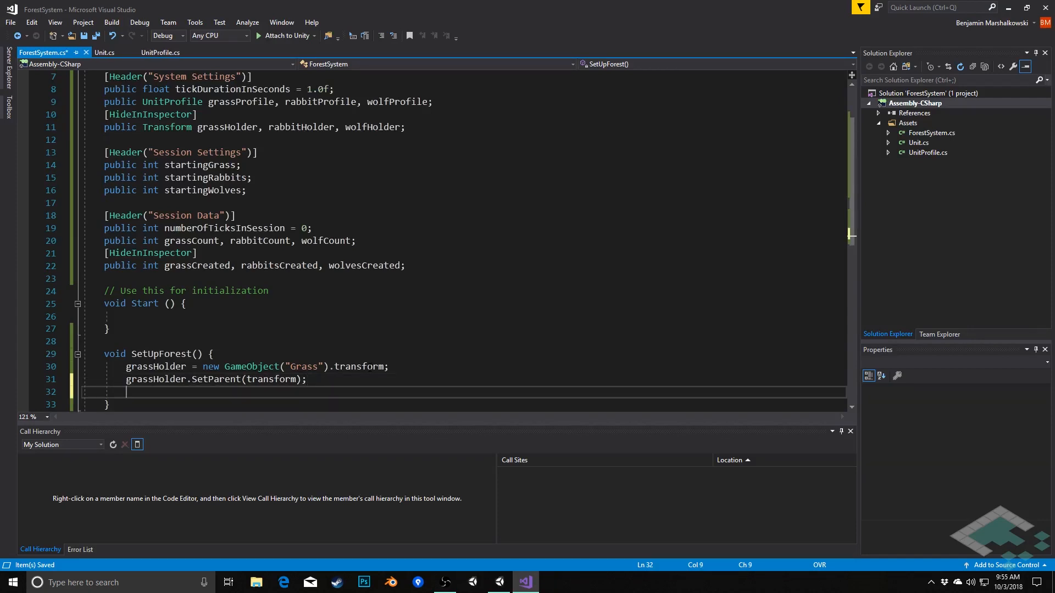
type("rabbitHolder = new")
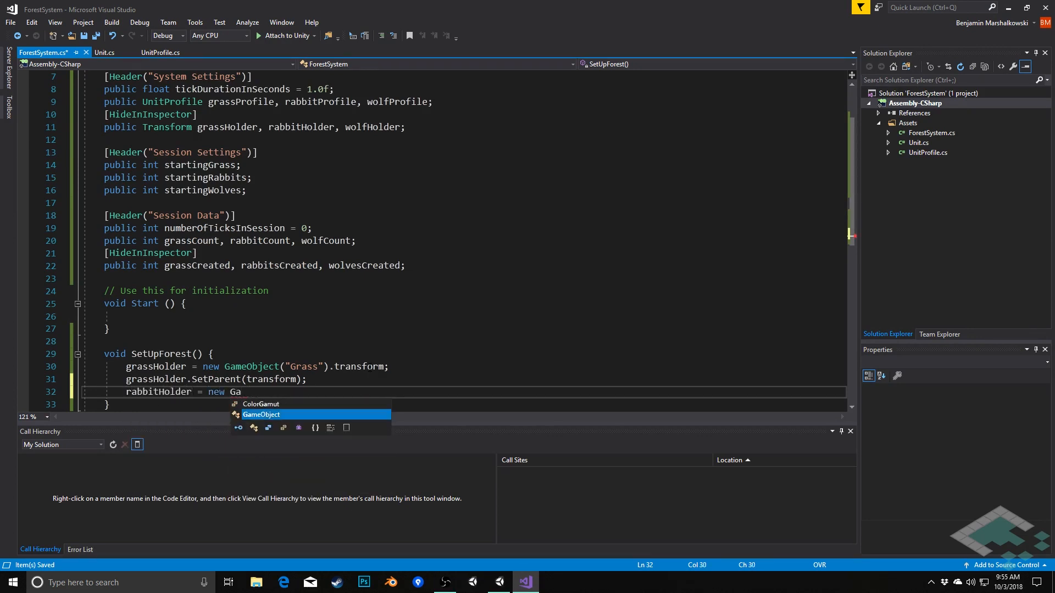
type("GameObject(\"Ra")
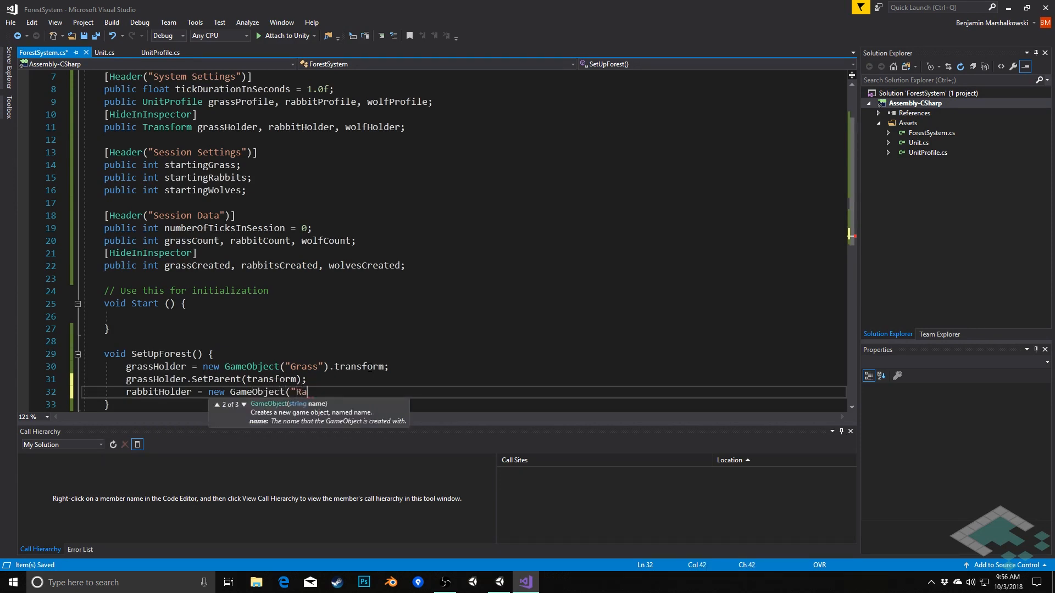
type("bbits")
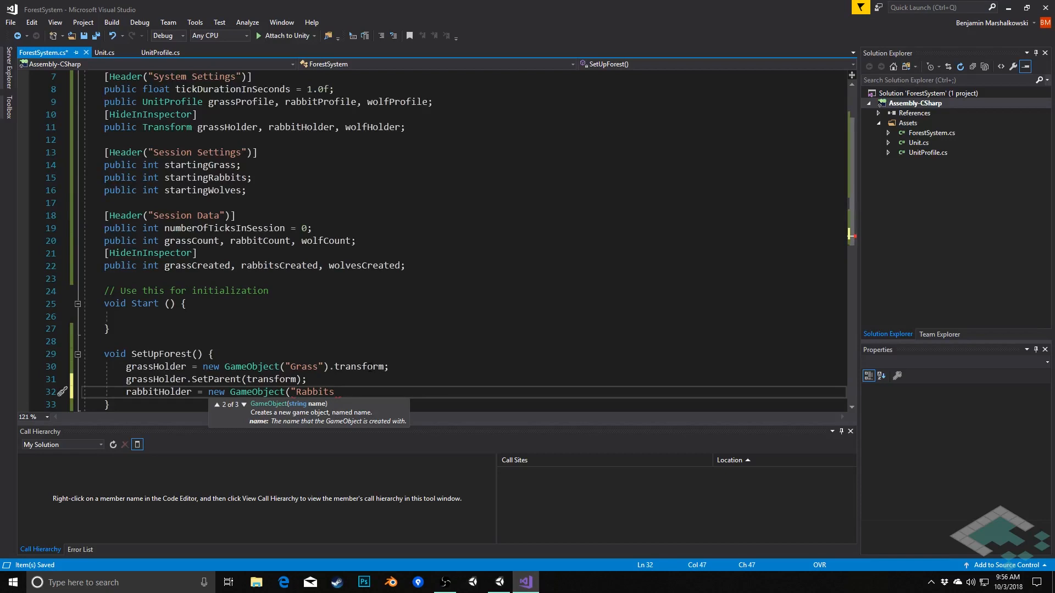
type("\").transform;")
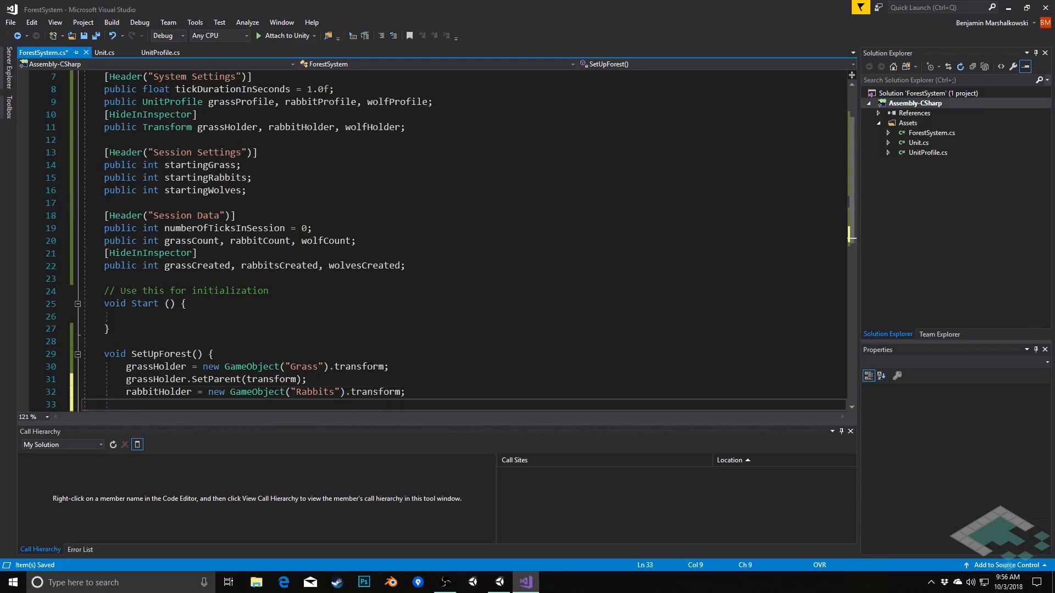
scroll("down", 3)
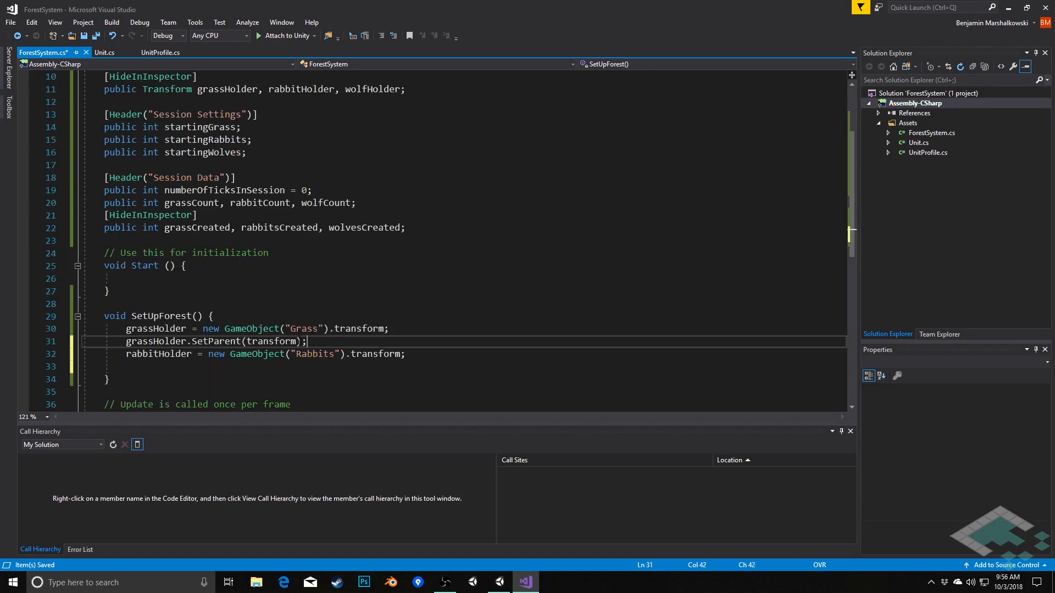
double_click(155, 341)
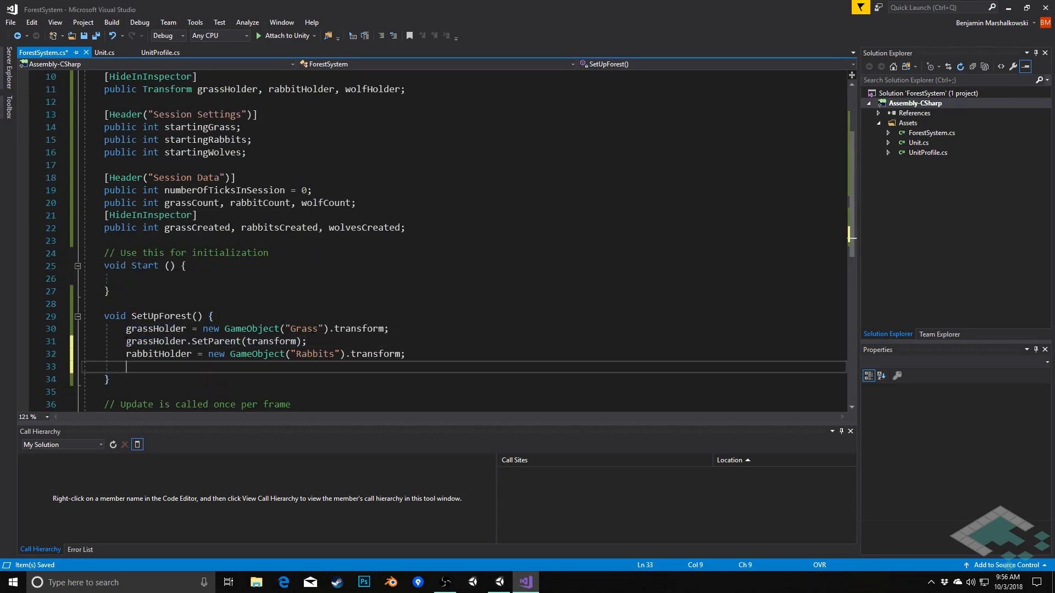
type("grassHolder.SetParent(transform);")
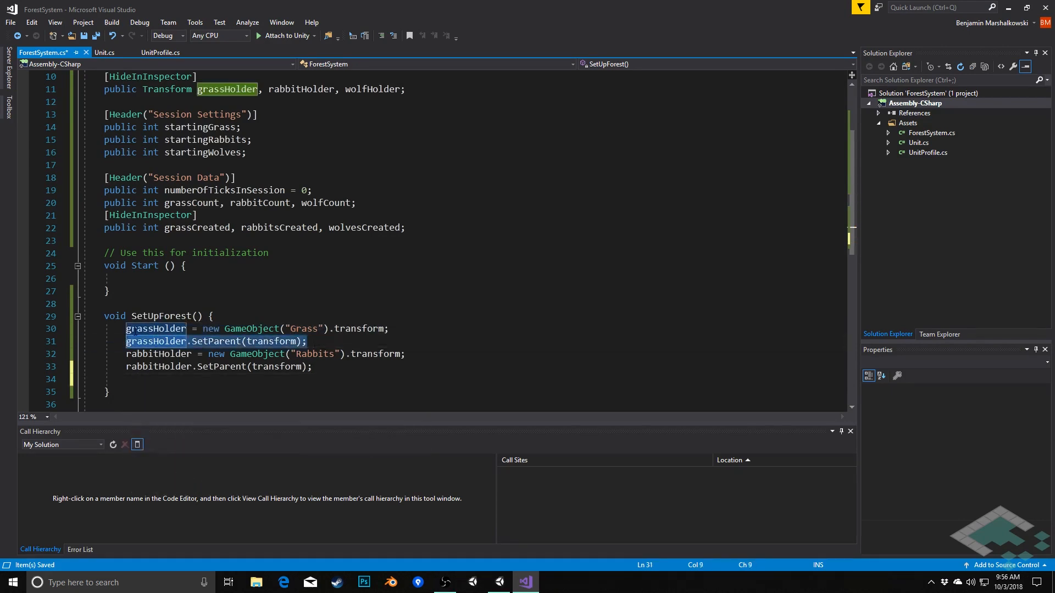
Step: Create the "Wolves" holder GameObject parented to the transform, leaving room for spawn loops
left_click(155, 328)
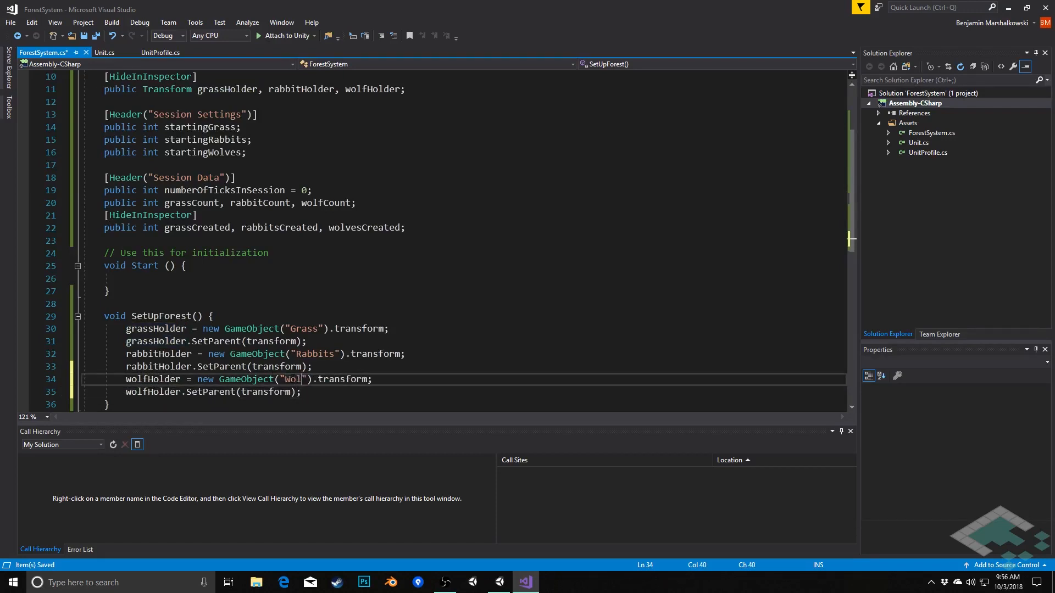
type("ves")
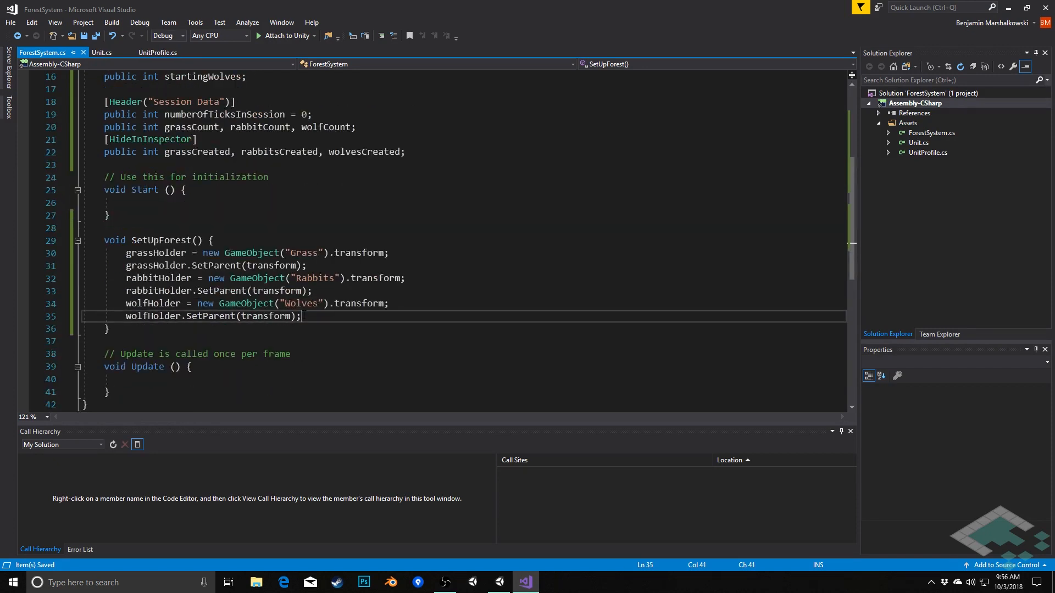
key("enter")
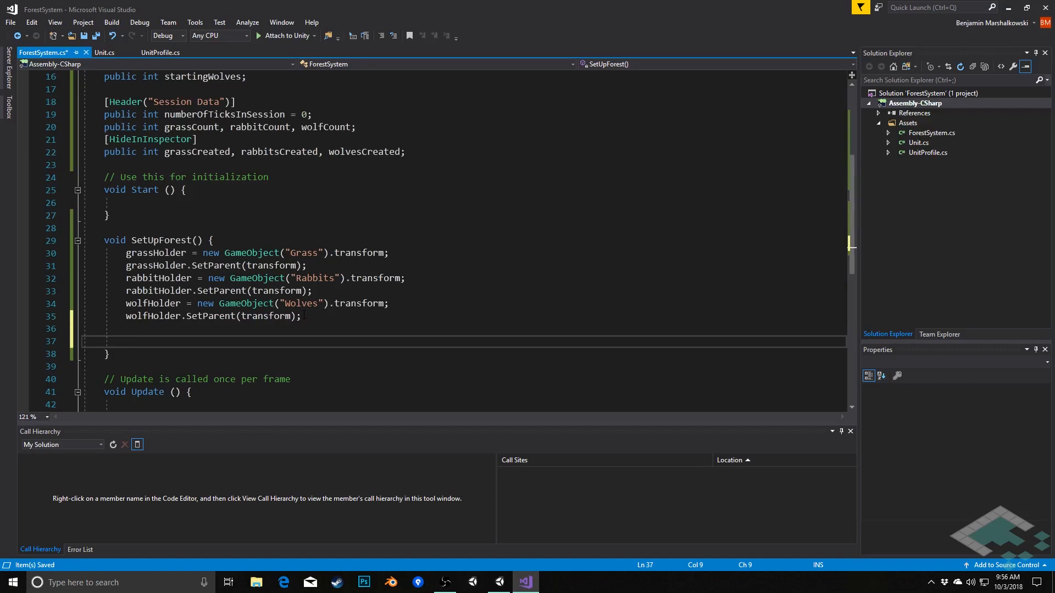
Step: Add a for loop over startingGrass calling CreateUnit(grassProfile)
type("for")
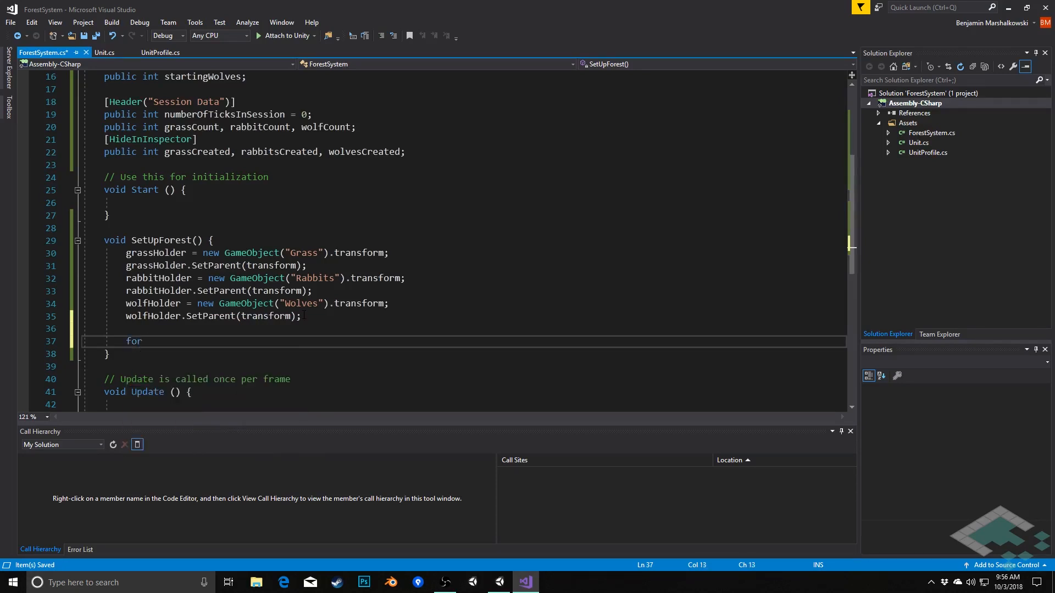
type("(int i )")
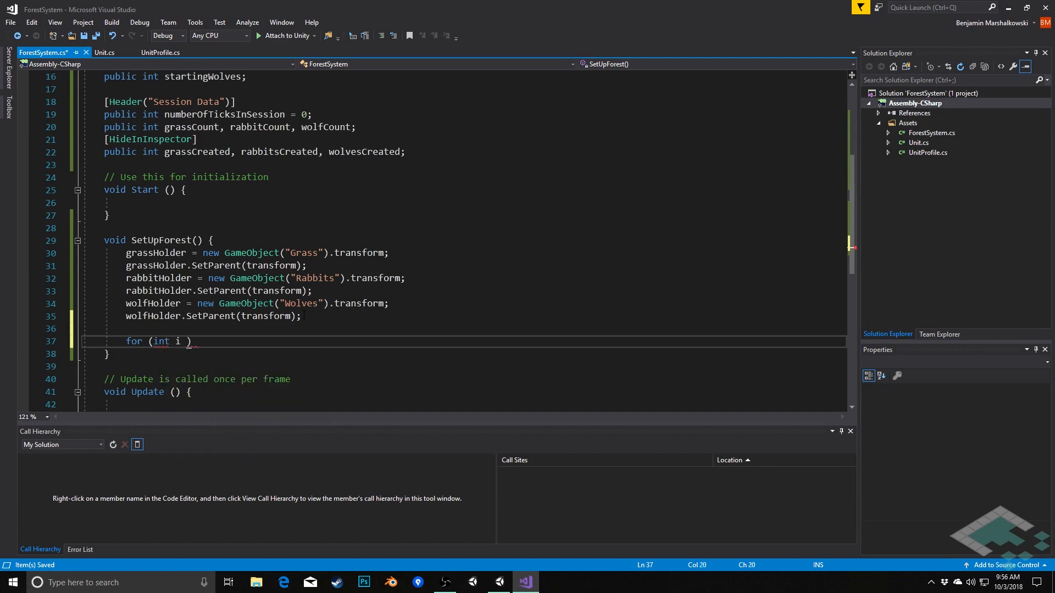
type("= 0; i <")
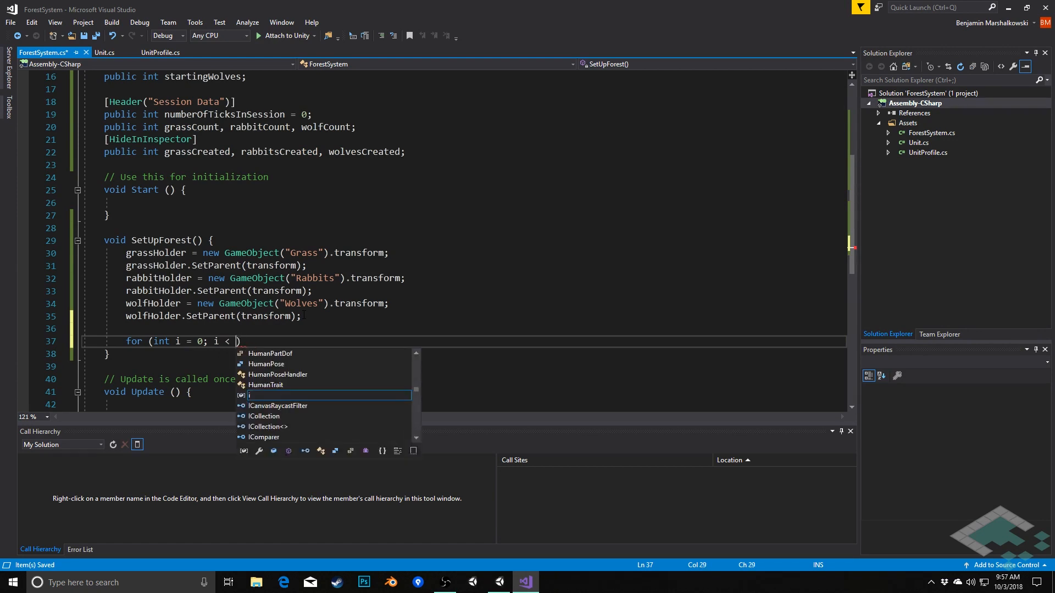
type("startingGrass; i++")
type("{ }")
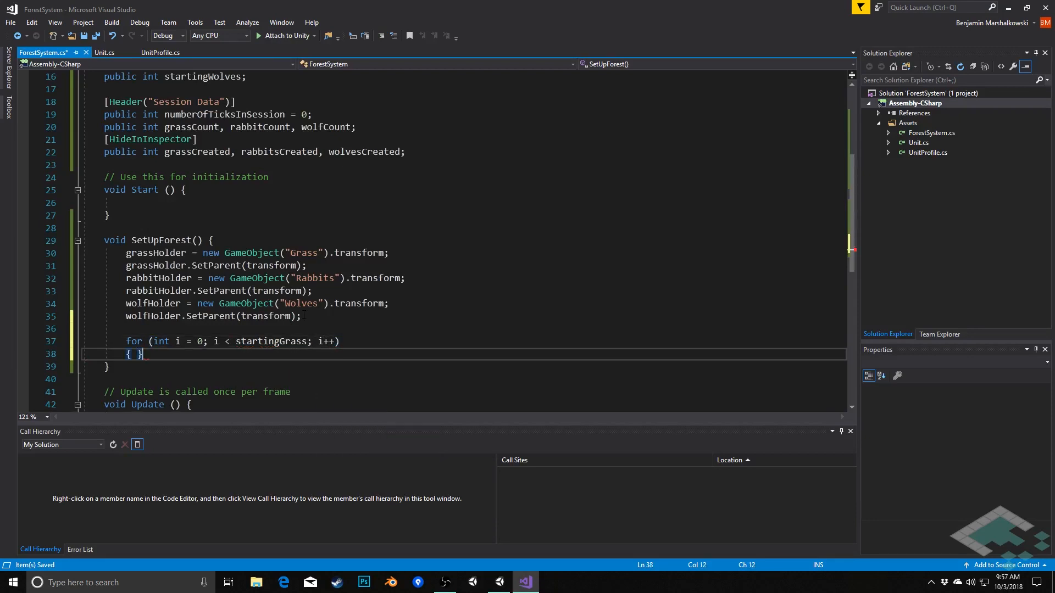
key("Return")
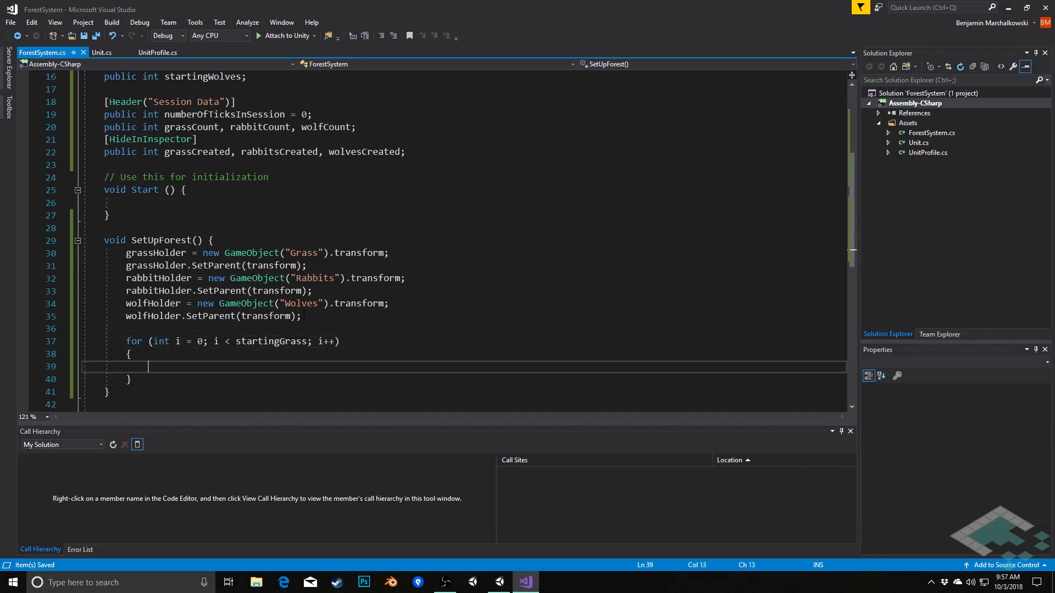
type("Cre")
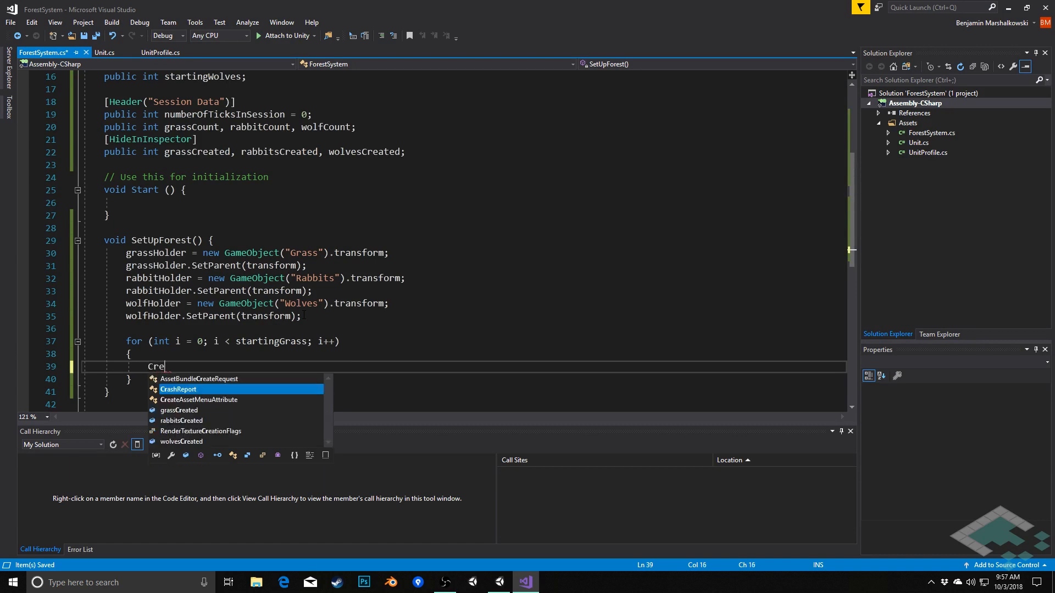
type("ate")
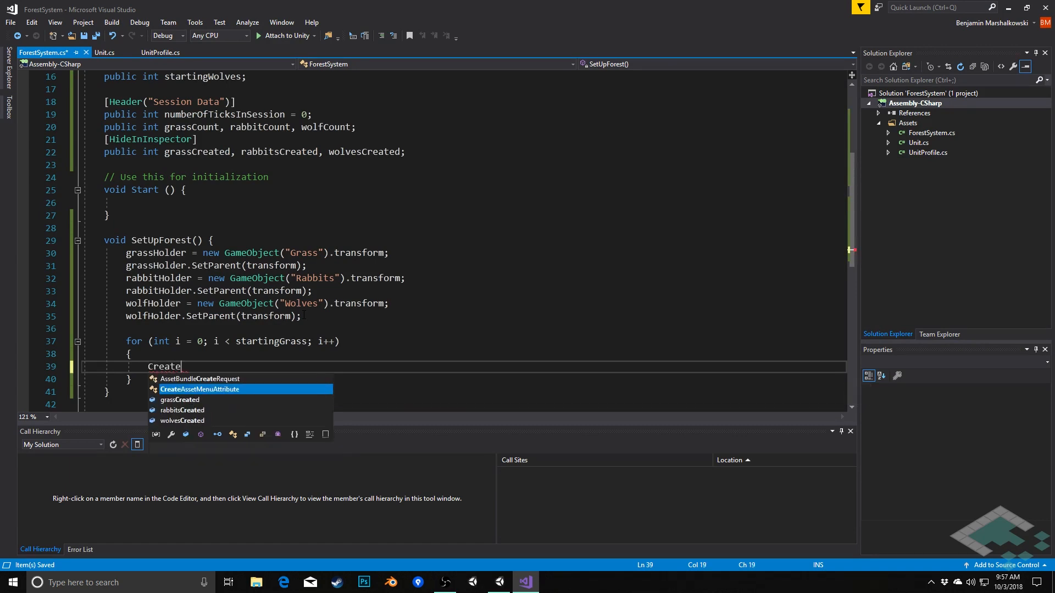
type("Unit(")
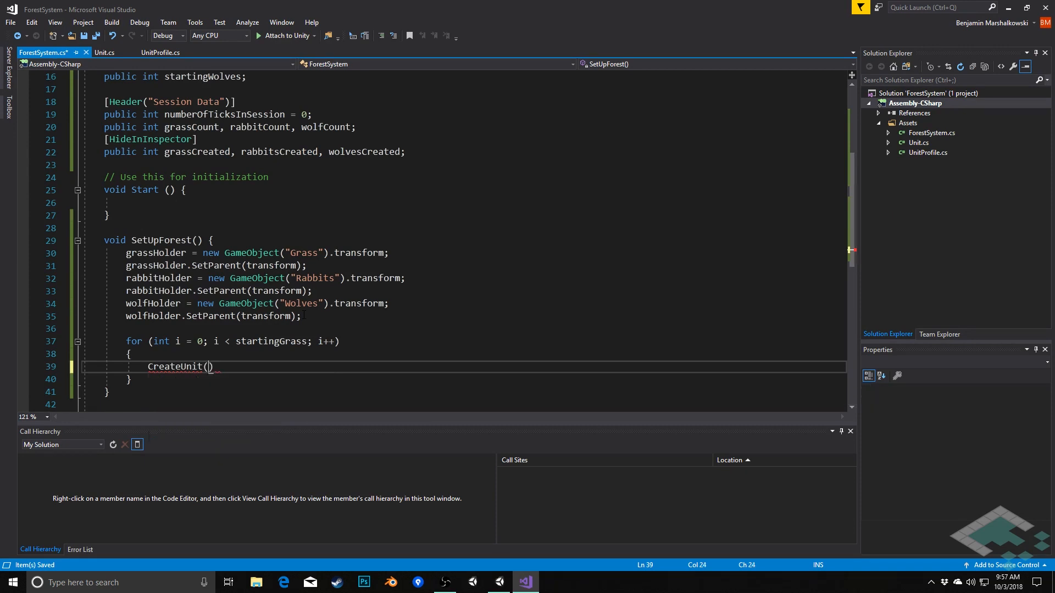
scroll("up", 3)
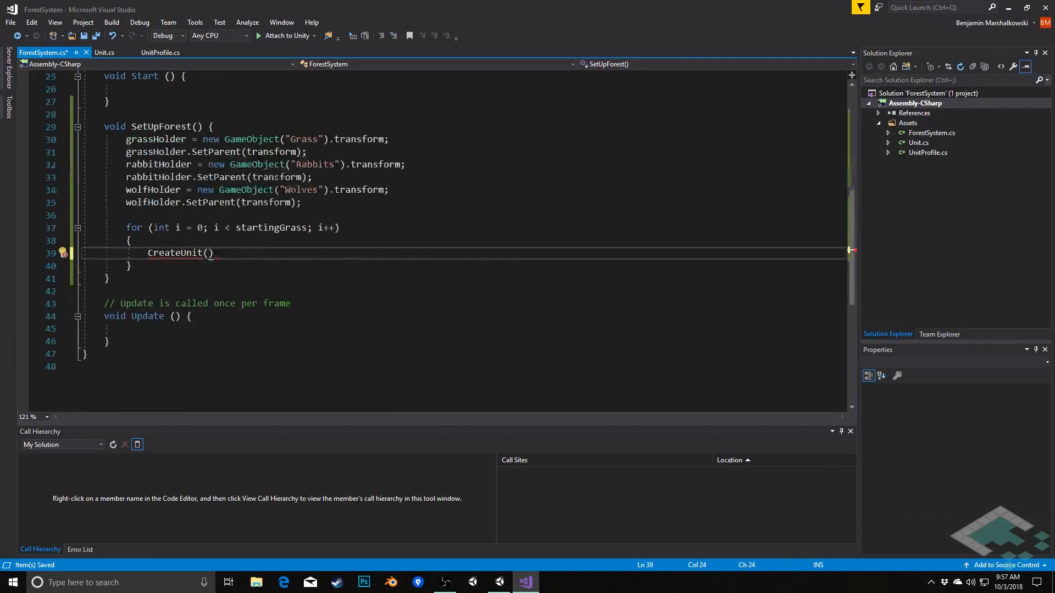
type("grassProfile")
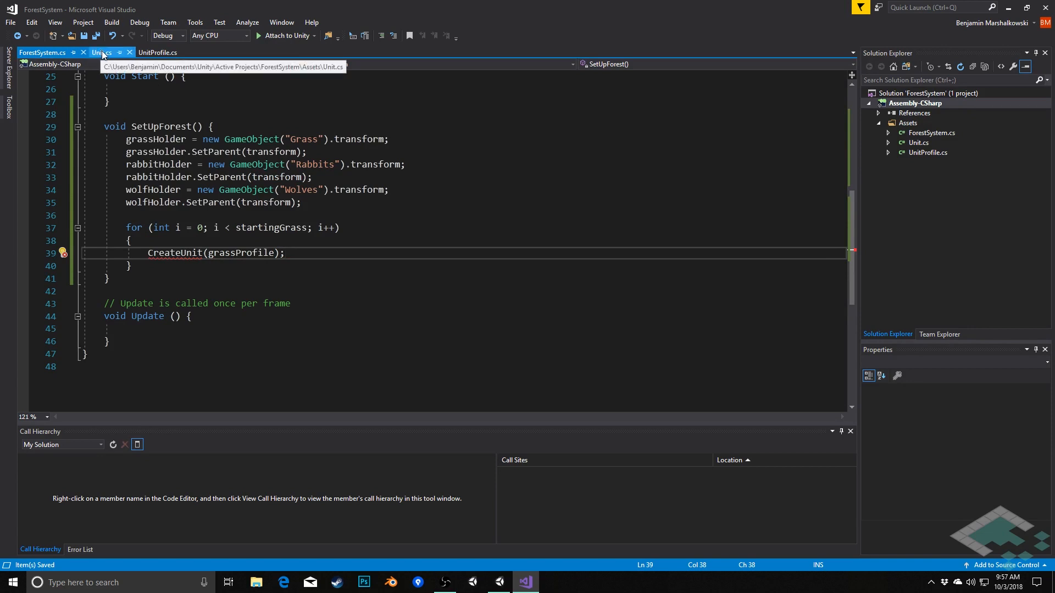
left_click(101, 53)
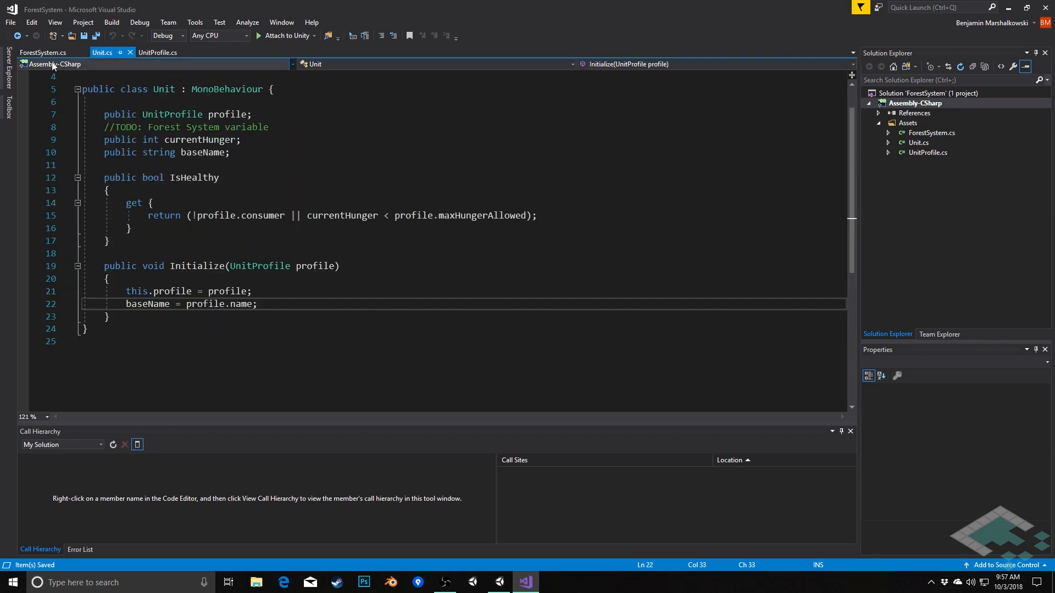
left_click(43, 53)
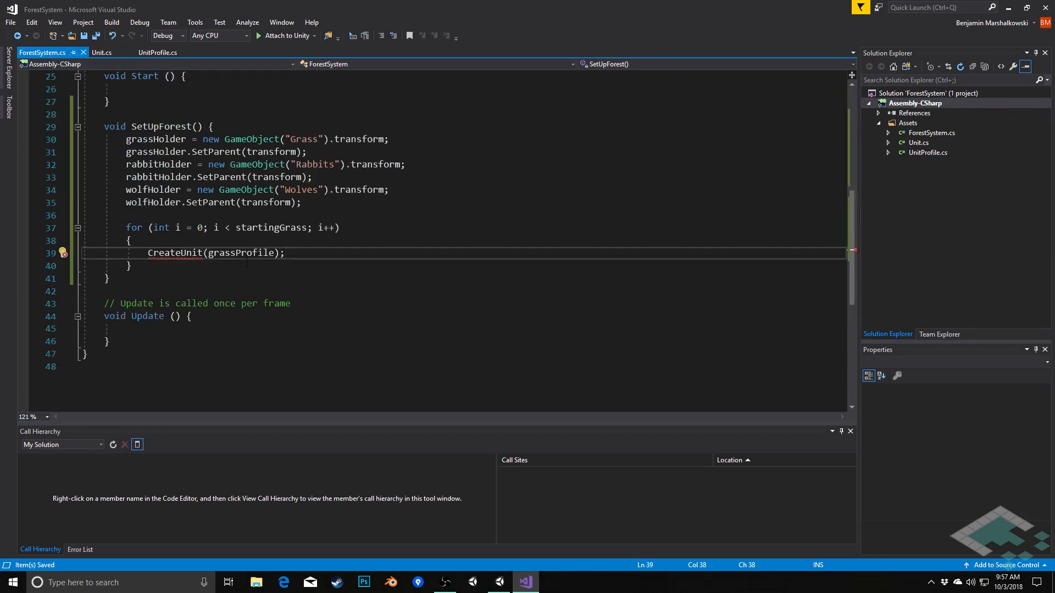
mouse_move(228, 253)
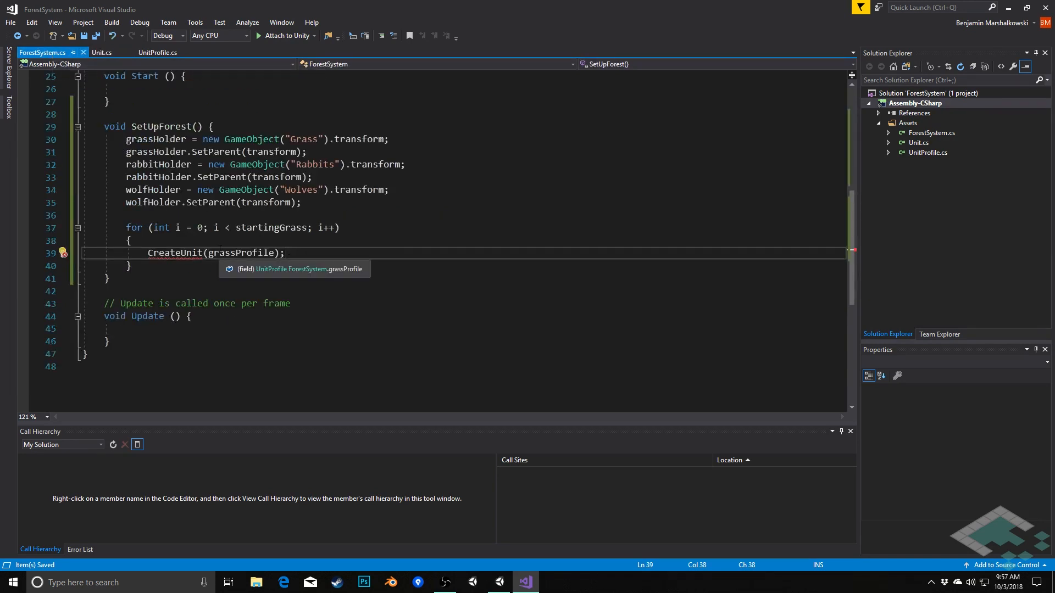
Step: Duplicate the loop for startingRabbits with rabbitProfile and startingWolves with wolfProfile
left_click(129, 264)
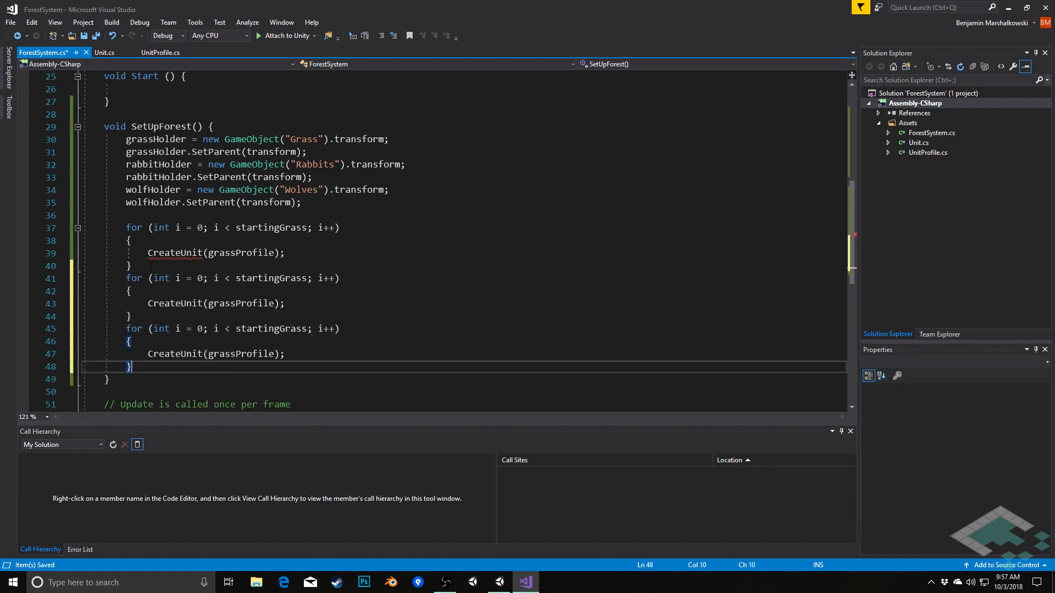
type("st")
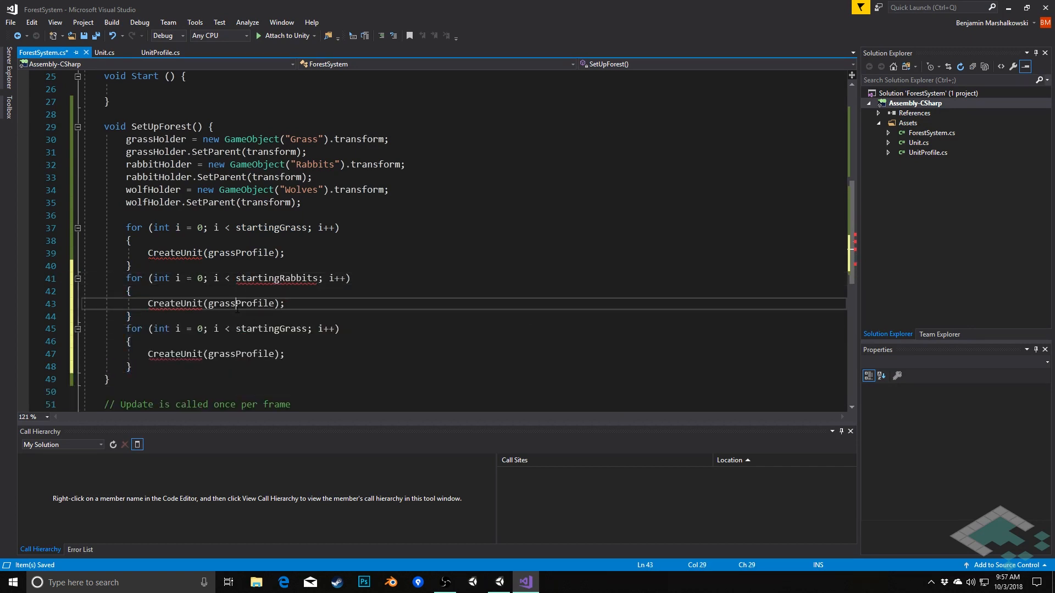
type("rabbit")
left_click(232, 328)
type("Wolve")
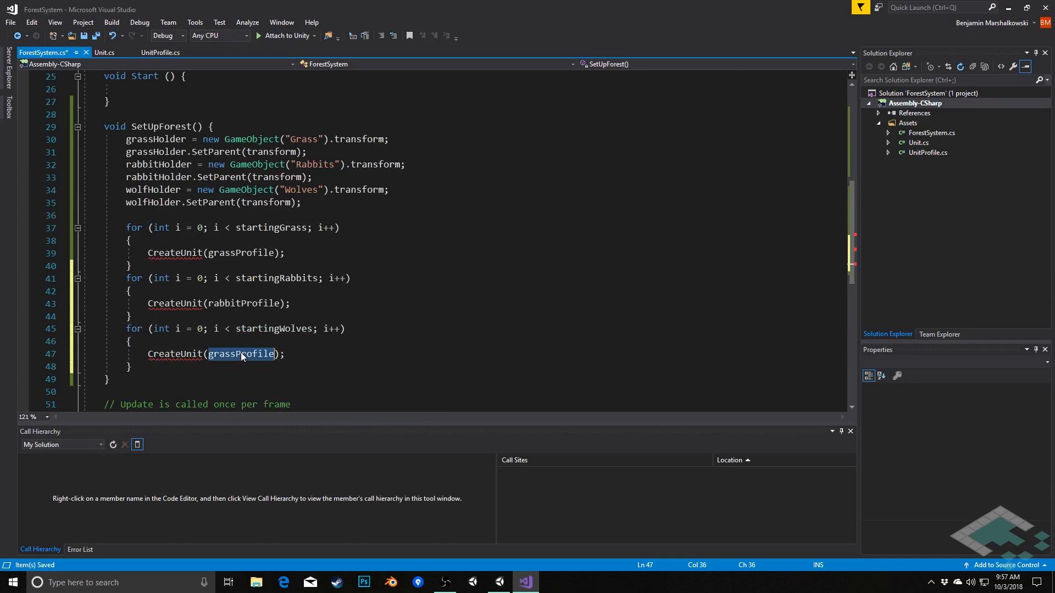
type("wolfP")
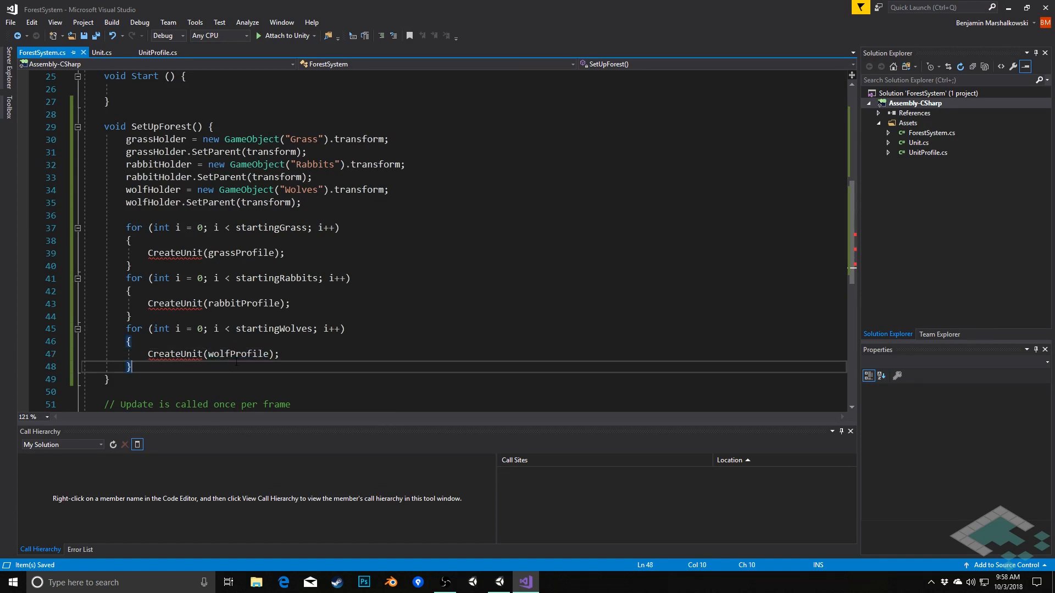
scroll("down", 3)
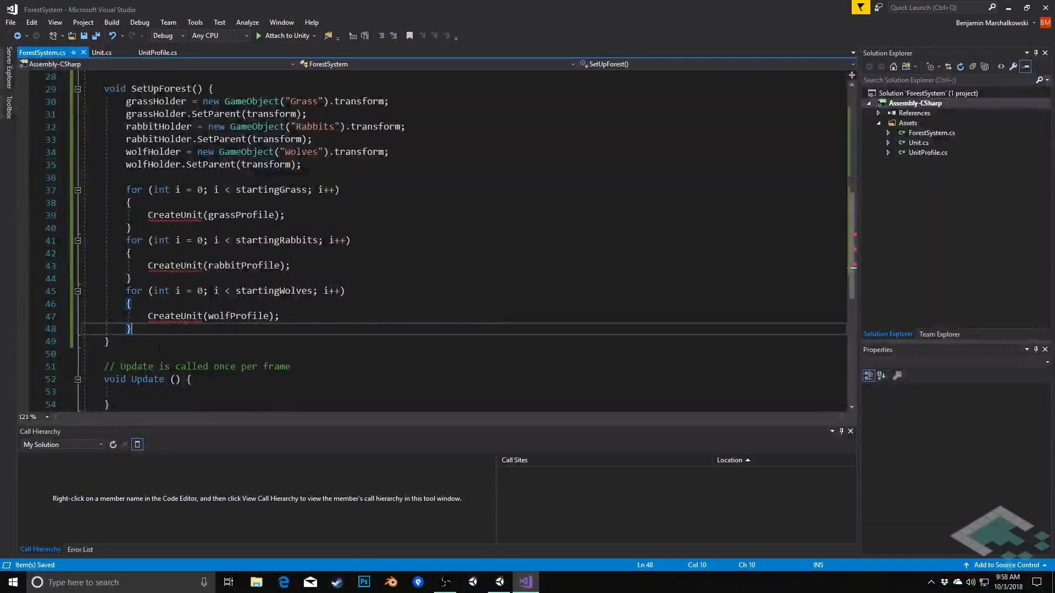
left_click(108, 341)
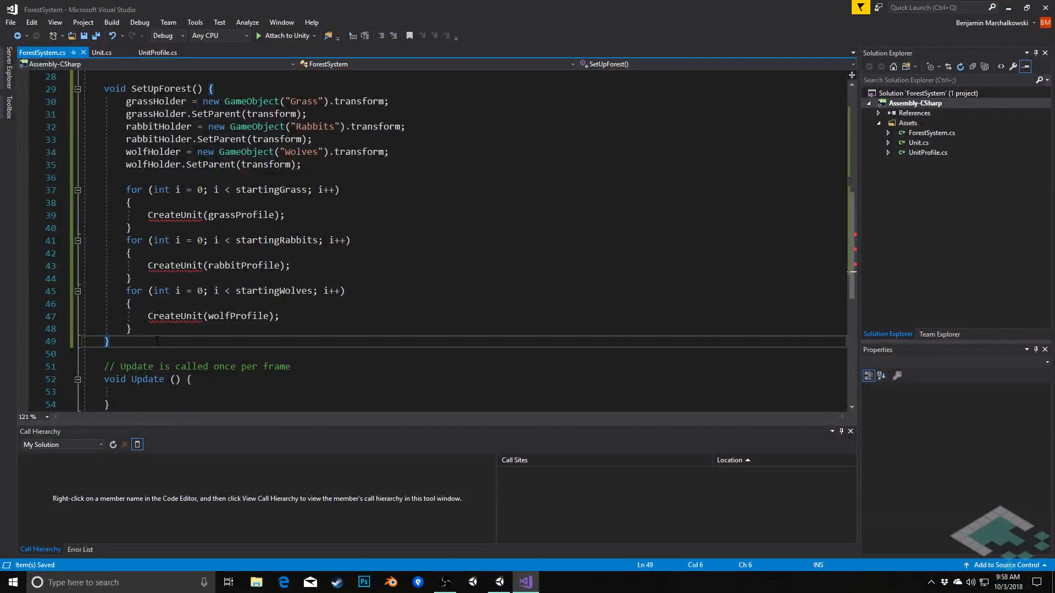
Step: Declare the method signature void CreateUnit(UnitProfile profile) below SetUpForest
key("enter")
type("void Creat")
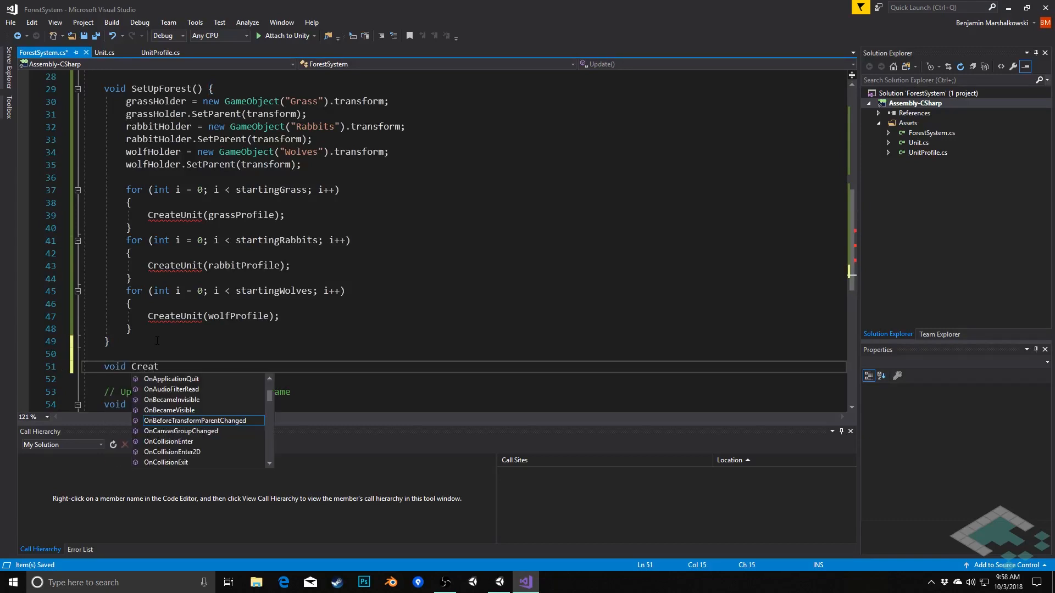
type("eUnit(UnitProfile")
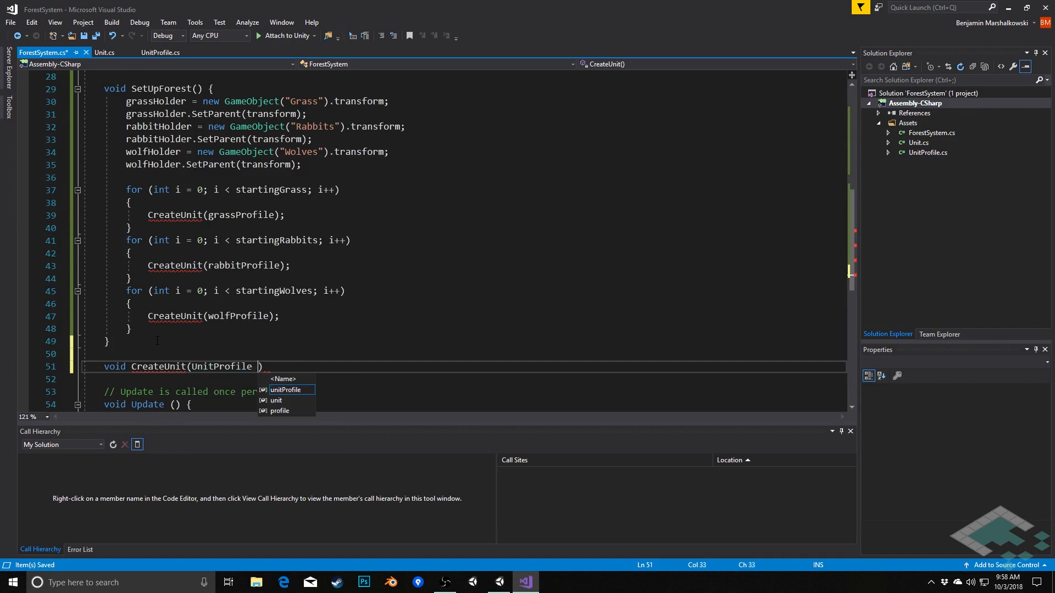
type("pro")
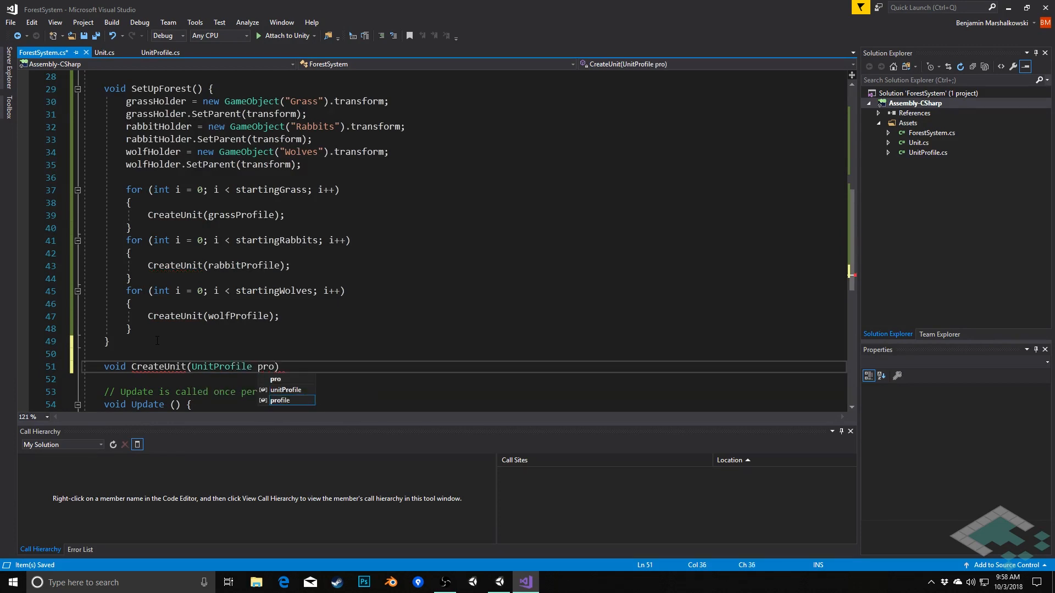
key("Return")
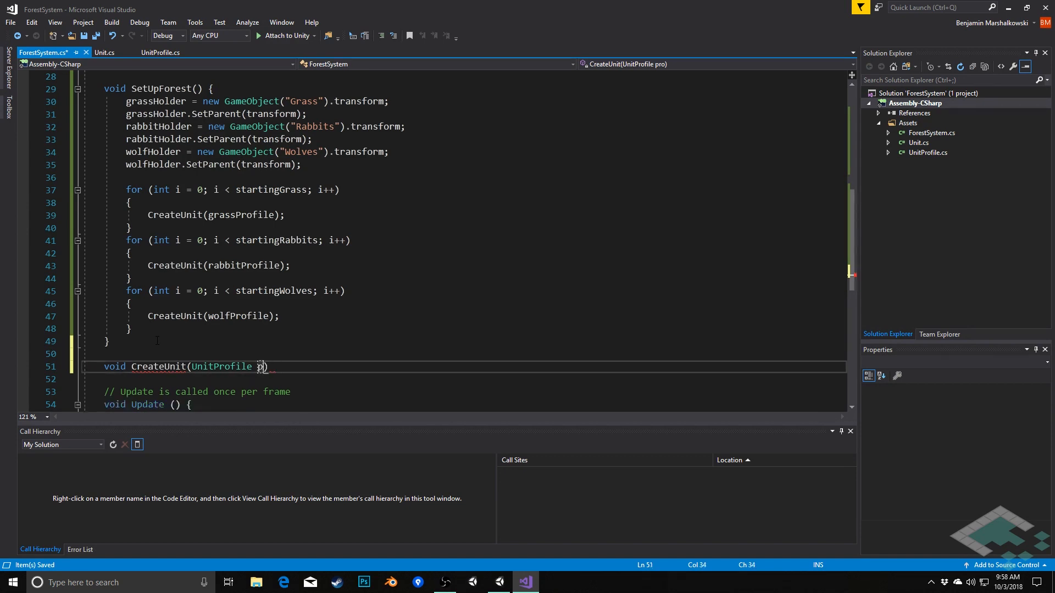
type("rofile")
left_click(463, 378)
type("{")
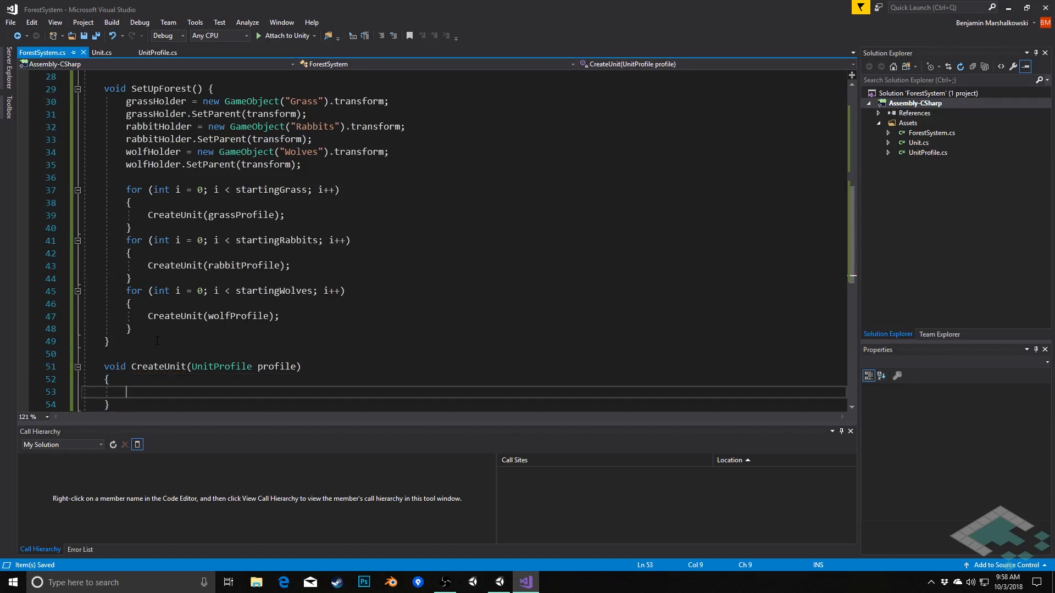
Step: Fill the body: Unit newUnit = new GameObject().AddComponent<Unit>(); newUnit.Initialize(profile);
type("Unit")
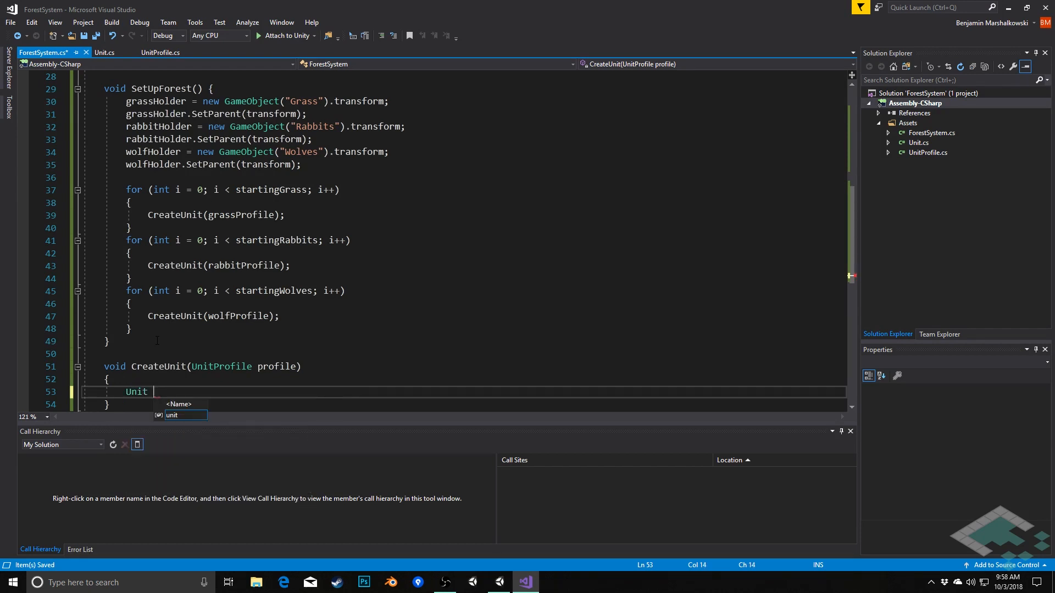
type("newUnit =")
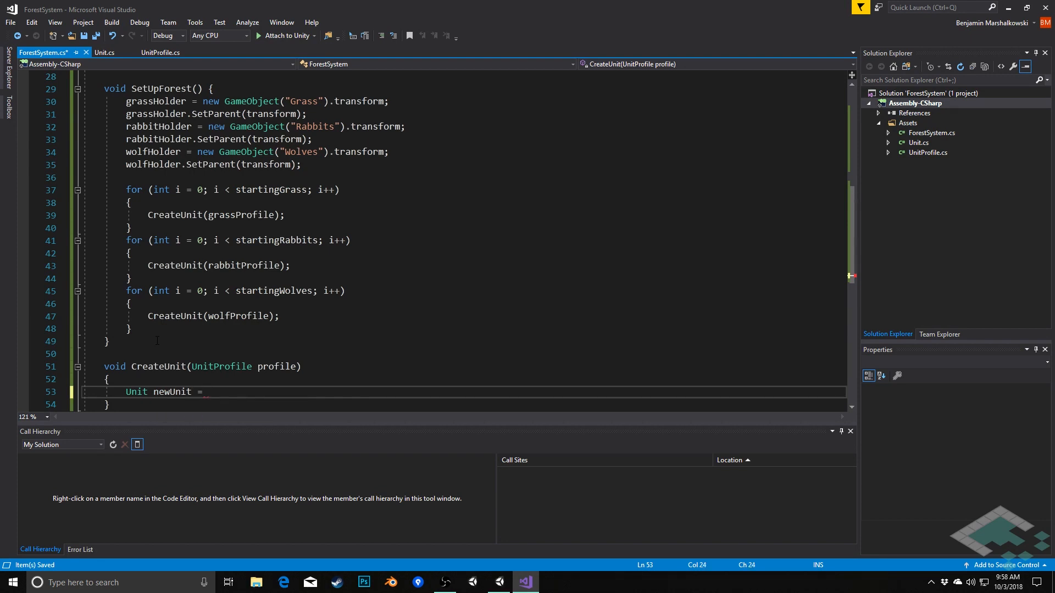
type("new GameObject().")
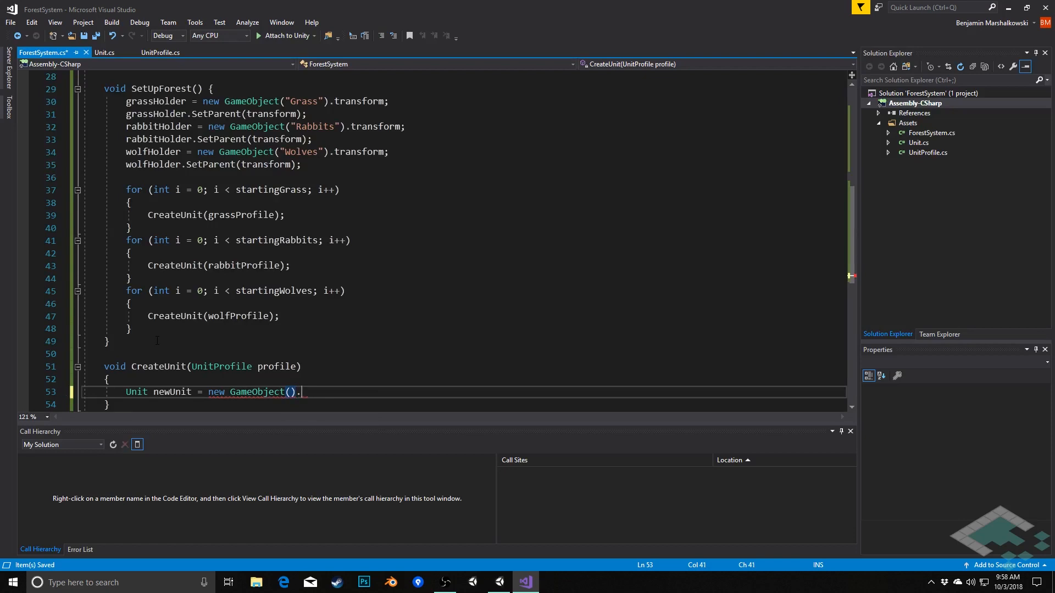
type("AddComponent<Unit>();")
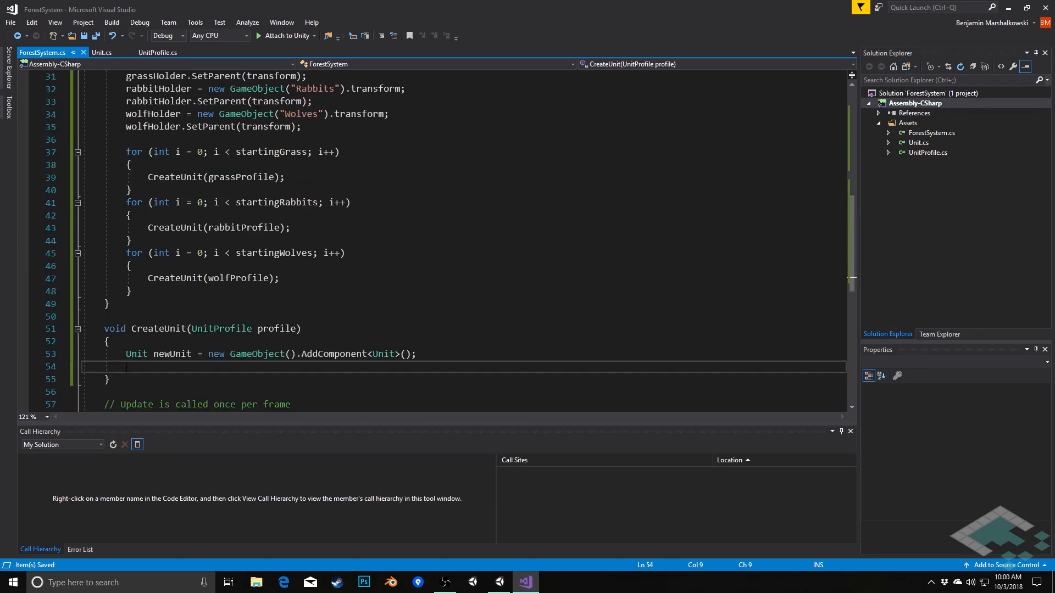
type("newUnit.Initialize(profile);")
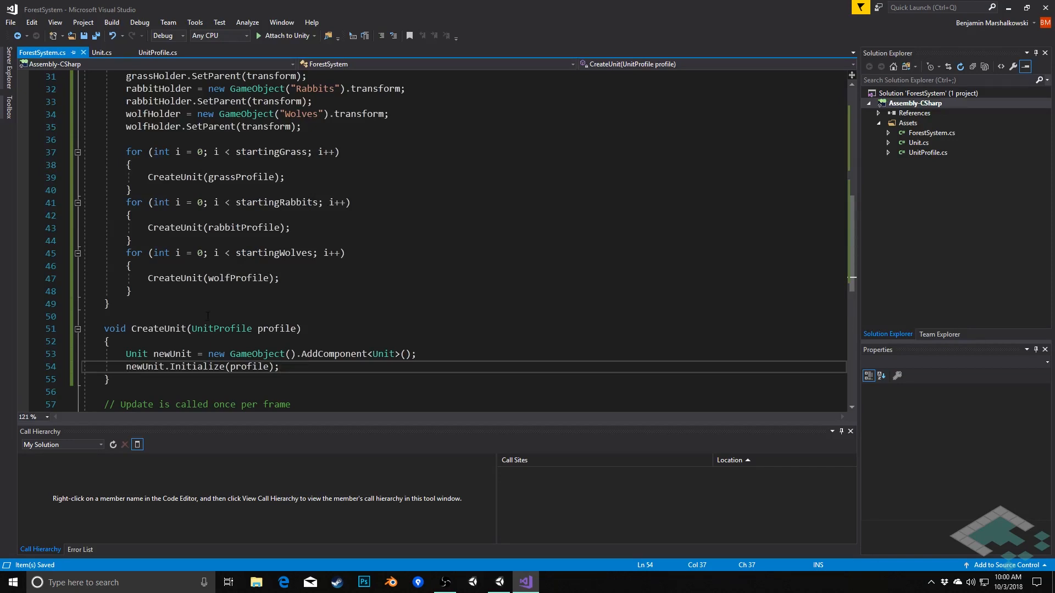
mouse_move(303, 113)
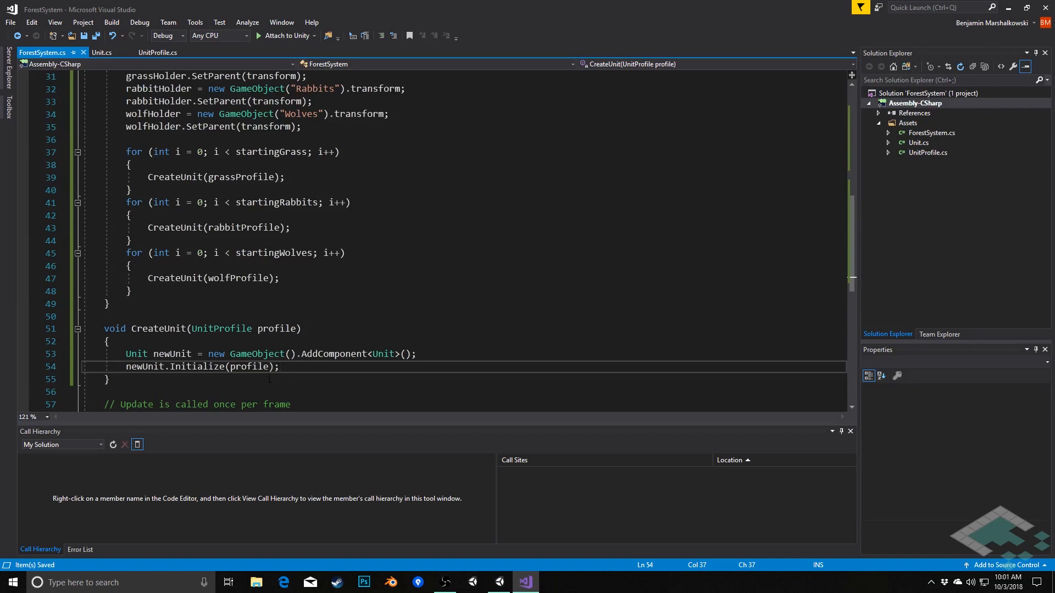
mouse_move(259, 367)
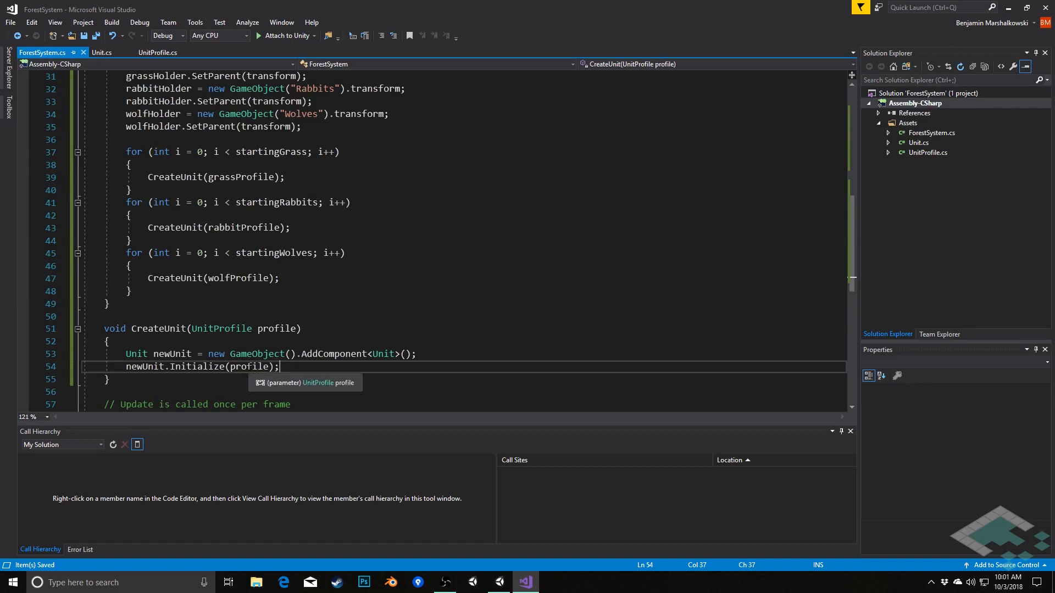